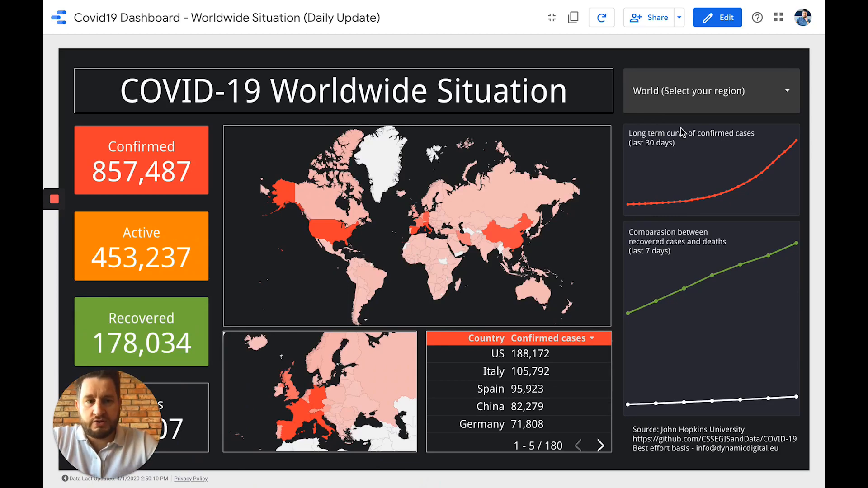
{"action": "mouse_move", "coordinate": [476, 201]}
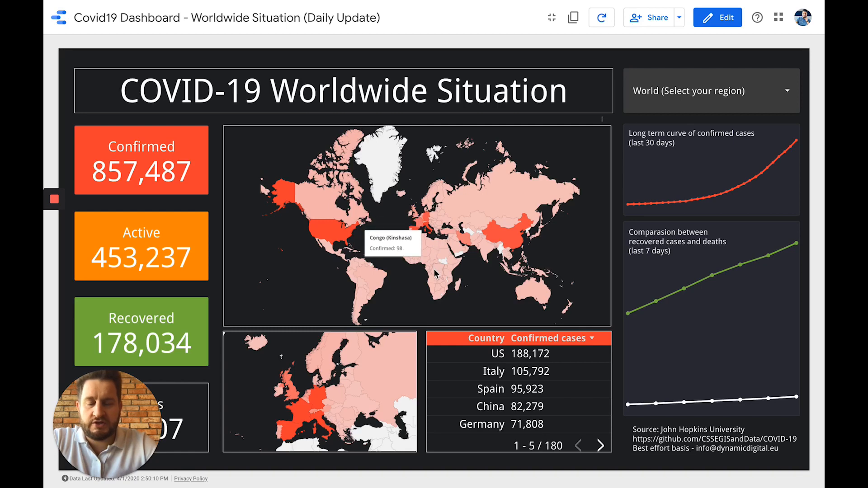
{"action": "mouse_move", "coordinate": [470, 360]}
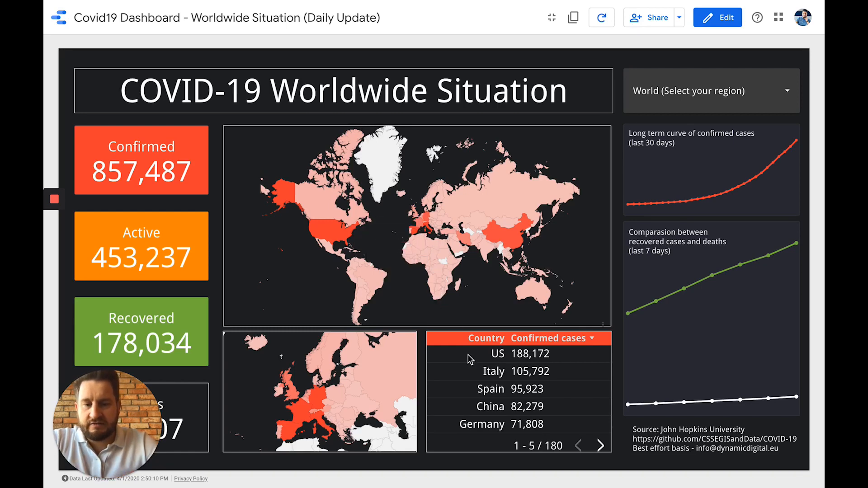
Page the country table forward twice, briefly filter the region to Italy, then clear it.
{"action": "left_click", "coordinate": [601, 446]}
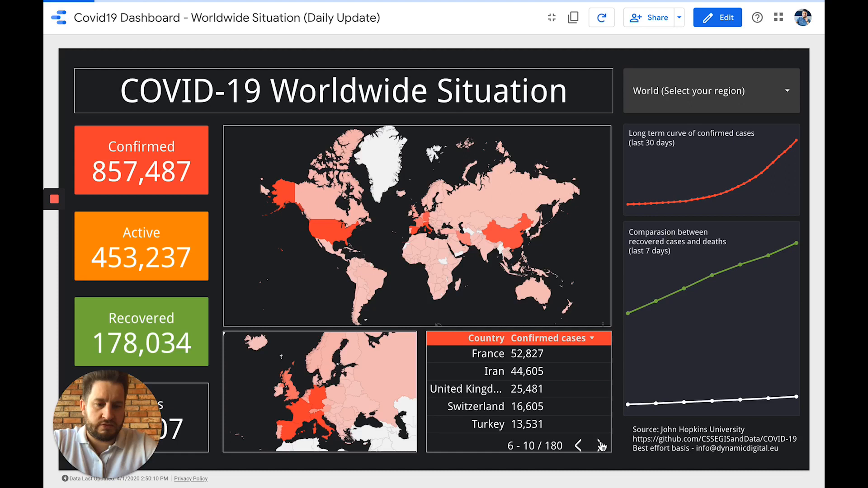
{"action": "left_click", "coordinate": [601, 446]}
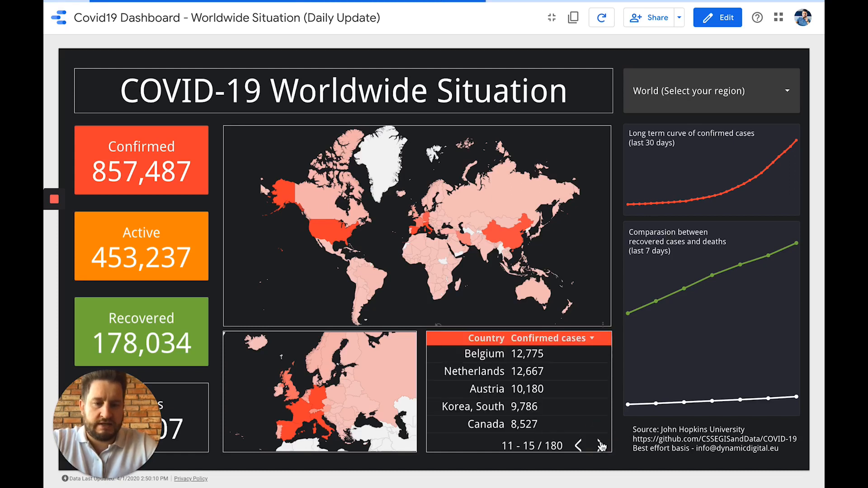
{"action": "mouse_move", "coordinate": [731, 199]}
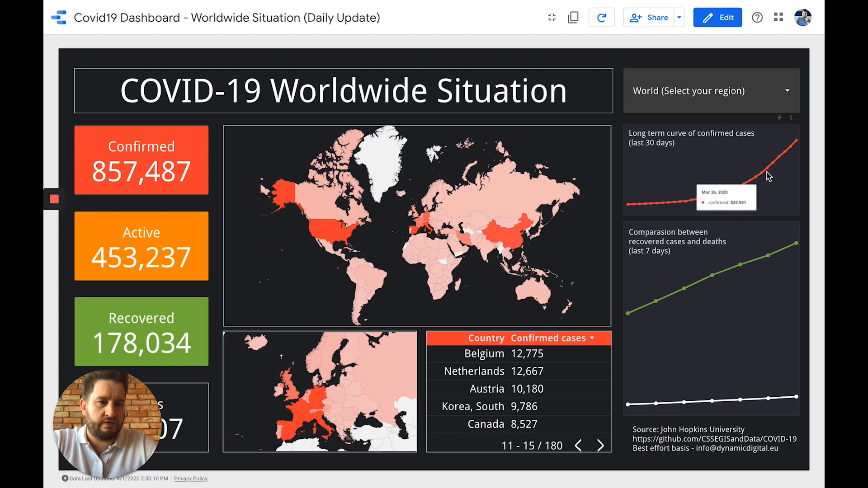
{"action": "mouse_move", "coordinate": [700, 287]}
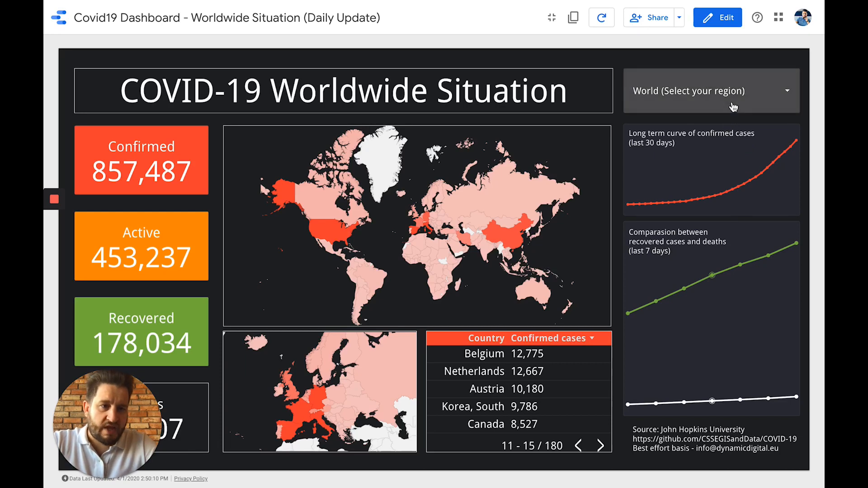
{"action": "left_click", "coordinate": [711, 91]}
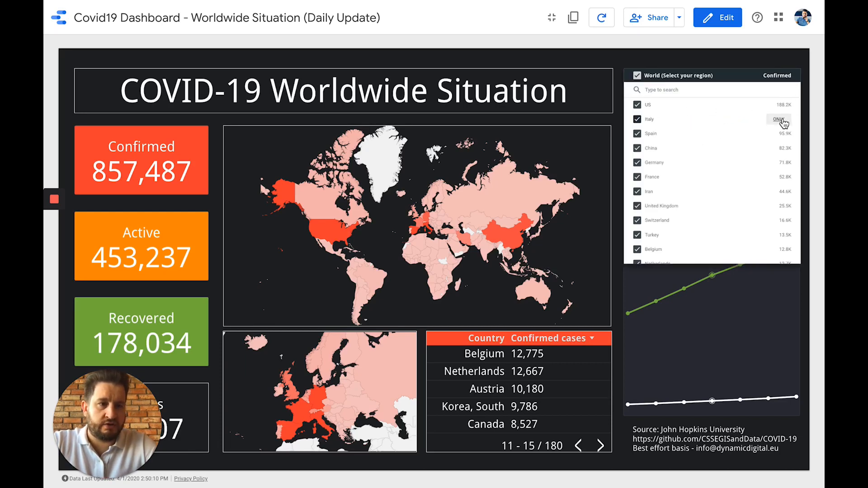
{"action": "left_click", "coordinate": [779, 119]}
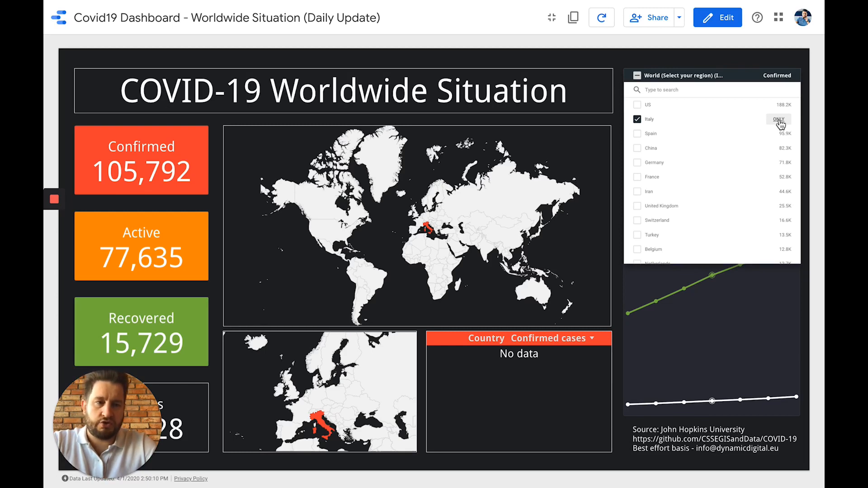
{"action": "left_click", "coordinate": [637, 76]}
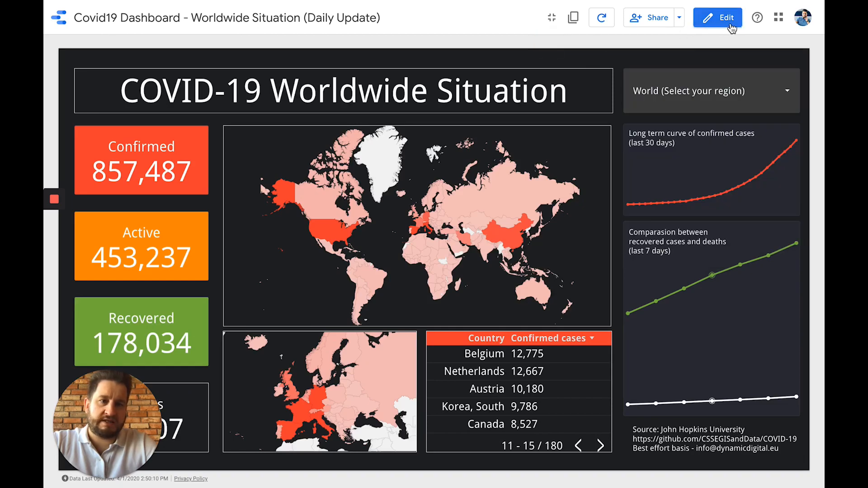
{"action": "mouse_move", "coordinate": [71, 31]}
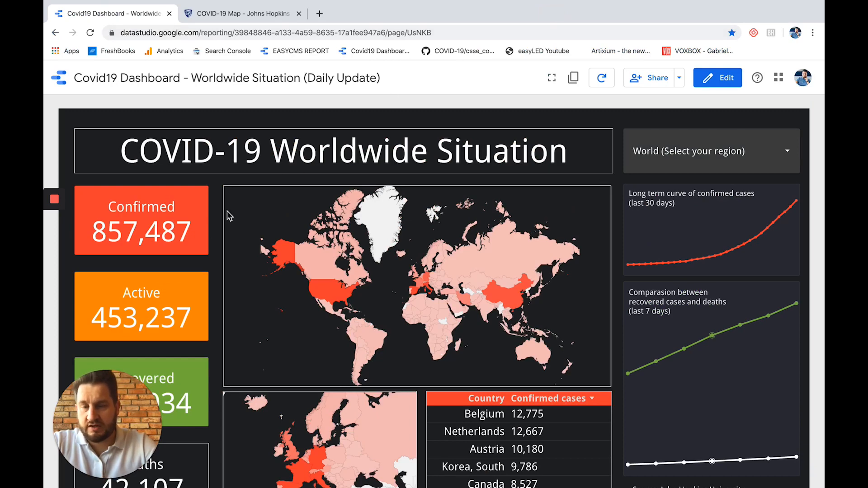
Switch between the dashboard and the Johns Hopkins map tab to view its GitHub sources link.
{"action": "left_click", "coordinate": [240, 13]}
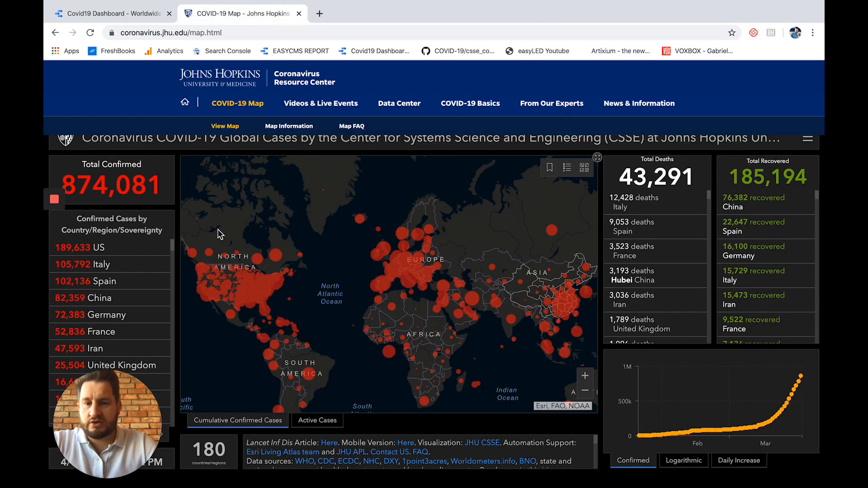
{"action": "mouse_move", "coordinate": [203, 89]}
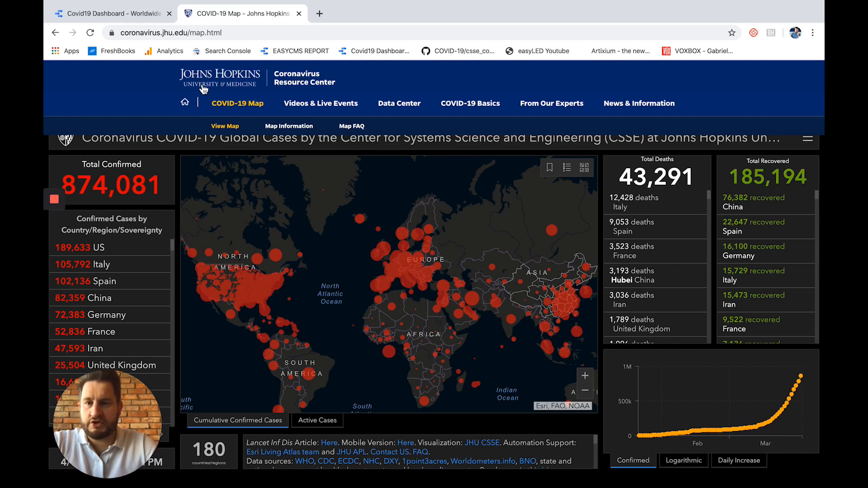
{"action": "mouse_move", "coordinate": [279, 89]}
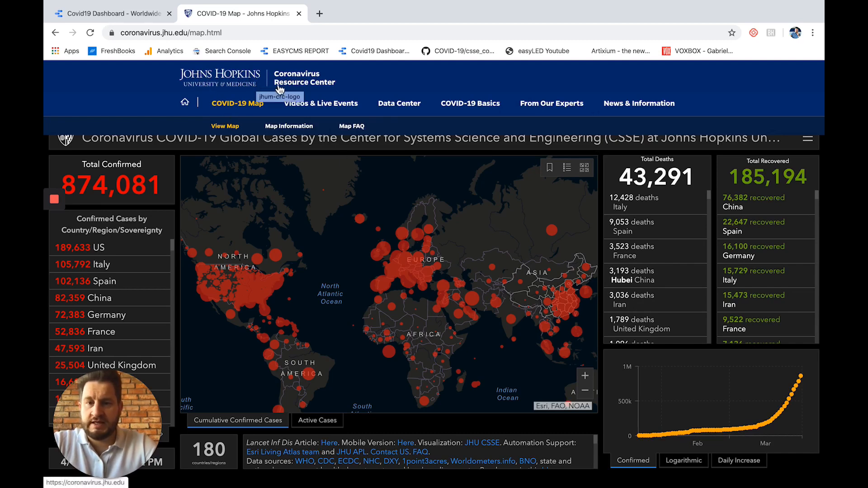
{"action": "mouse_move", "coordinate": [182, 268]}
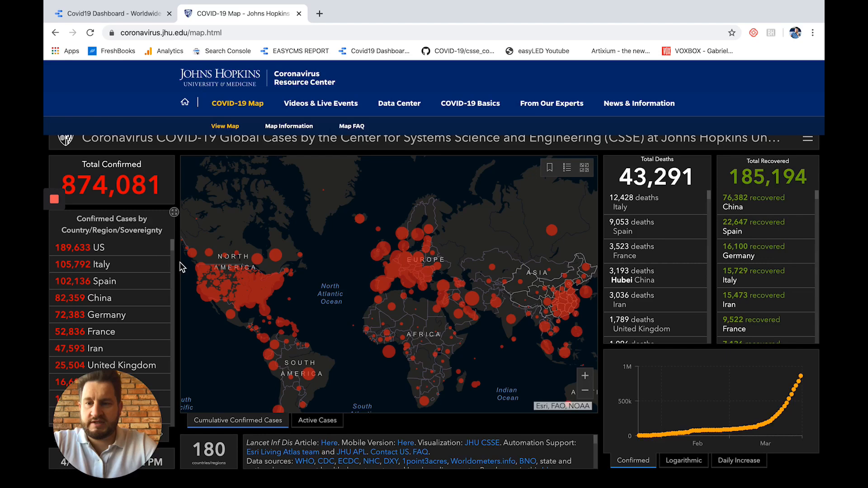
{"action": "mouse_move", "coordinate": [375, 267]}
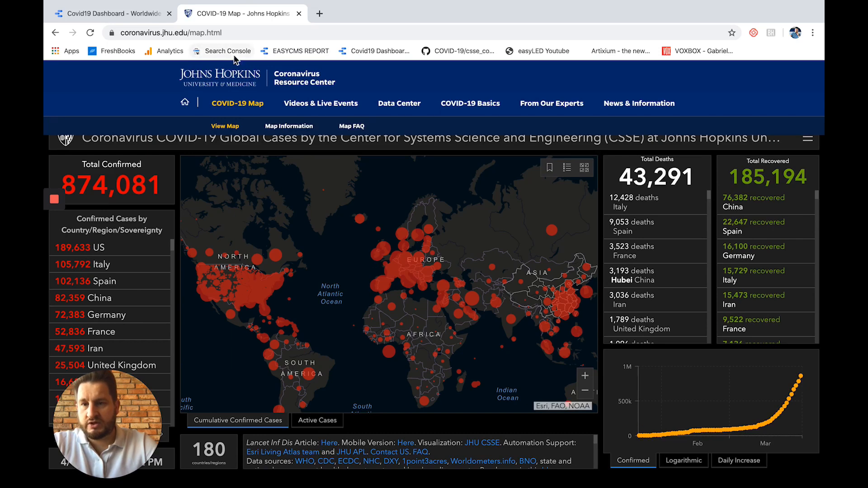
{"action": "left_click", "coordinate": [108, 13]}
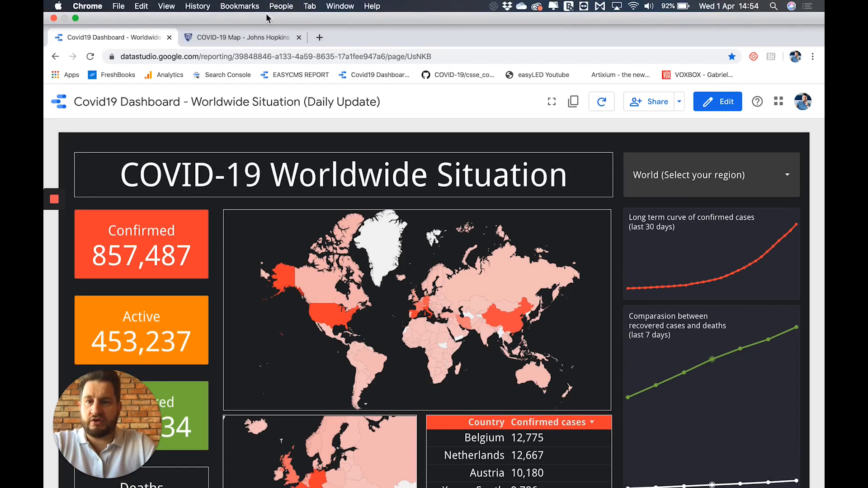
{"action": "left_click", "coordinate": [242, 37]}
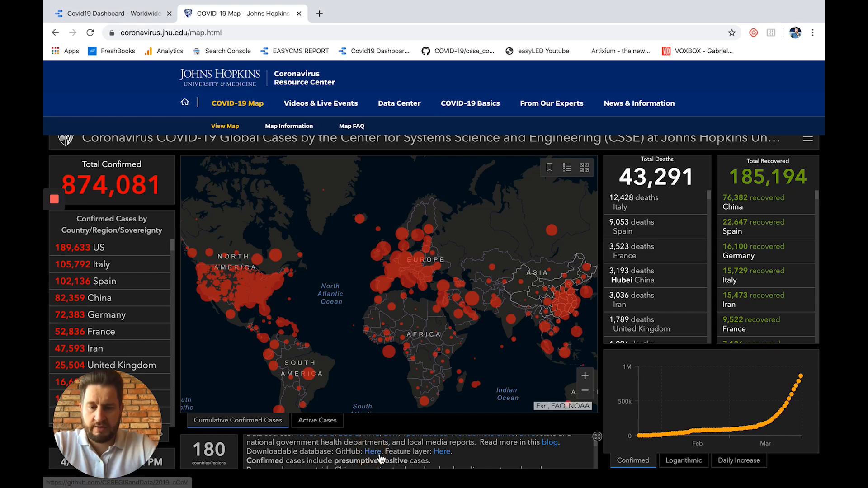
Follow the GitHub link to csse_covid_19_data > csse_covid_19_daily_reports and open 03-31-2020.csv.
{"action": "left_click", "coordinate": [372, 451]}
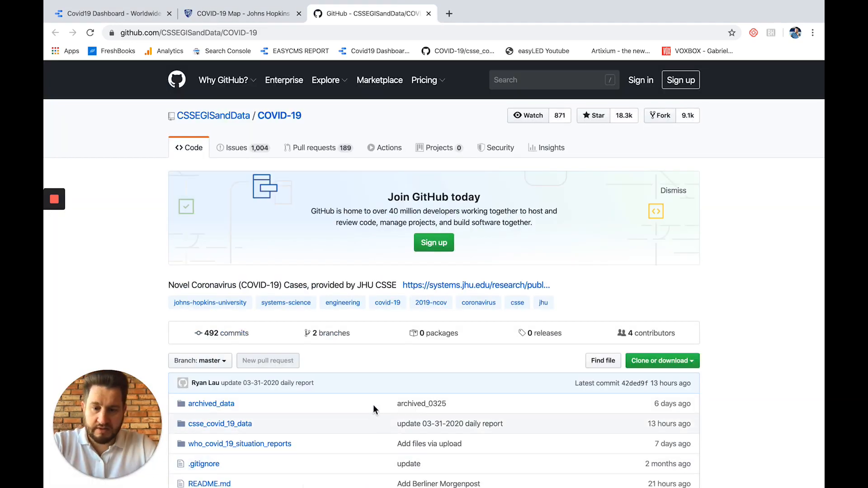
{"action": "scroll", "scroll_direction": "down", "scroll_amount": 3}
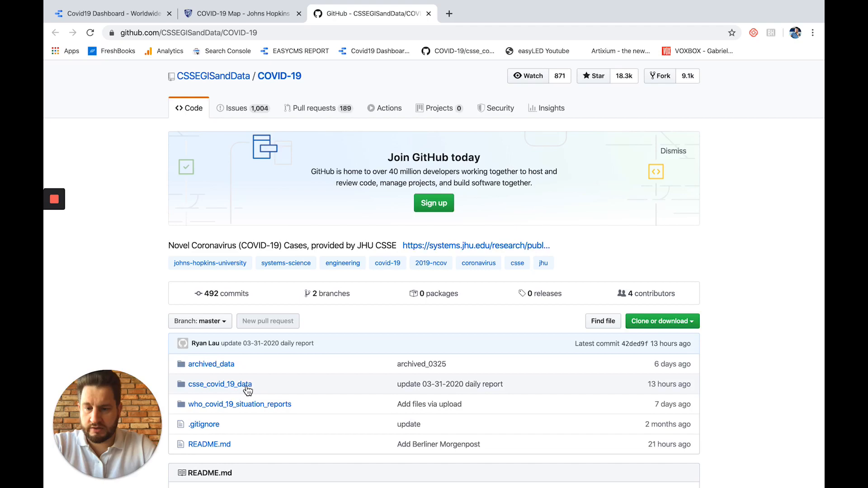
{"action": "left_click", "coordinate": [220, 385]}
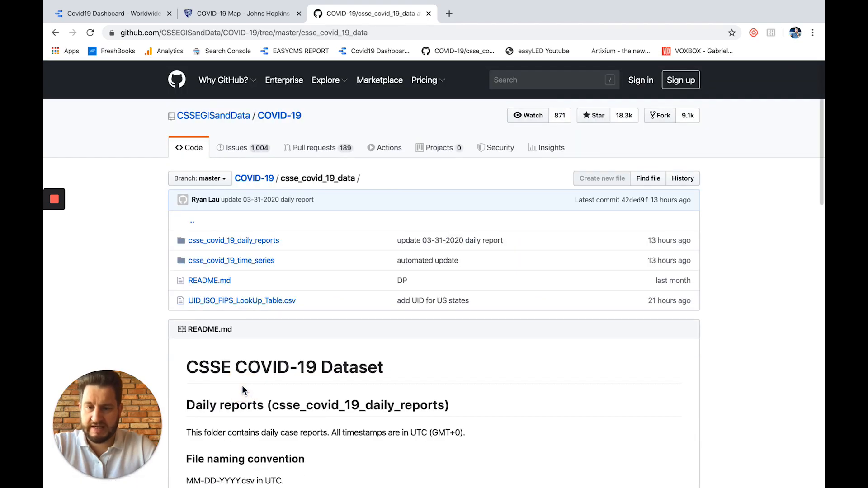
{"action": "mouse_move", "coordinate": [234, 240]}
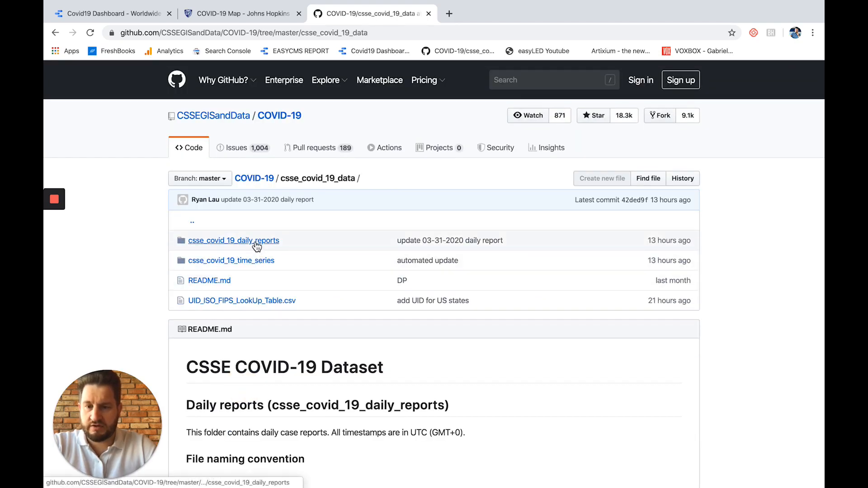
{"action": "left_click", "coordinate": [233, 240]}
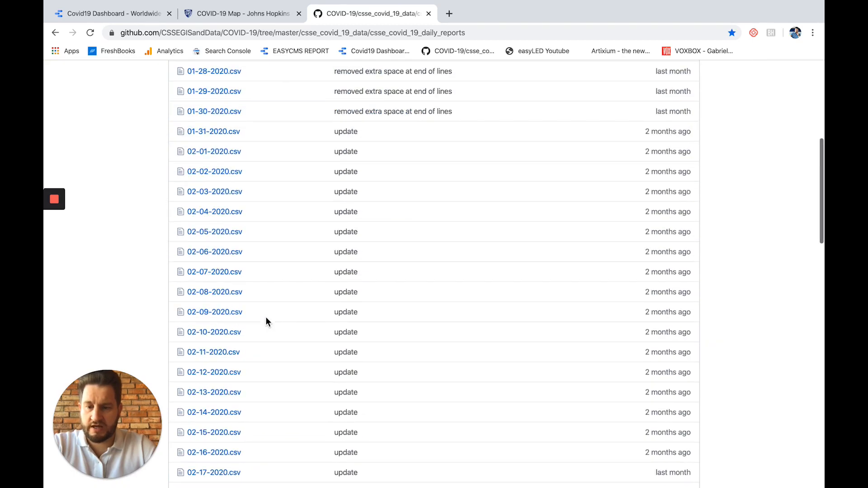
{"action": "scroll", "scroll_direction": "down", "scroll_amount": 3}
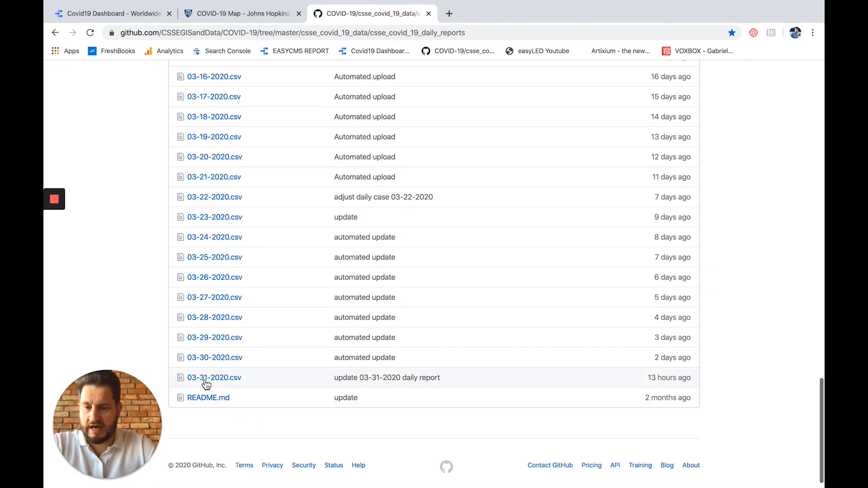
{"action": "mouse_move", "coordinate": [250, 385]}
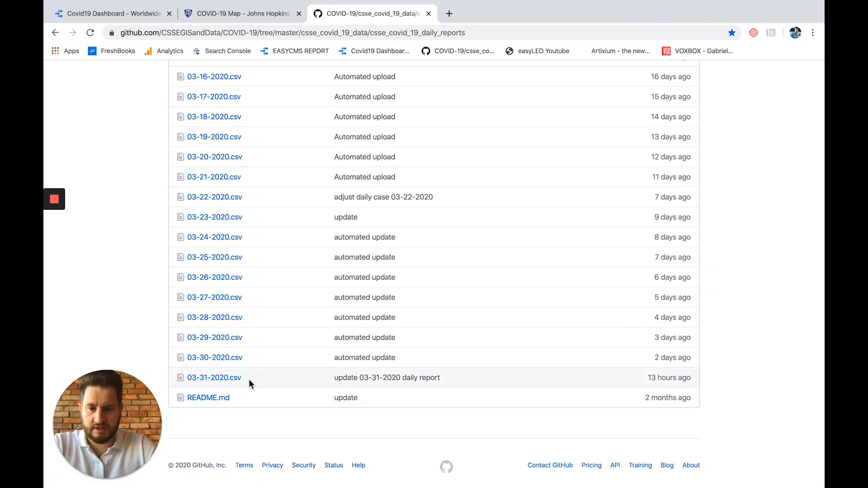
{"action": "left_click", "coordinate": [214, 378]}
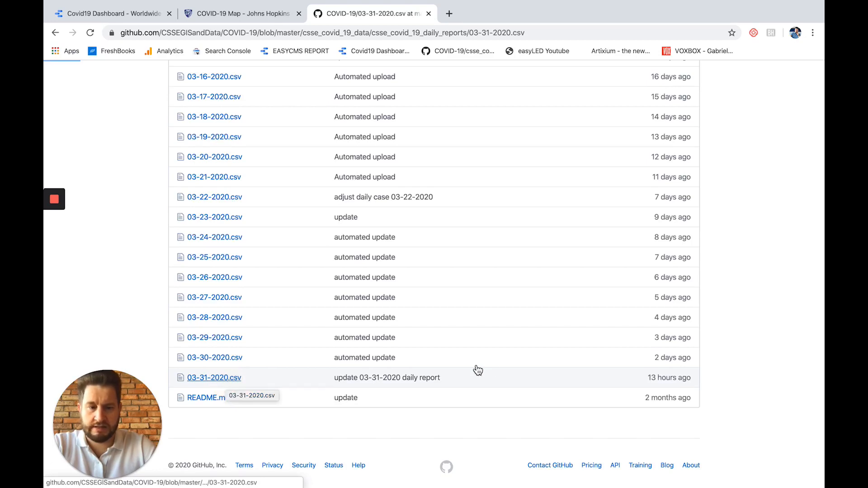
{"action": "left_click", "coordinate": [214, 377]}
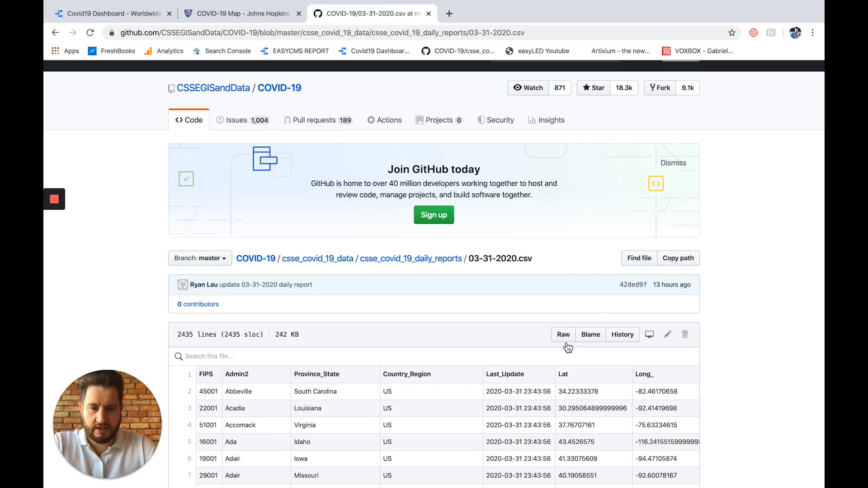
{"action": "mouse_move", "coordinate": [563, 335]}
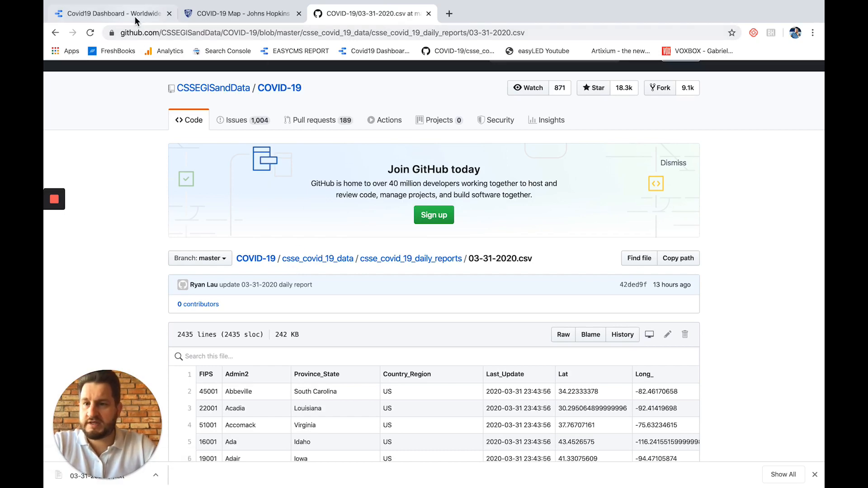
Start a new blank report from the Data Studio home and bring up the data connectors.
{"action": "left_click", "coordinate": [94, 13]}
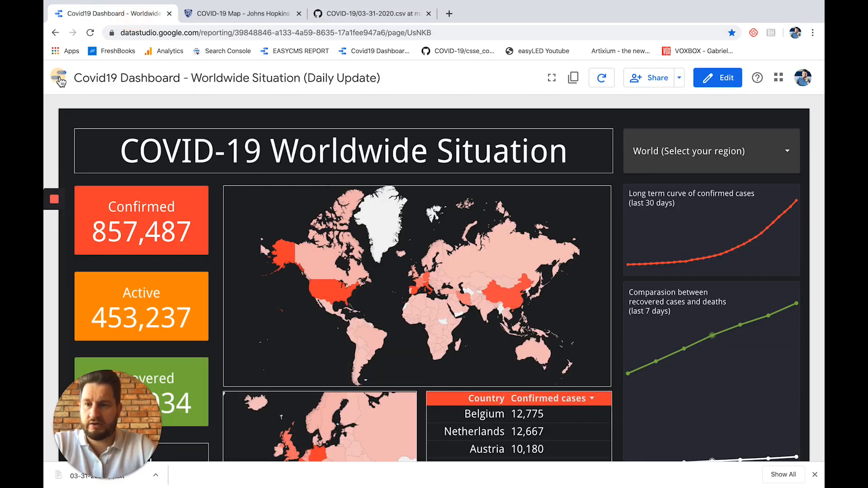
{"action": "left_click", "coordinate": [59, 78]}
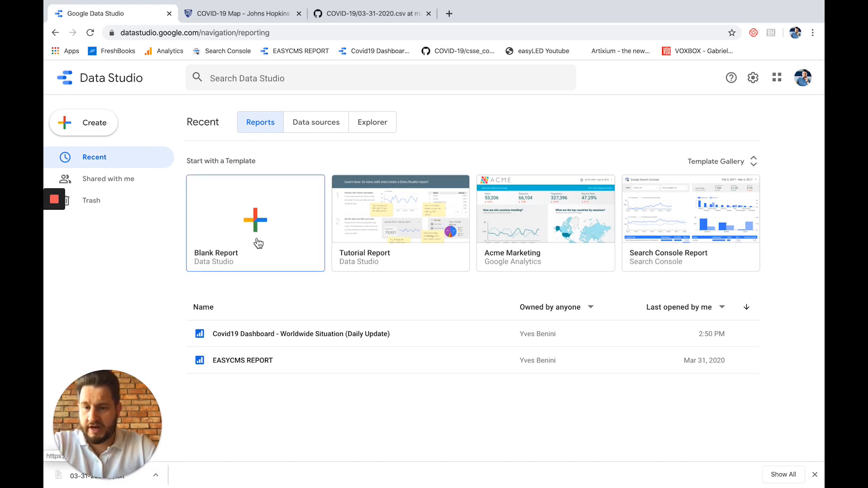
{"action": "left_click", "coordinate": [255, 222]}
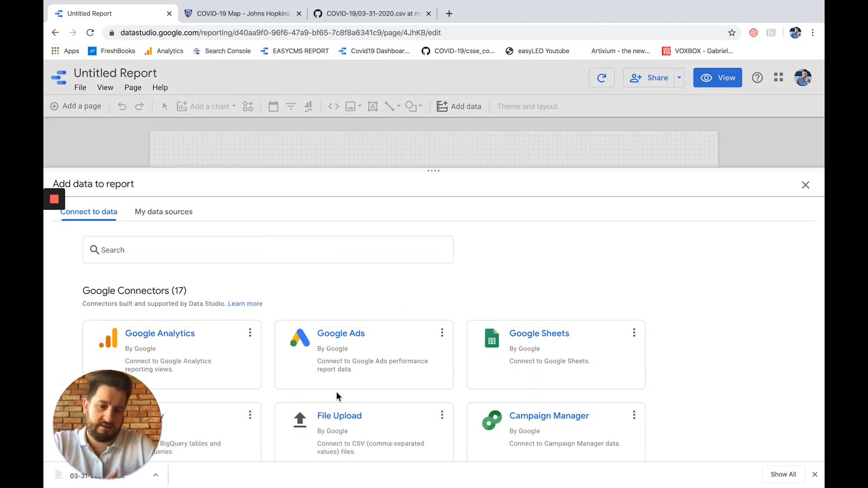
{"action": "left_click", "coordinate": [340, 416]}
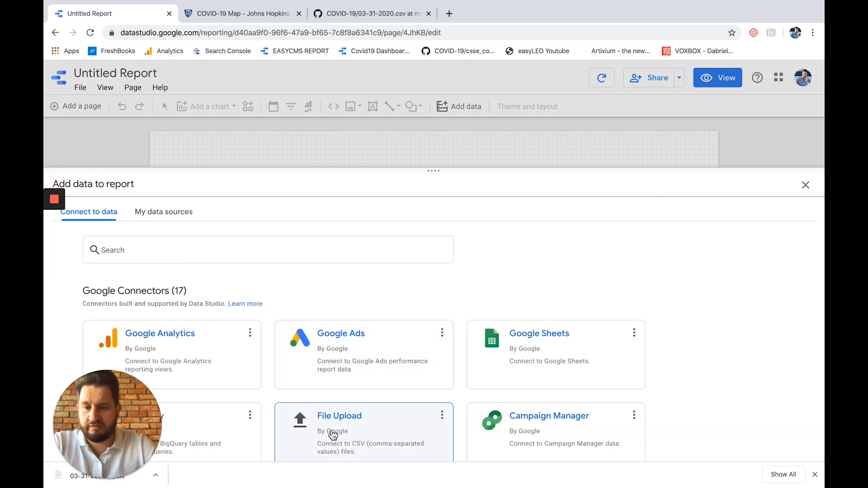
{"action": "mouse_move", "coordinate": [344, 431]}
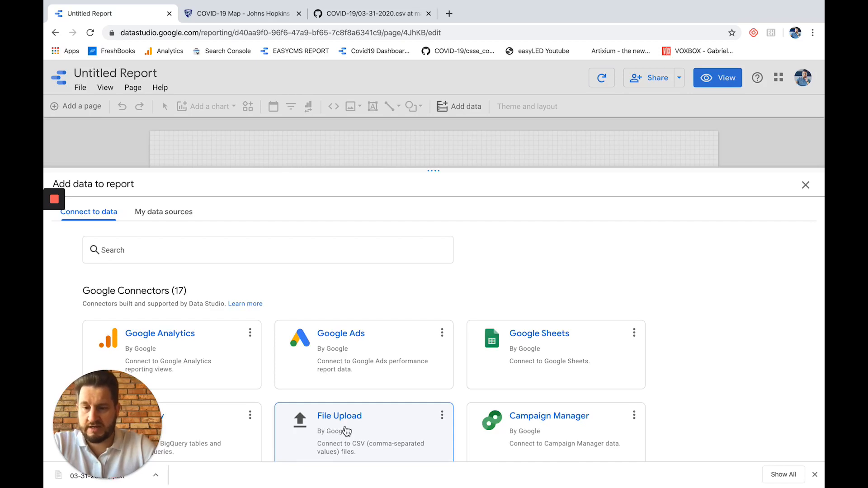
Upload 03-31-2020 (1).txt through the File Upload connector and add it to the report.
{"action": "left_click", "coordinate": [340, 416]}
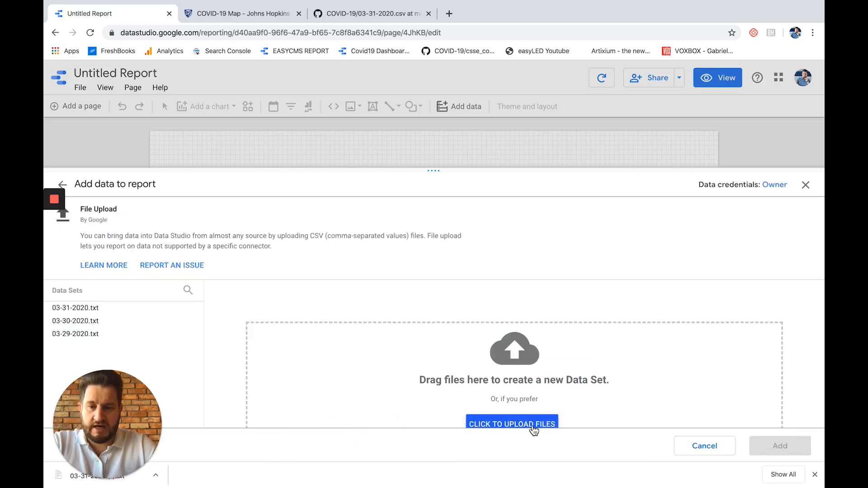
{"action": "left_click", "coordinate": [511, 424]}
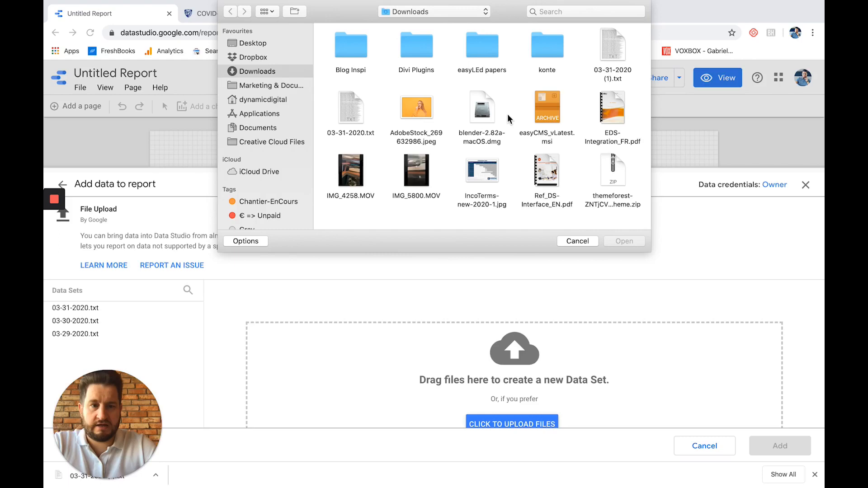
{"action": "left_click", "coordinate": [613, 46]}
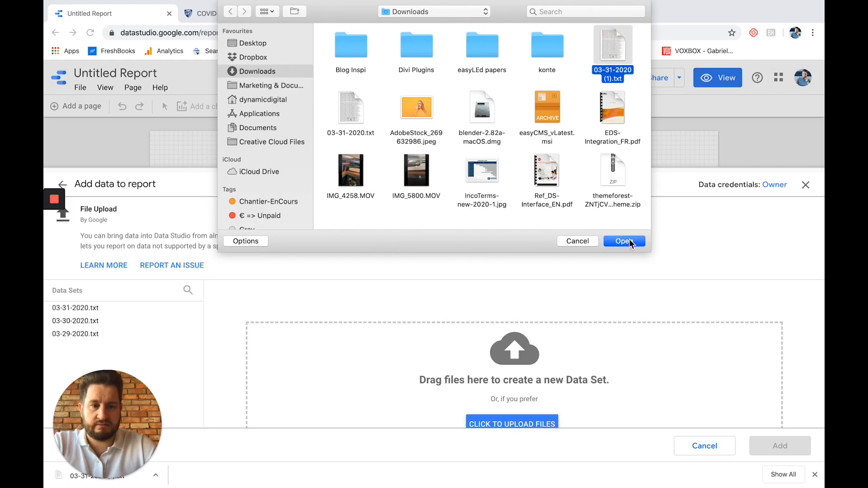
{"action": "left_click", "coordinate": [624, 241]}
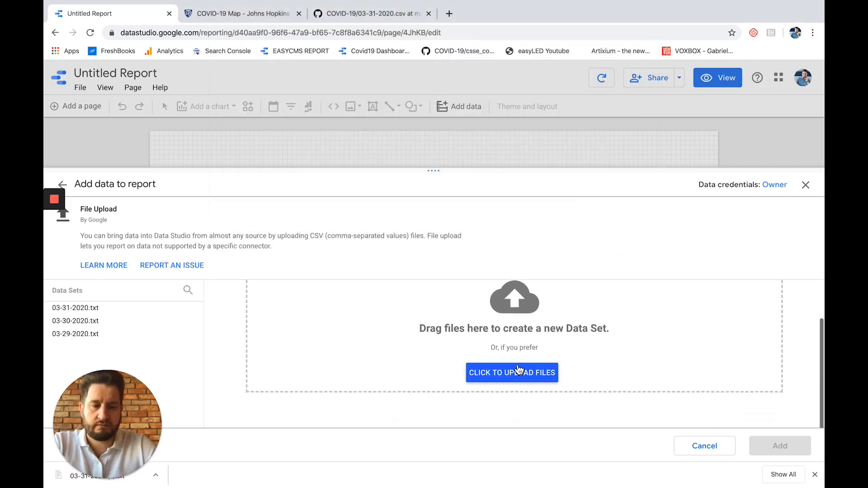
{"action": "left_click", "coordinate": [511, 373]}
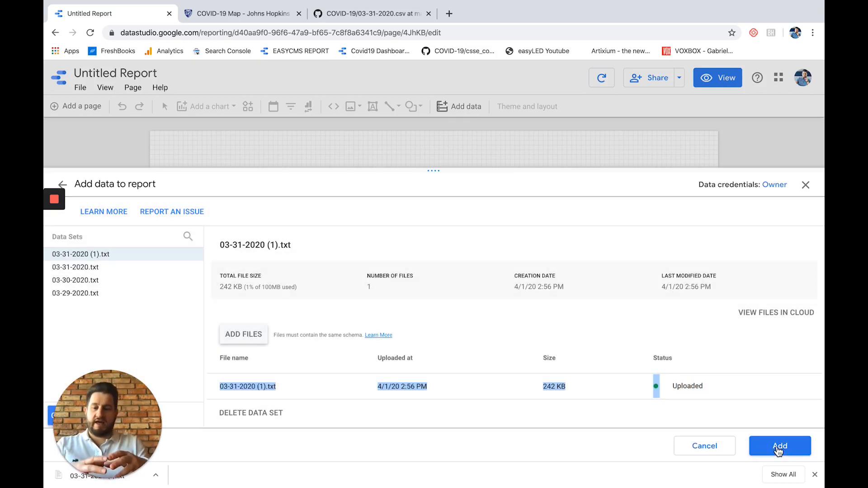
{"action": "left_click", "coordinate": [779, 446]}
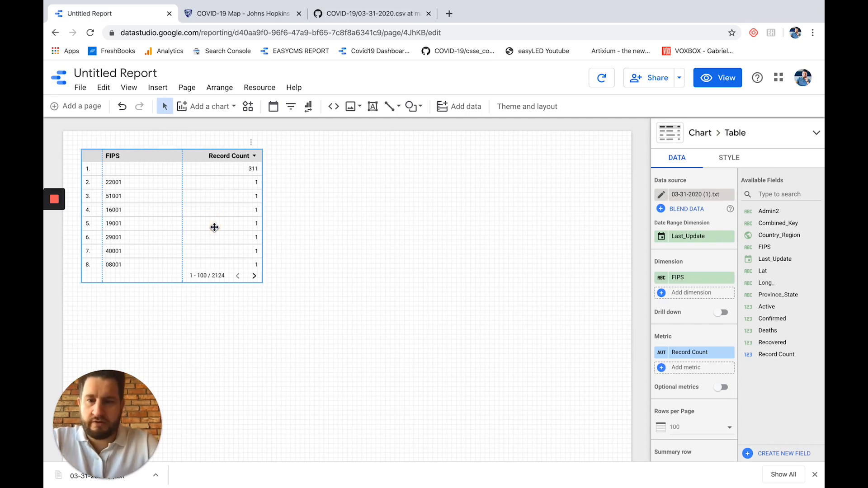
Apply the dark Constellation theme to the cleared report canvas.
{"action": "left_click", "coordinate": [527, 106]}
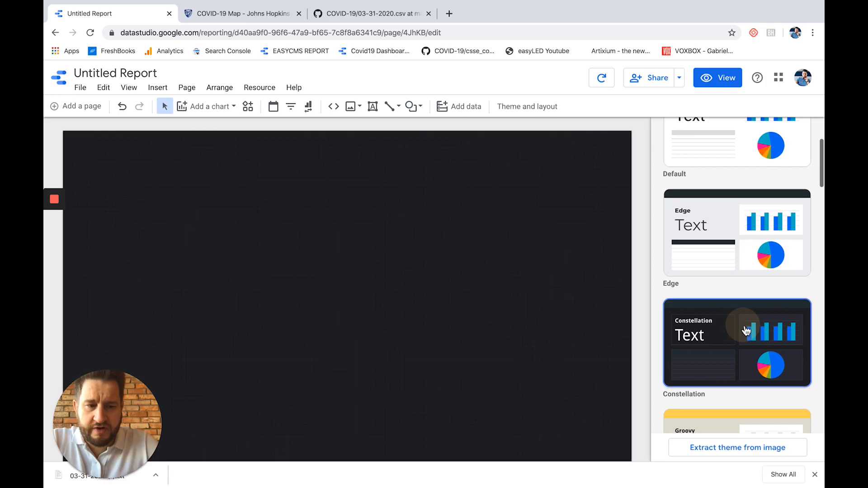
{"action": "mouse_move", "coordinate": [332, 320]}
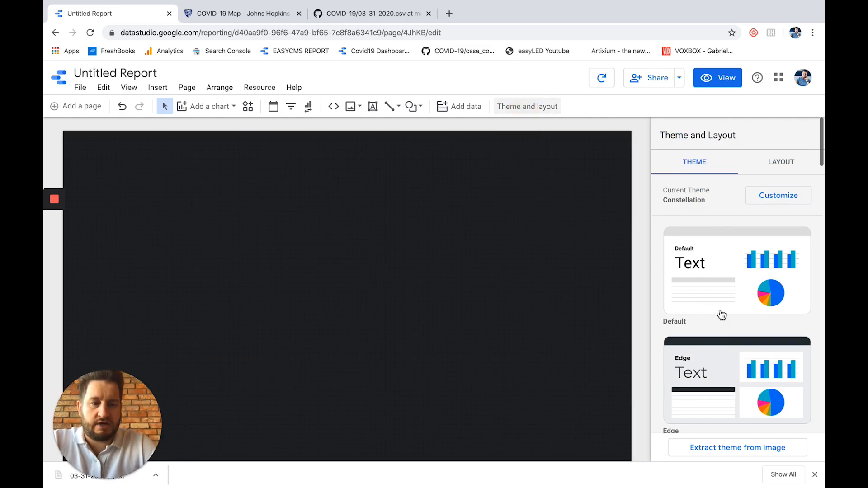
{"action": "scroll", "scroll_direction": "down", "scroll_amount": 3}
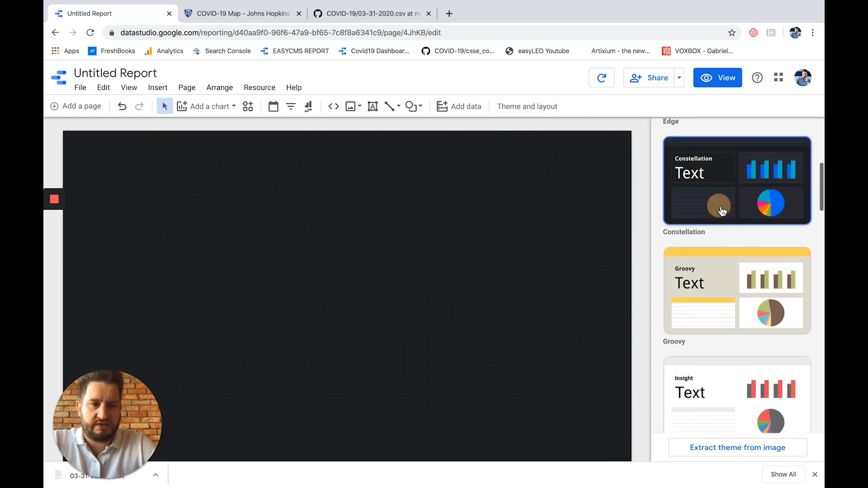
{"action": "left_click", "coordinate": [206, 106]}
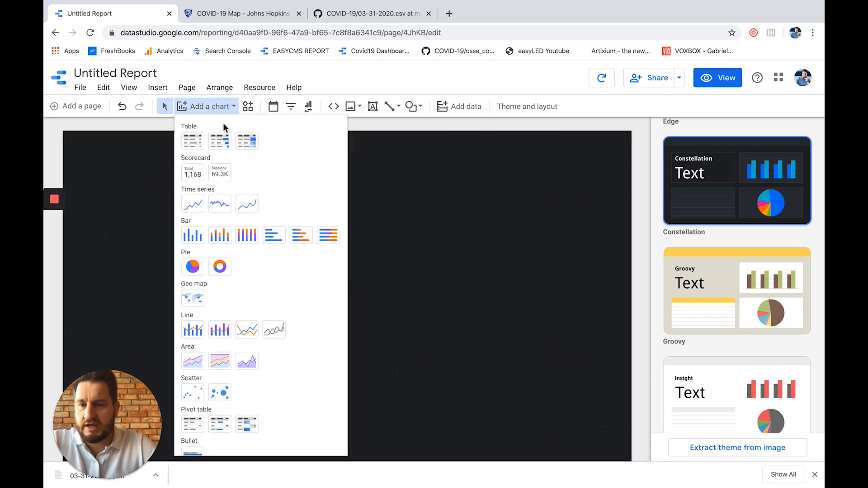
{"action": "mouse_move", "coordinate": [192, 172]}
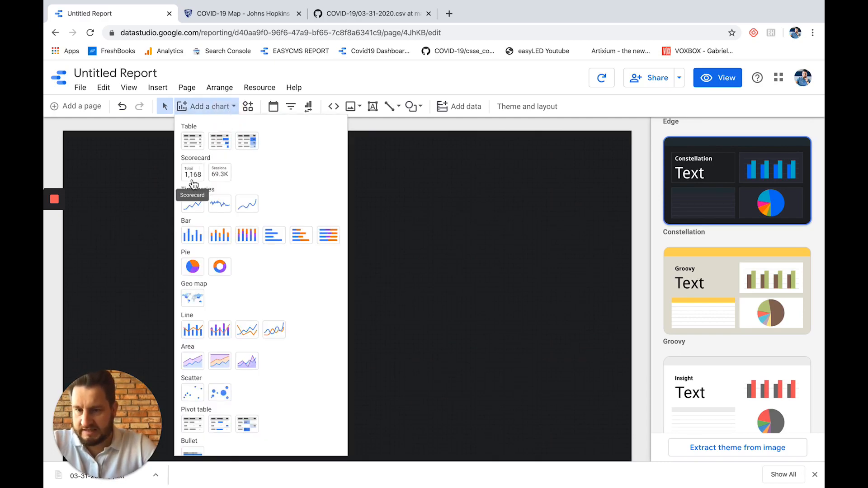
Insert a scorecard with Last_Update as date range dimension and Confirmed as its metric.
{"action": "left_click", "coordinate": [192, 173]}
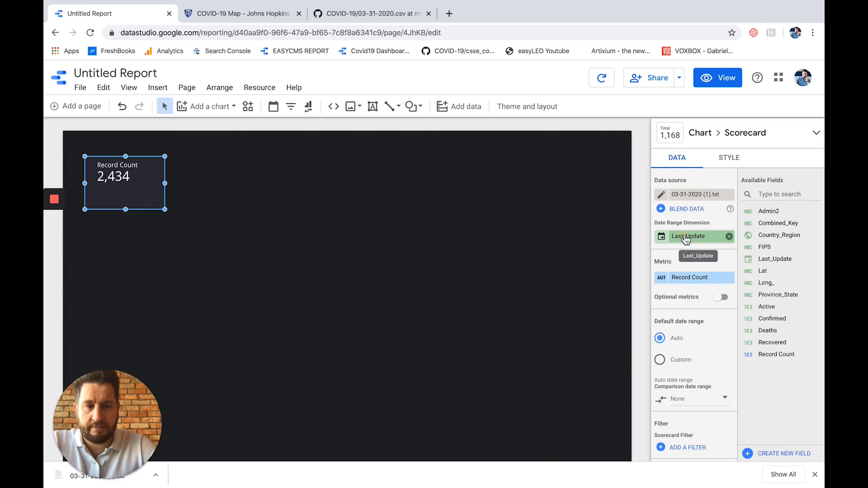
{"action": "left_click", "coordinate": [692, 236]}
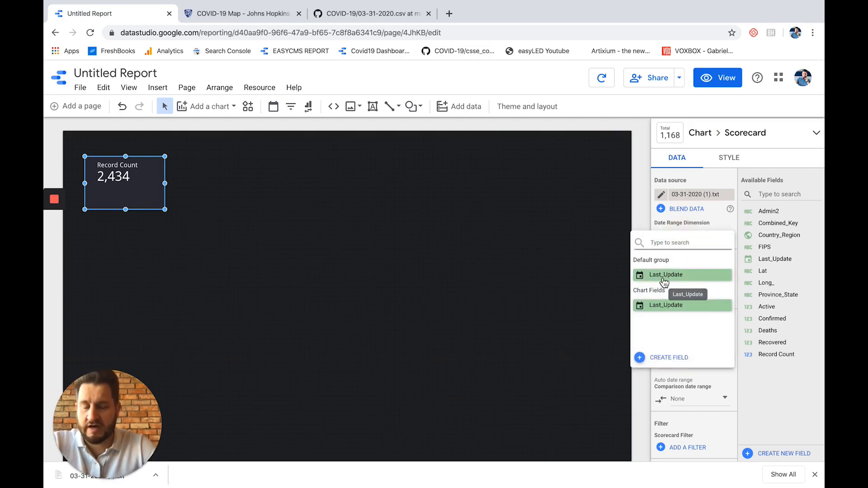
{"action": "left_click", "coordinate": [666, 274]}
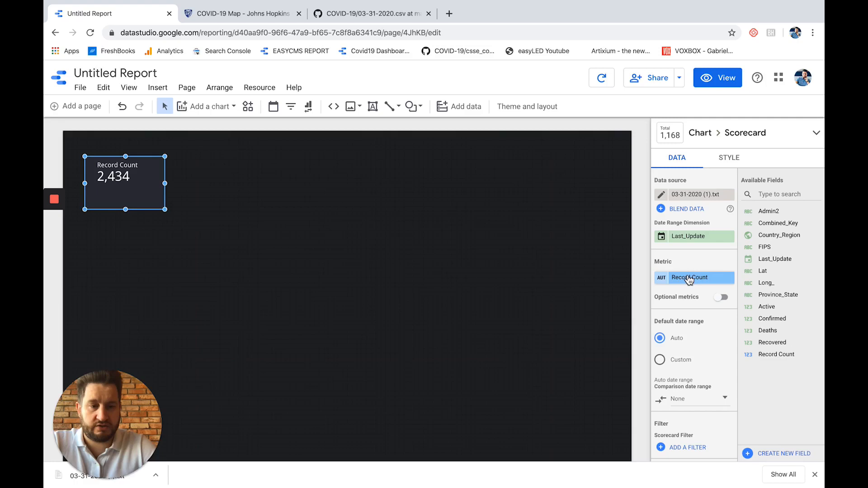
{"action": "left_click", "coordinate": [689, 278]}
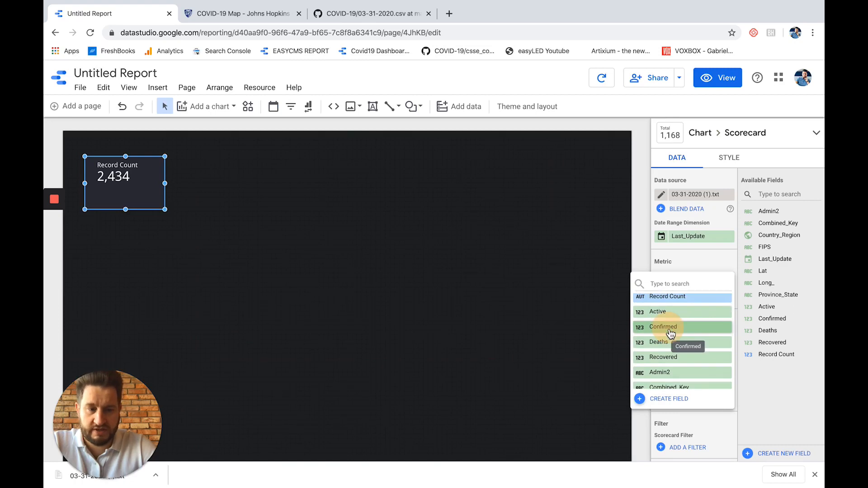
{"action": "left_click", "coordinate": [660, 326]}
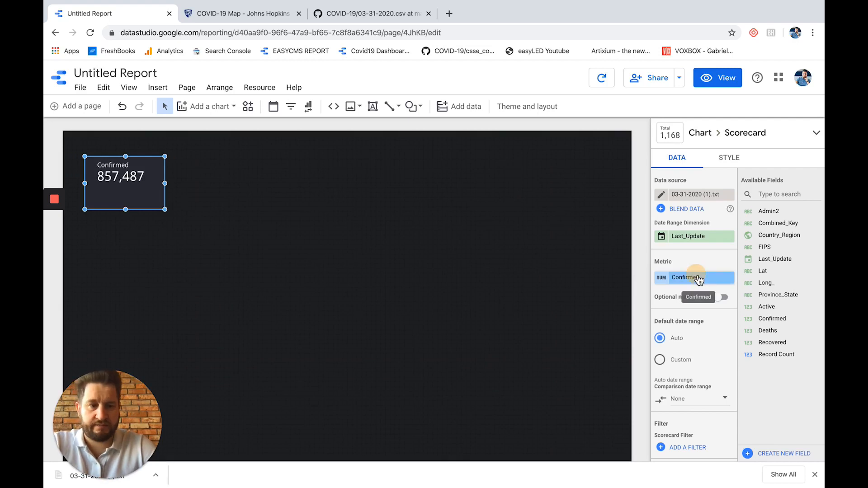
{"action": "left_click", "coordinate": [685, 277]}
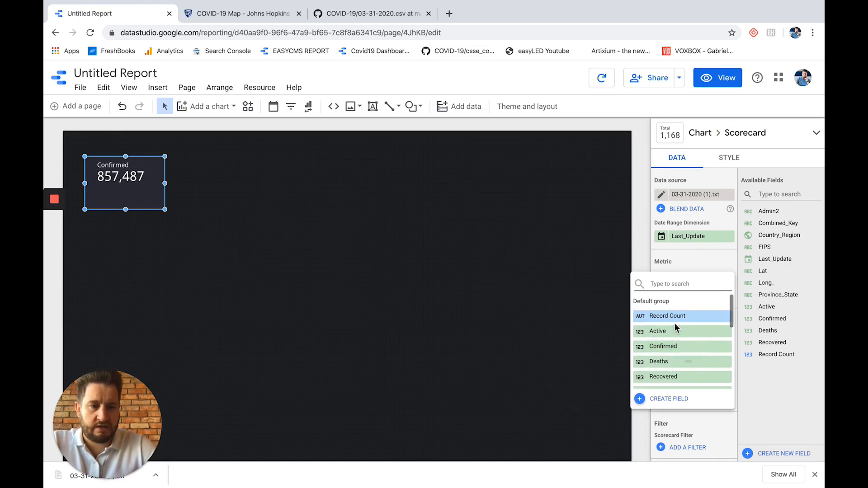
{"action": "left_click", "coordinate": [661, 346]}
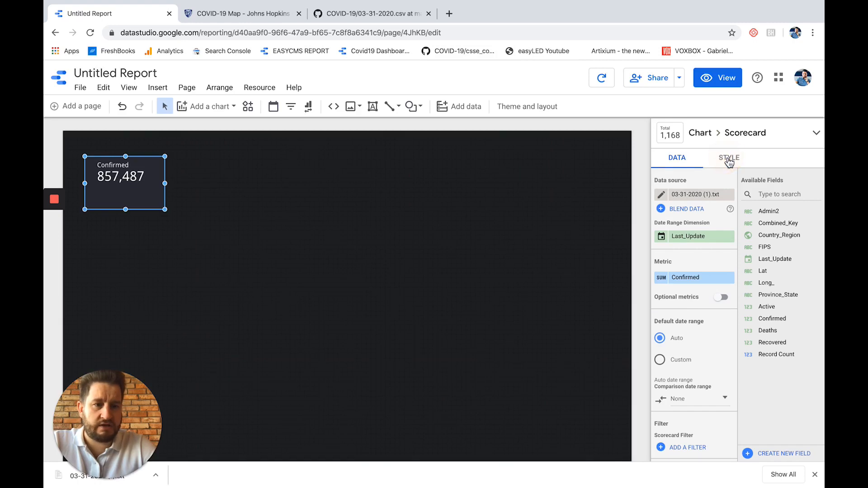
Give the Confirmed scorecard 48px text and a red background, then widen it.
{"action": "left_click", "coordinate": [728, 158]}
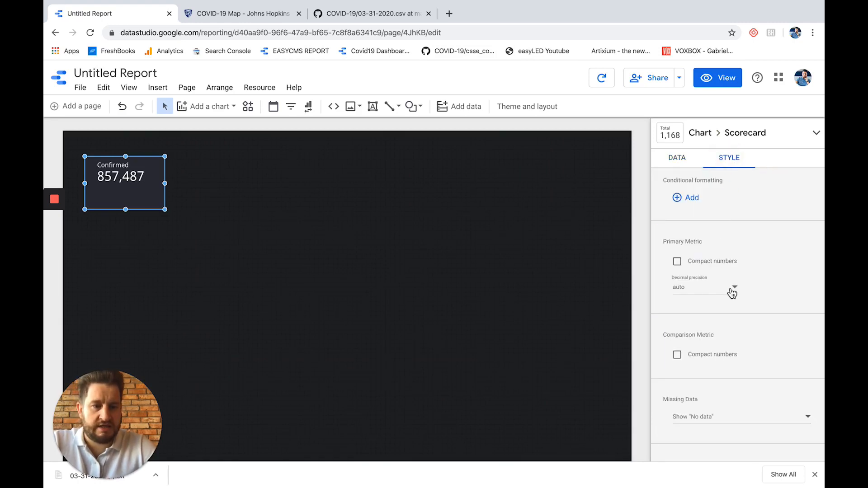
{"action": "scroll", "scroll_direction": "down", "scroll_amount": 3}
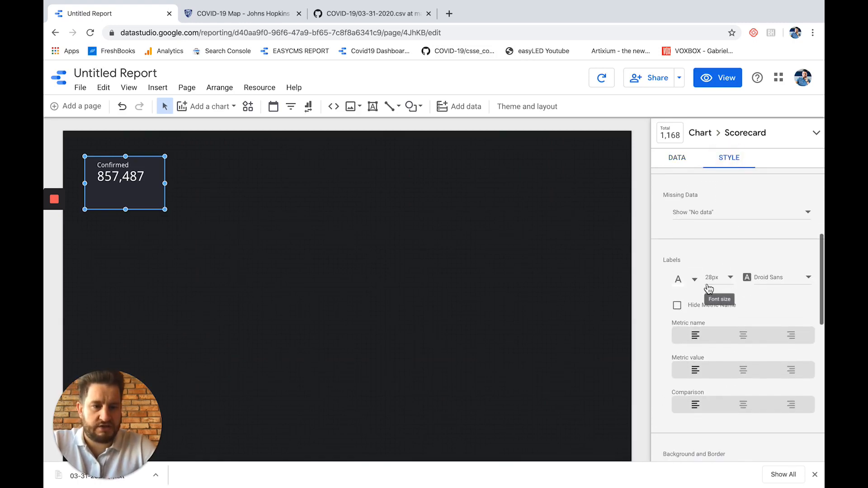
{"action": "left_click", "coordinate": [715, 278]}
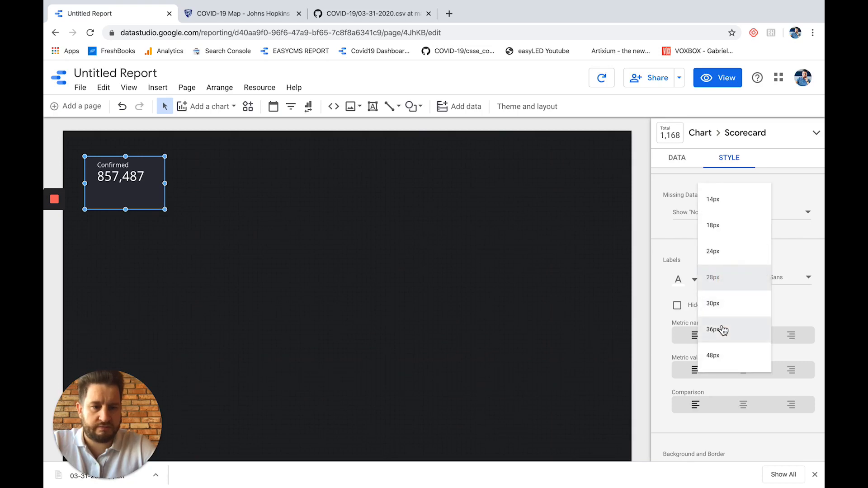
{"action": "left_click", "coordinate": [713, 356]}
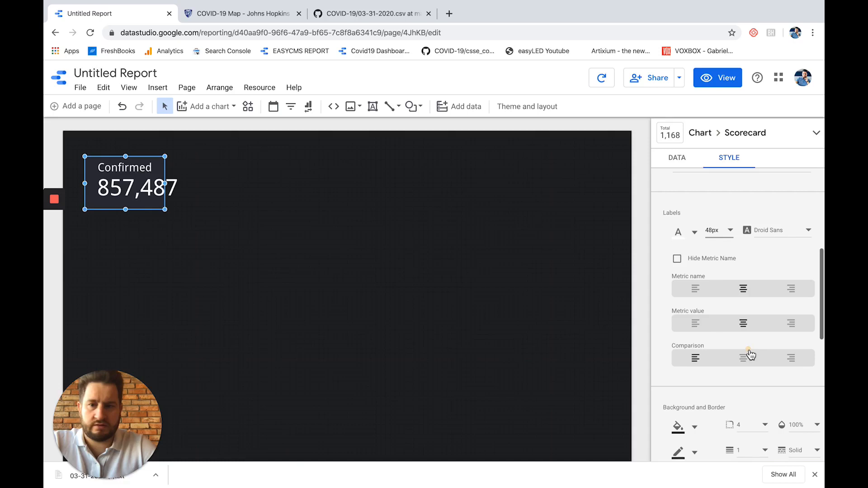
{"action": "scroll", "scroll_direction": "down", "scroll_amount": 3}
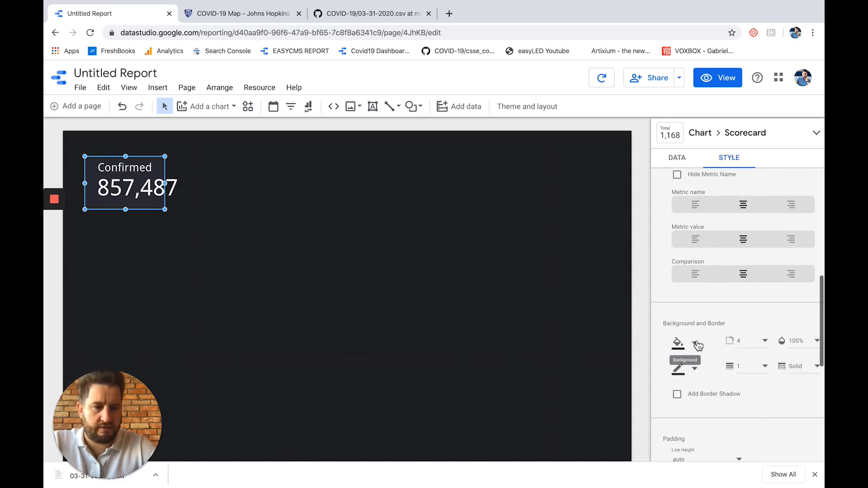
{"action": "left_click", "coordinate": [677, 342]}
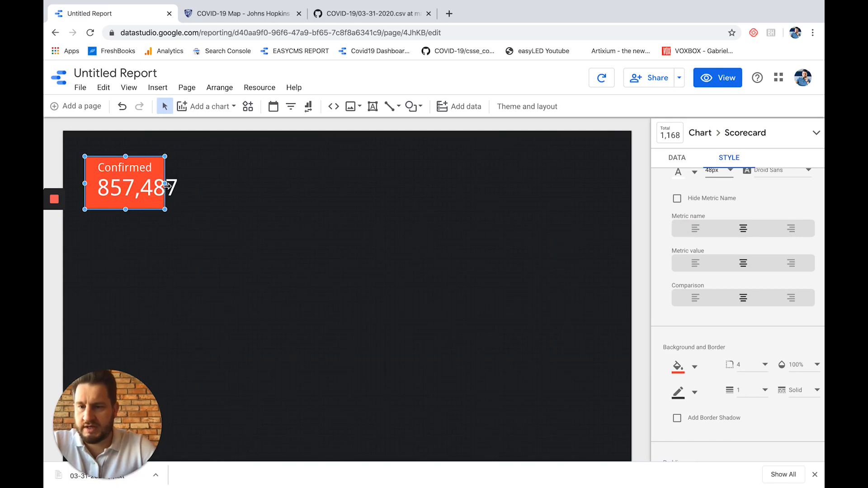
{"action": "left_click_drag", "start_coordinate": [168, 182], "coordinate": [193, 183]}
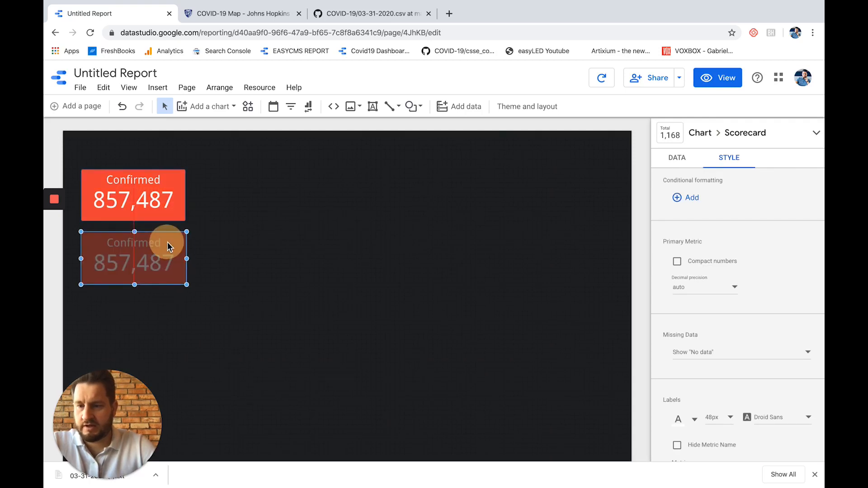
Turn the first scorecard copy into an Active scorecard with an orange background.
{"action": "left_click", "coordinate": [677, 158]}
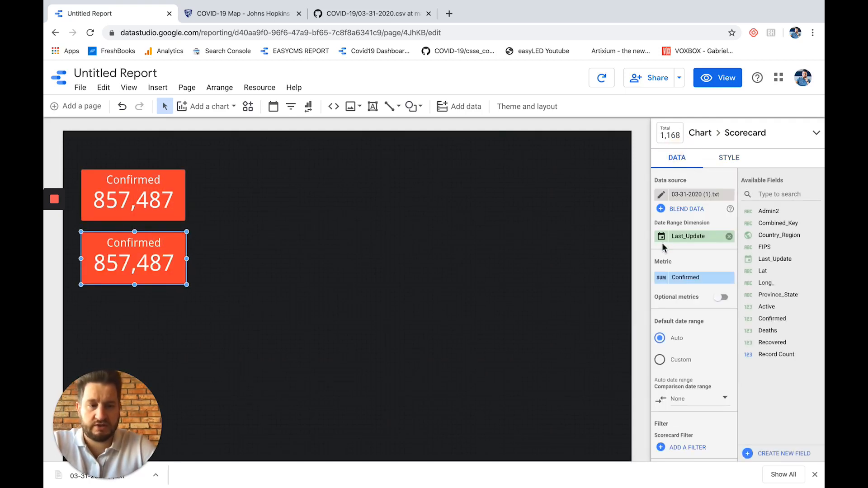
{"action": "left_click", "coordinate": [686, 277]}
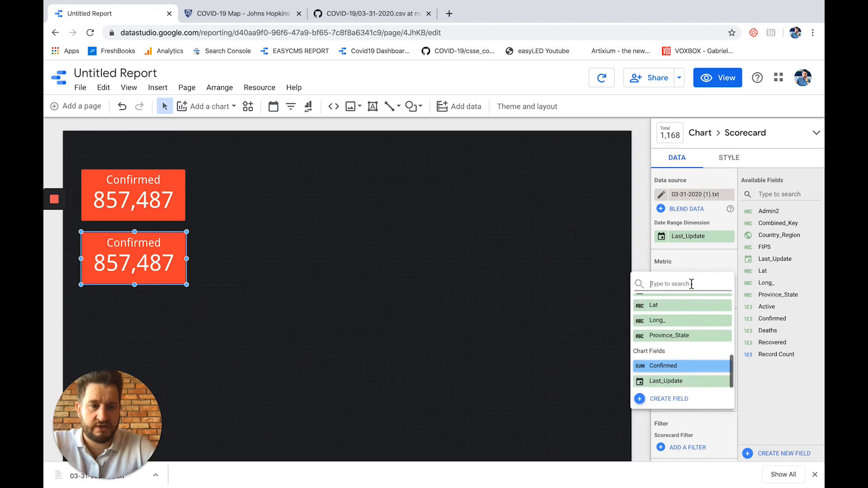
{"action": "scroll", "scroll_direction": "down", "scroll_amount": 3}
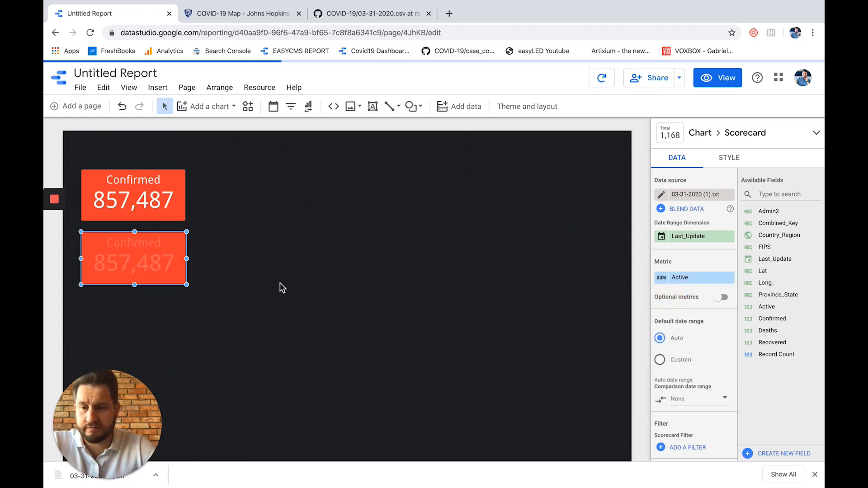
{"action": "left_click", "coordinate": [730, 157]}
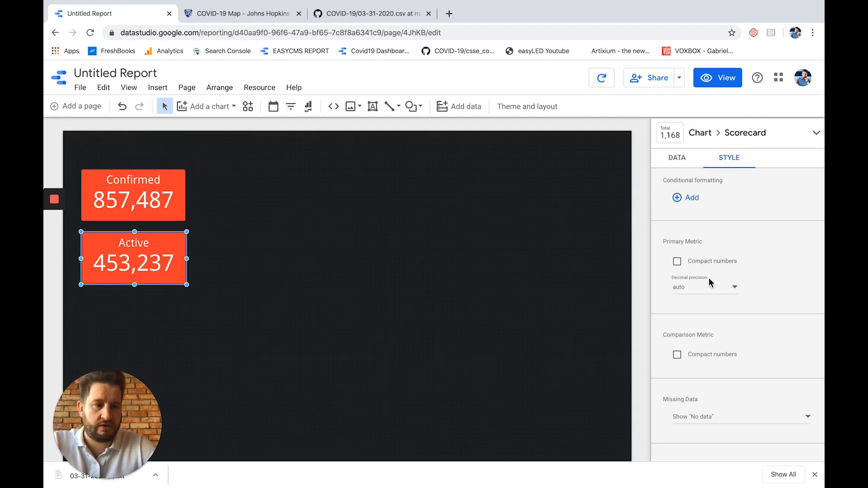
{"action": "scroll", "scroll_direction": "down", "scroll_amount": 3}
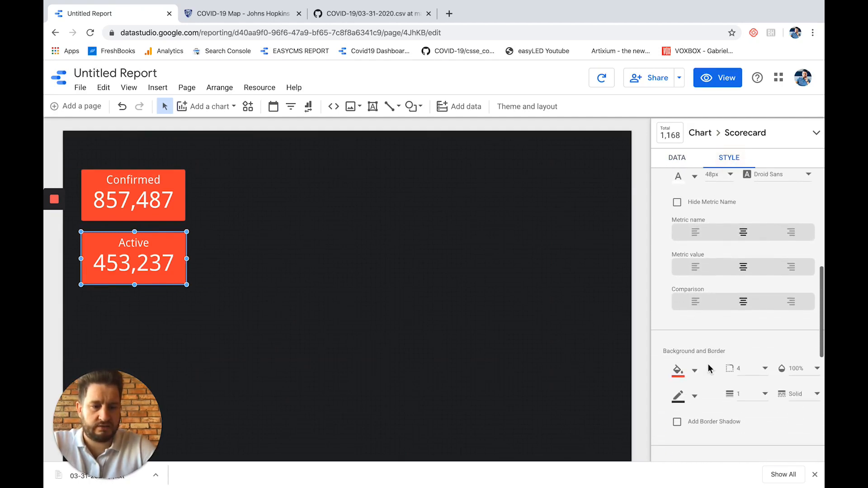
{"action": "left_click", "coordinate": [677, 369]}
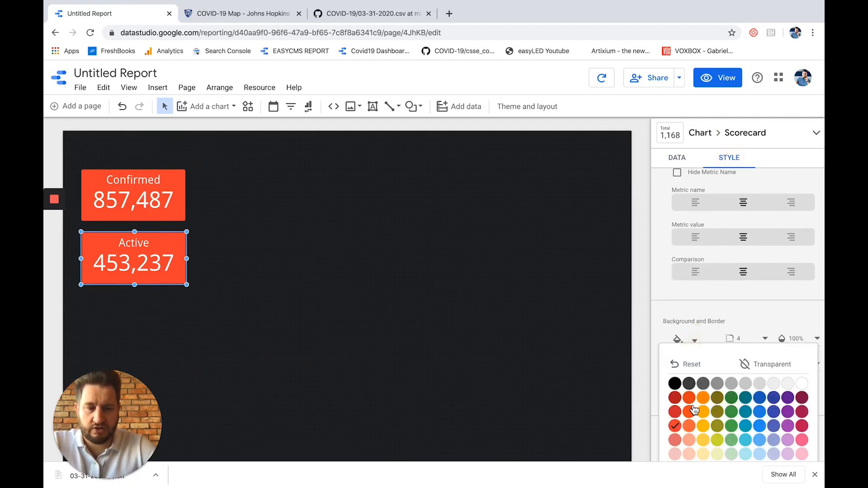
{"action": "left_click", "coordinate": [703, 397]}
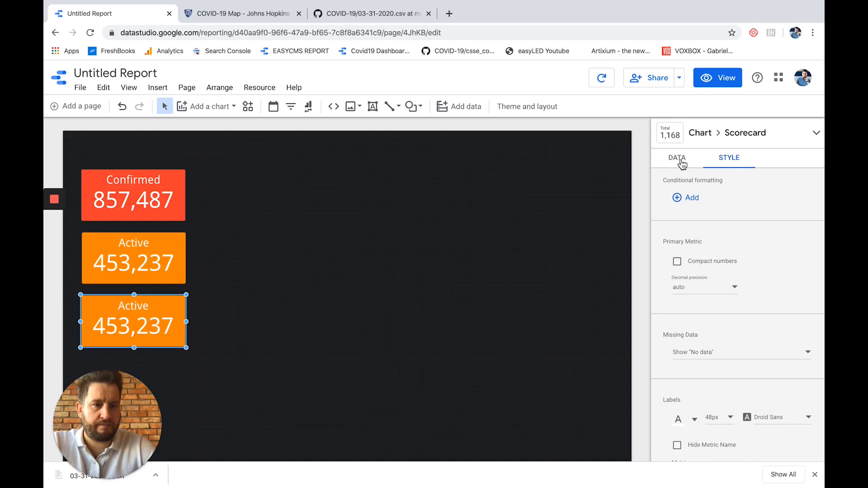
Turn the next copy into a Recovered scorecard with a green background.
{"action": "left_click", "coordinate": [677, 158]}
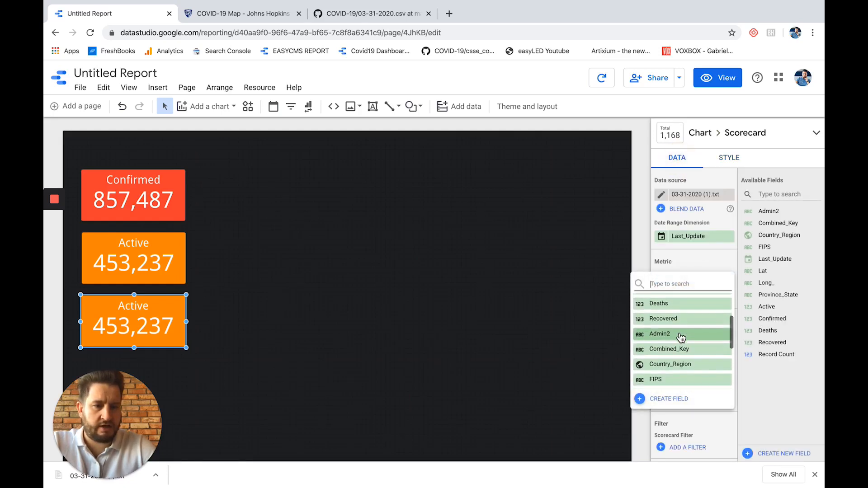
{"action": "left_click", "coordinate": [663, 318]}
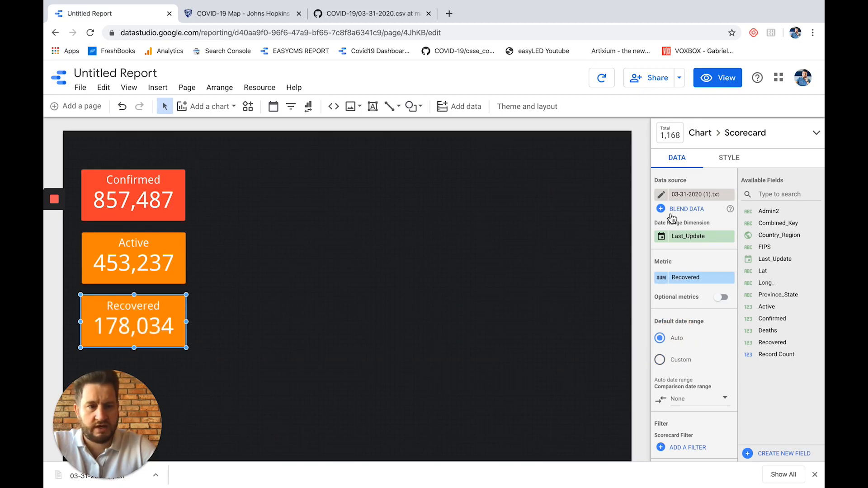
{"action": "left_click", "coordinate": [729, 158]}
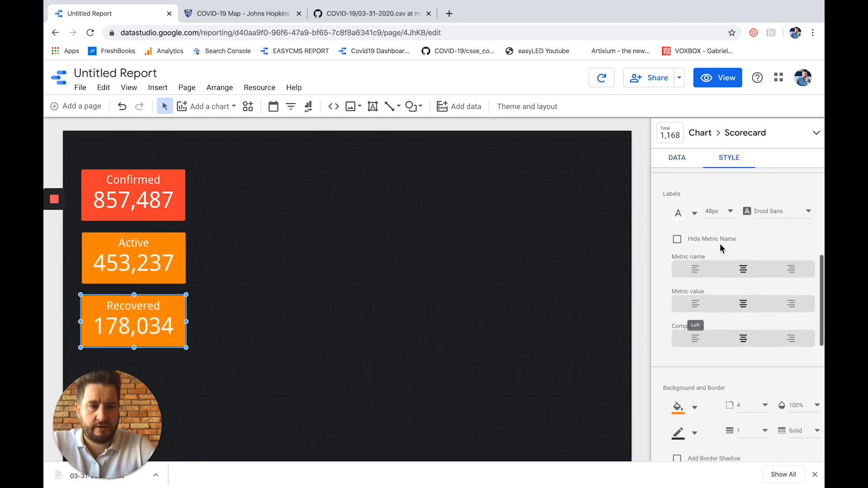
{"action": "scroll", "scroll_direction": "down", "scroll_amount": 3}
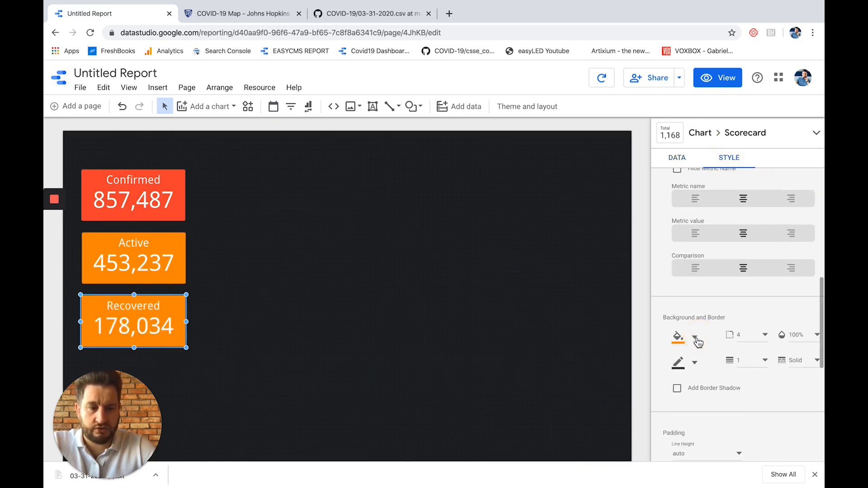
{"action": "left_click", "coordinate": [695, 335]}
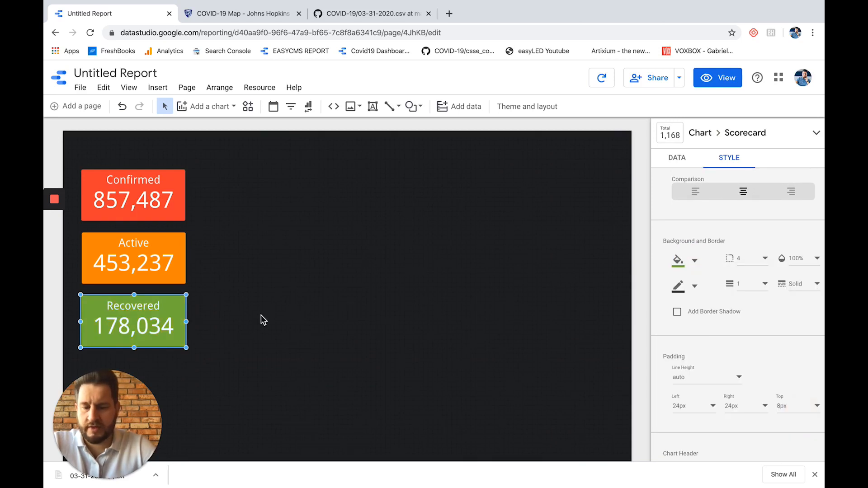
Drag the duplicated Recovered scorecard below the original one.
{"action": "left_click_drag", "start_coordinate": [133, 321], "coordinate": [141, 374]}
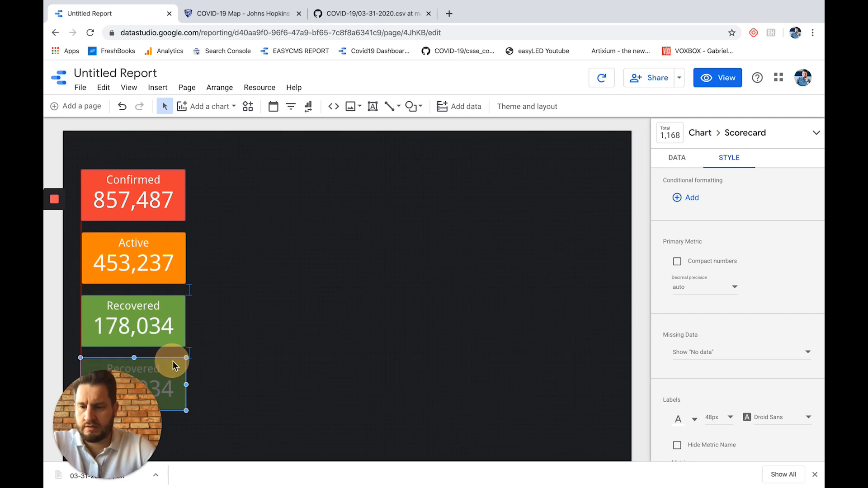
Change the copied scorecard's metric to Deaths.
{"action": "left_click", "coordinate": [677, 158]}
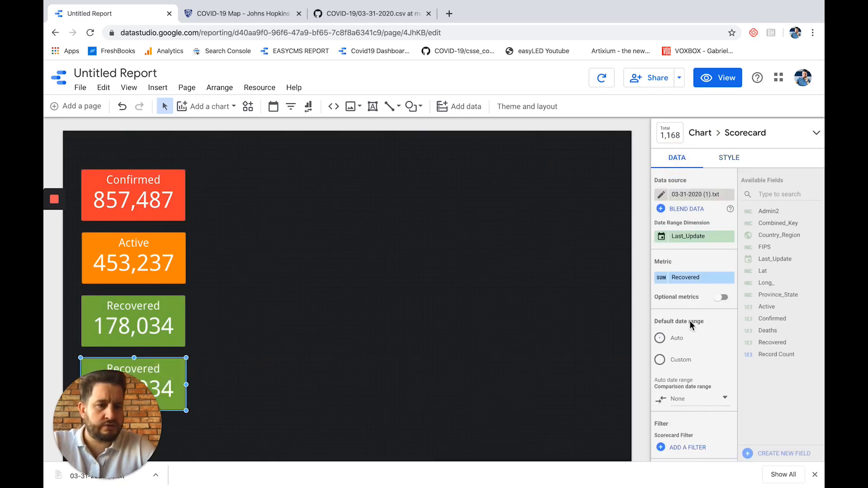
{"action": "left_click", "coordinate": [686, 277]}
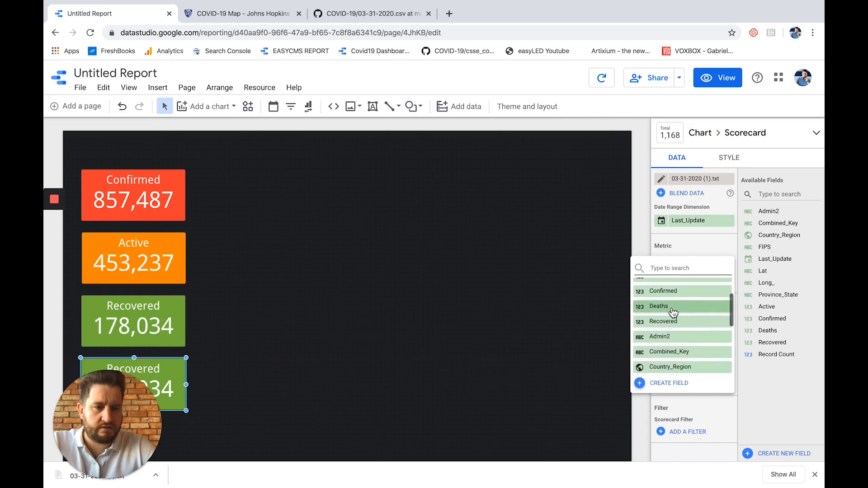
{"action": "left_click", "coordinate": [658, 306]}
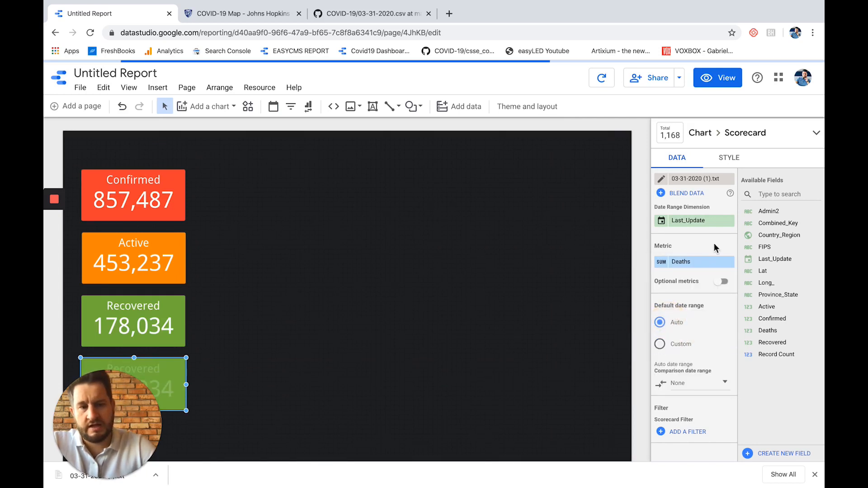
Clear the Deaths scorecard's background color and set its border weight to 1.
{"action": "left_click", "coordinate": [729, 158]}
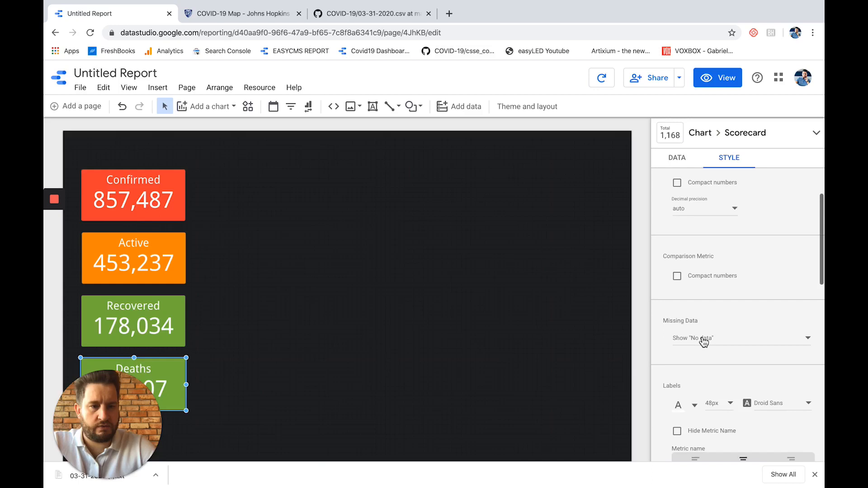
{"action": "scroll", "scroll_direction": "down", "scroll_amount": 3}
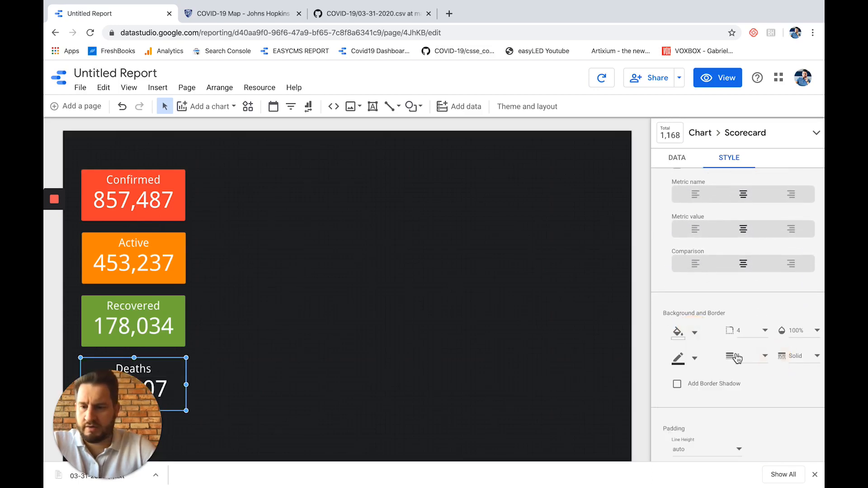
{"action": "left_click", "coordinate": [677, 356]}
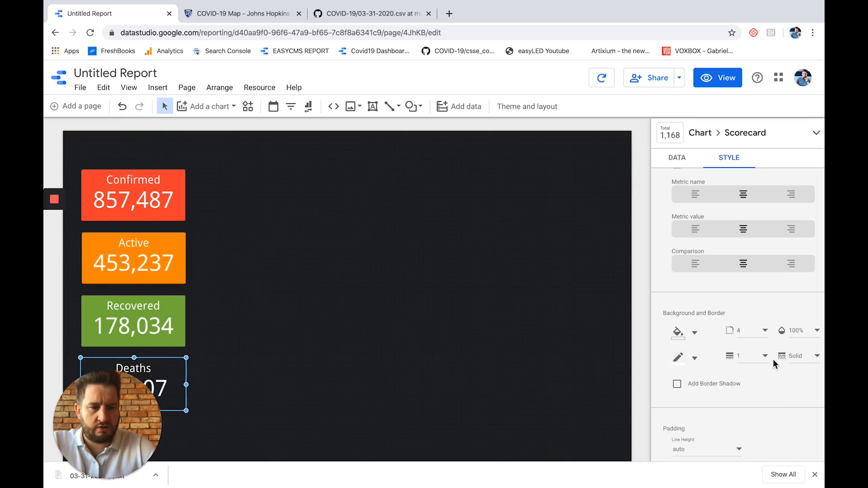
{"action": "left_click", "coordinate": [527, 106]}
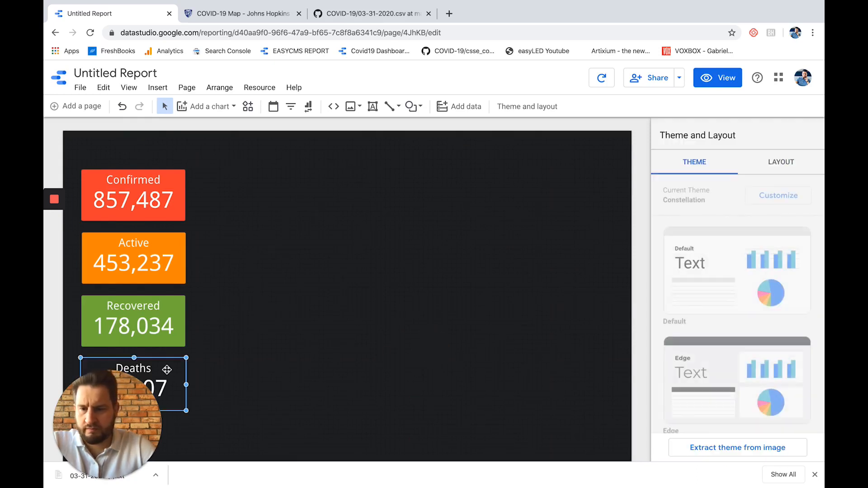
{"action": "left_click", "coordinate": [133, 382]}
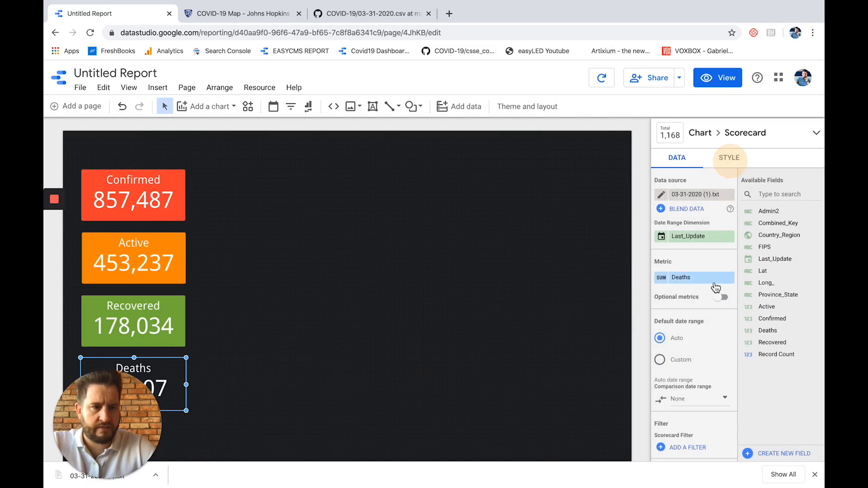
{"action": "left_click", "coordinate": [730, 158]}
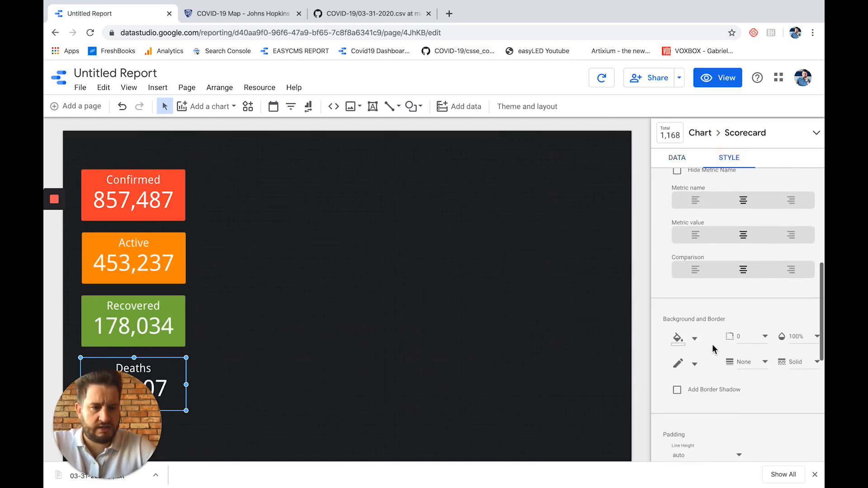
{"action": "left_click", "coordinate": [748, 336]}
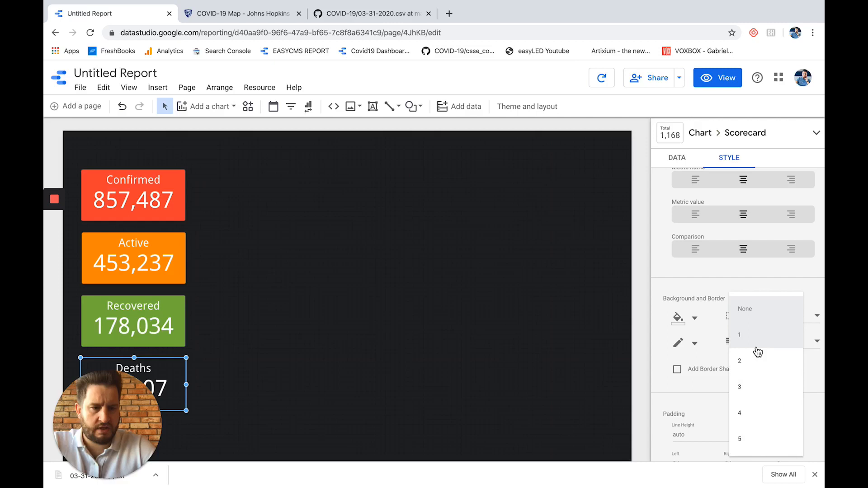
{"action": "left_click", "coordinate": [739, 335]}
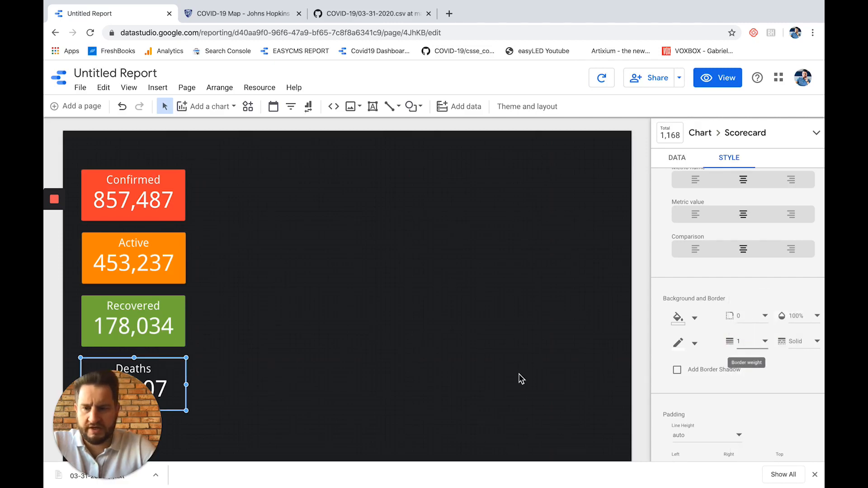
{"action": "left_click", "coordinate": [526, 106]}
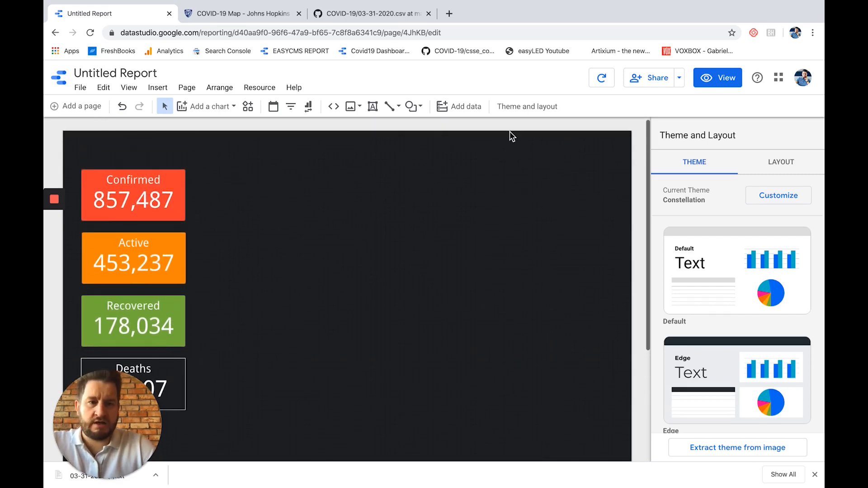
{"action": "mouse_move", "coordinate": [527, 106]}
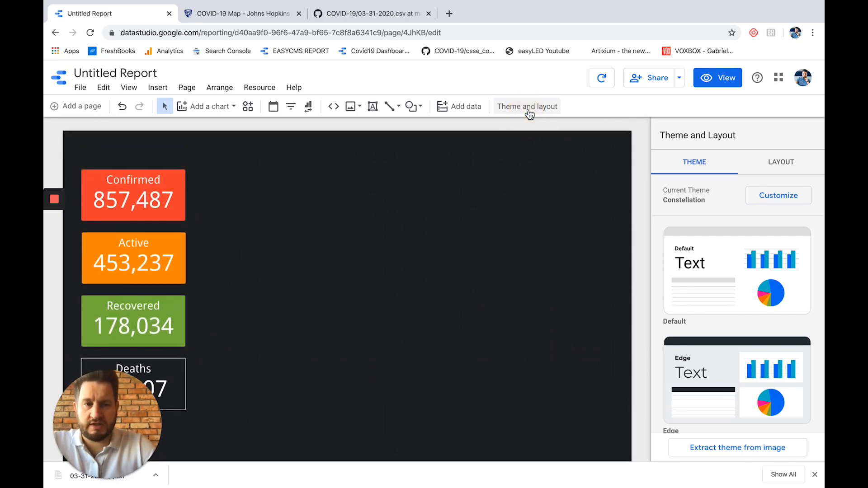
Set the report canvas in Theme and layout to a custom 1920 × 1080 pixels.
{"action": "left_click", "coordinate": [780, 162]}
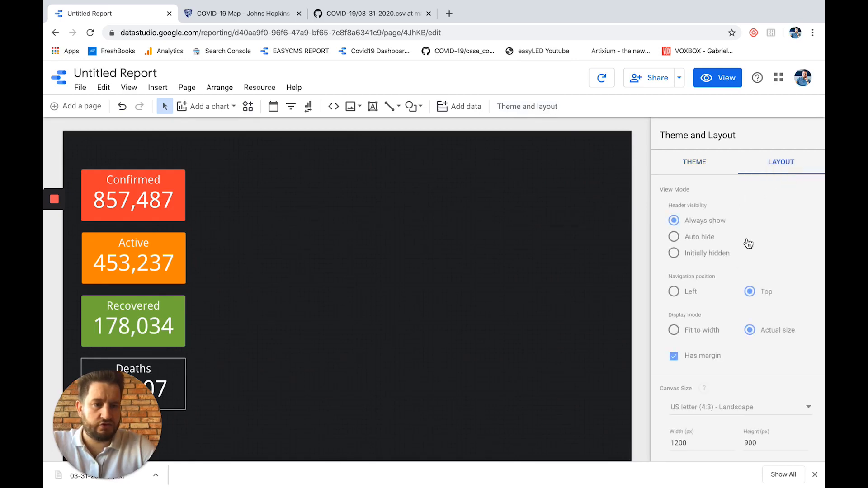
{"action": "scroll", "scroll_direction": "down", "scroll_amount": 3}
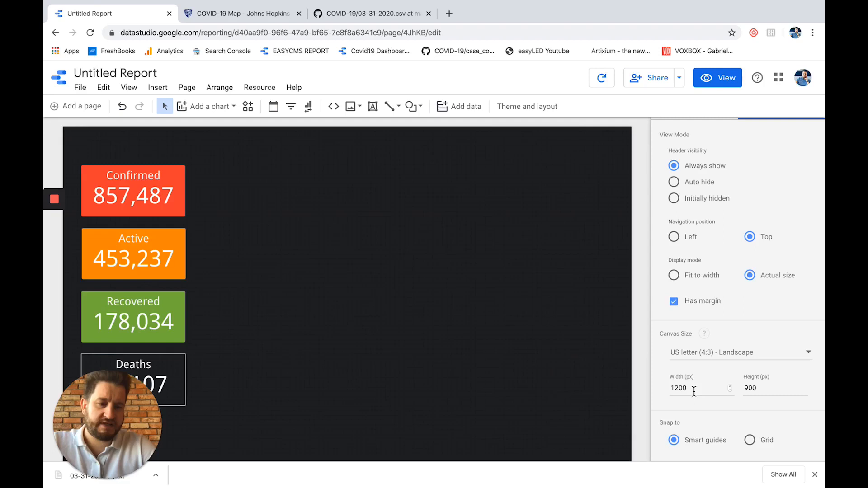
{"action": "left_click", "coordinate": [739, 353]}
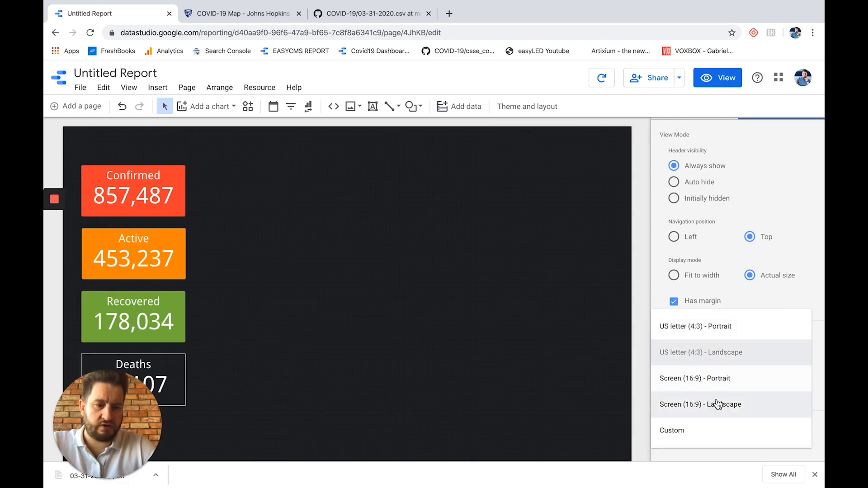
{"action": "left_click", "coordinate": [701, 405]}
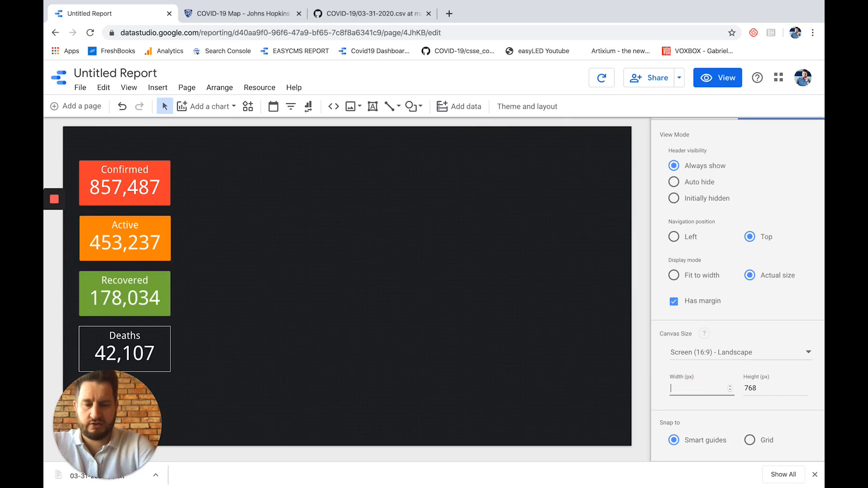
{"action": "type", "text": "1920"}
{"action": "left_click", "coordinate": [776, 389]}
{"action": "type", "text": "1080"}
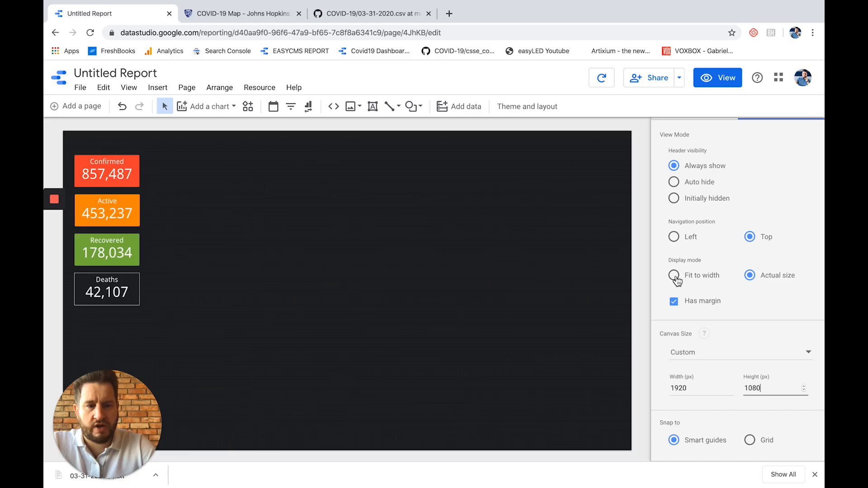
{"action": "left_click", "coordinate": [674, 276]}
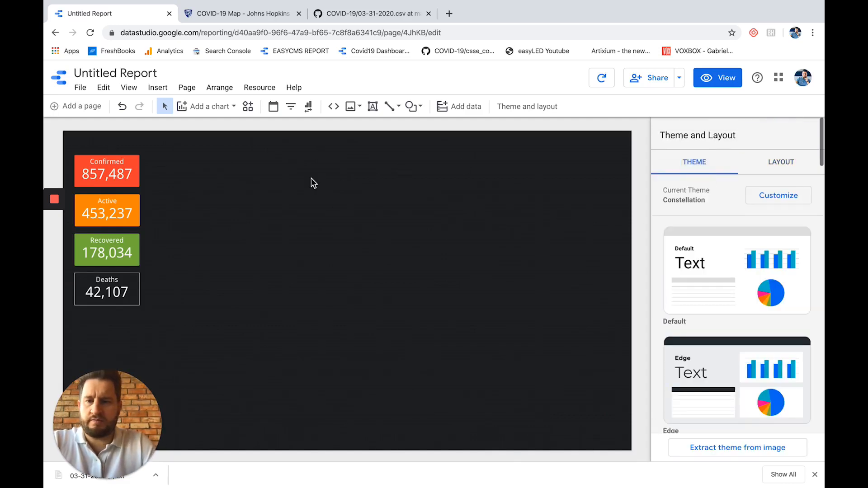
{"action": "left_click", "coordinate": [106, 210]}
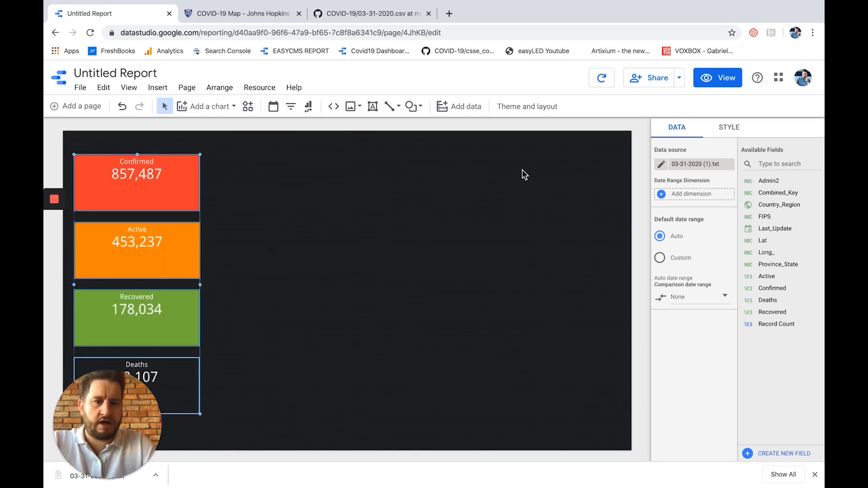
Set the four scorecards' label font size to 72px and top padding to 32px.
{"action": "left_click", "coordinate": [728, 127]}
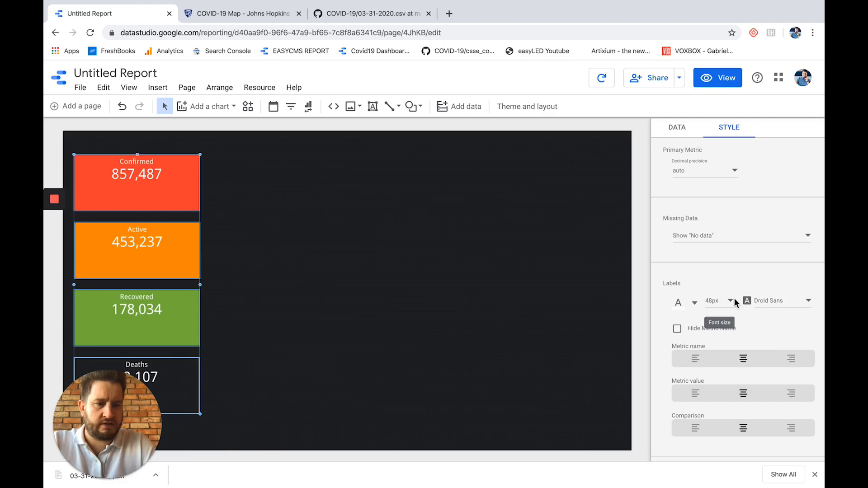
{"action": "left_click", "coordinate": [730, 301]}
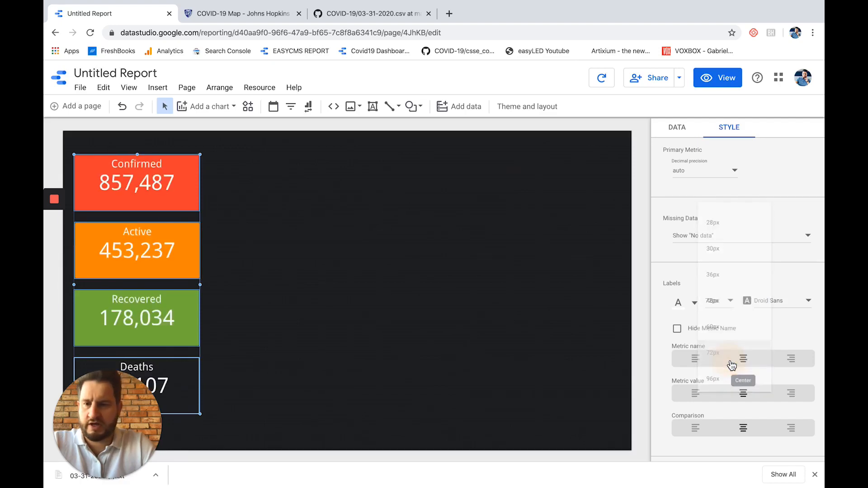
{"action": "left_click", "coordinate": [717, 301]}
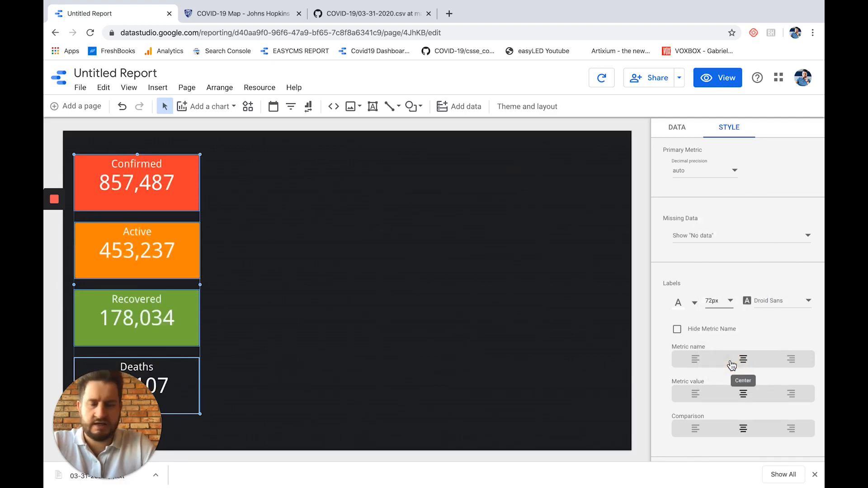
{"action": "scroll", "scroll_direction": "down", "scroll_amount": 3}
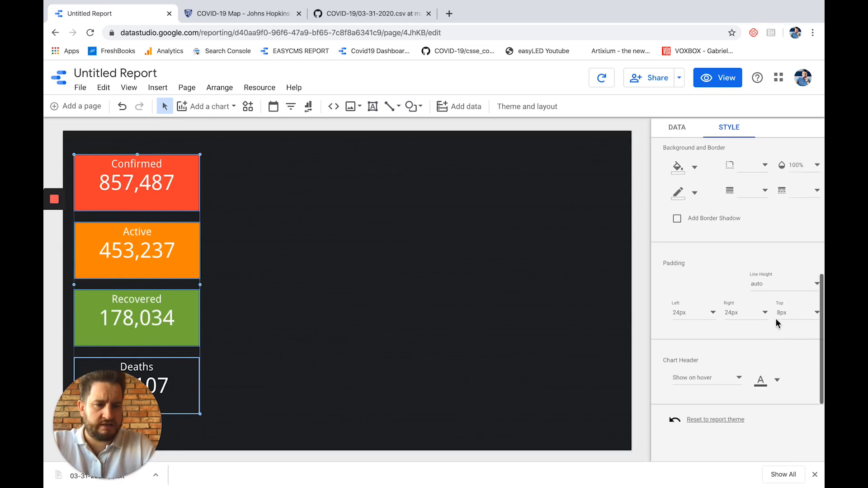
{"action": "left_click", "coordinate": [814, 313]}
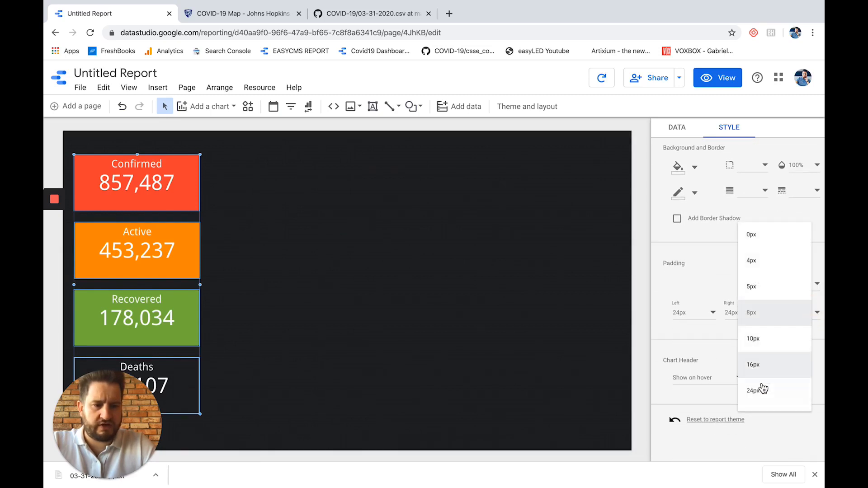
{"action": "left_click", "coordinate": [755, 390]}
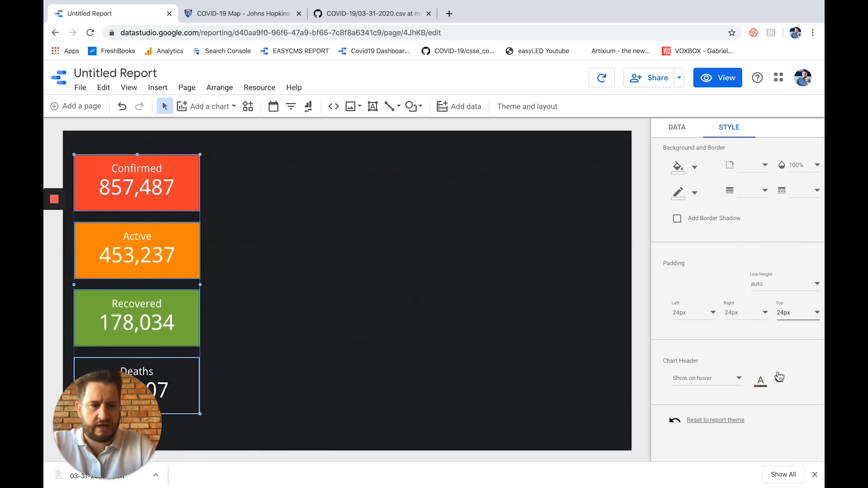
{"action": "left_click", "coordinate": [817, 313]}
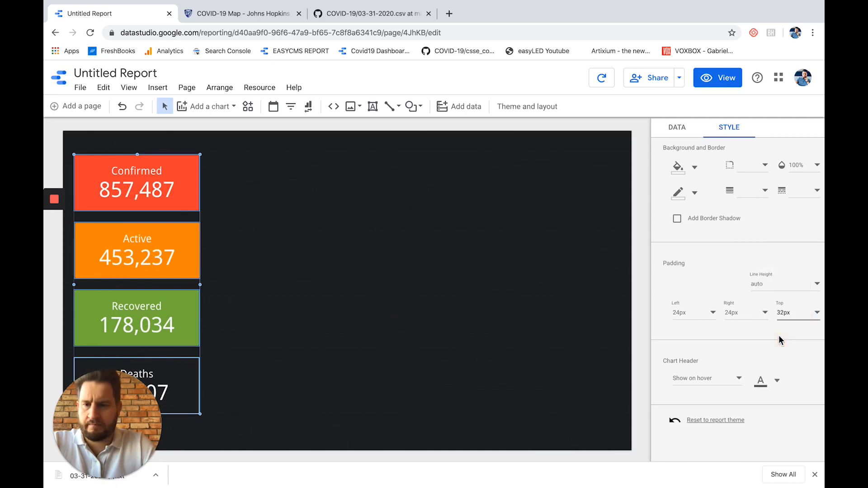
{"action": "left_click", "coordinate": [526, 107]}
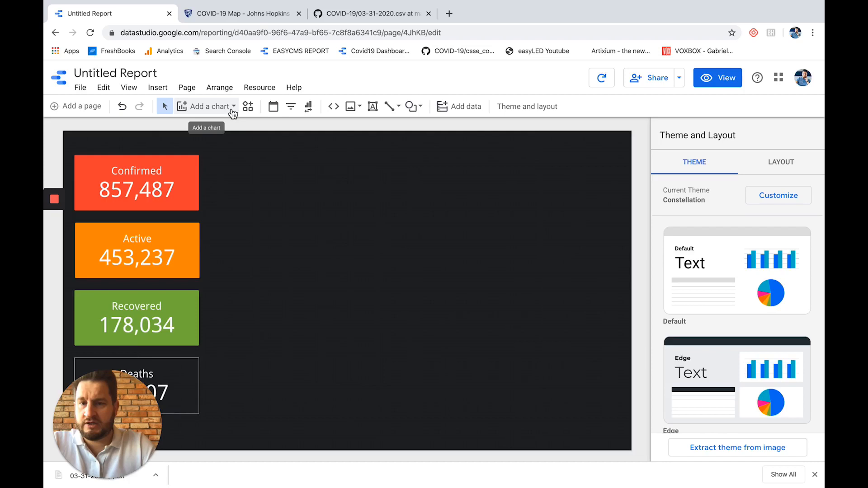
Try a time series chart, then draw a geo map chart beside the scorecards instead.
{"action": "left_click", "coordinate": [209, 106]}
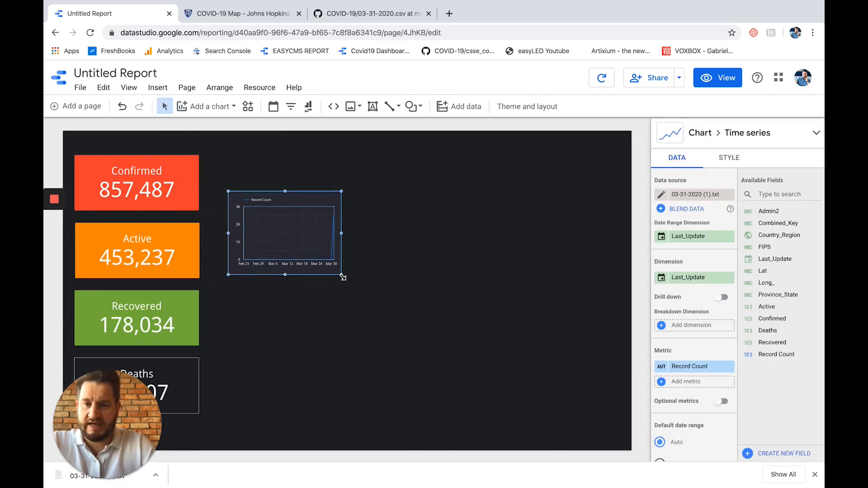
{"action": "left_click_drag", "start_coordinate": [344, 277], "coordinate": [567, 338]}
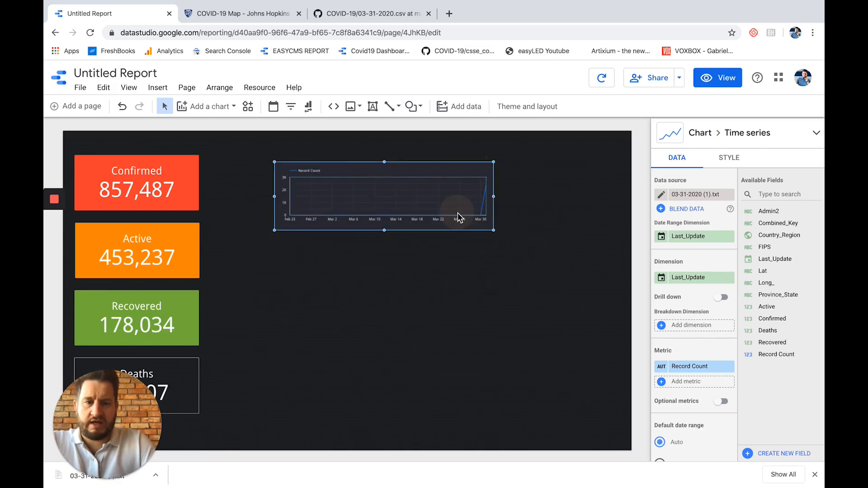
{"action": "left_click", "coordinate": [207, 106]}
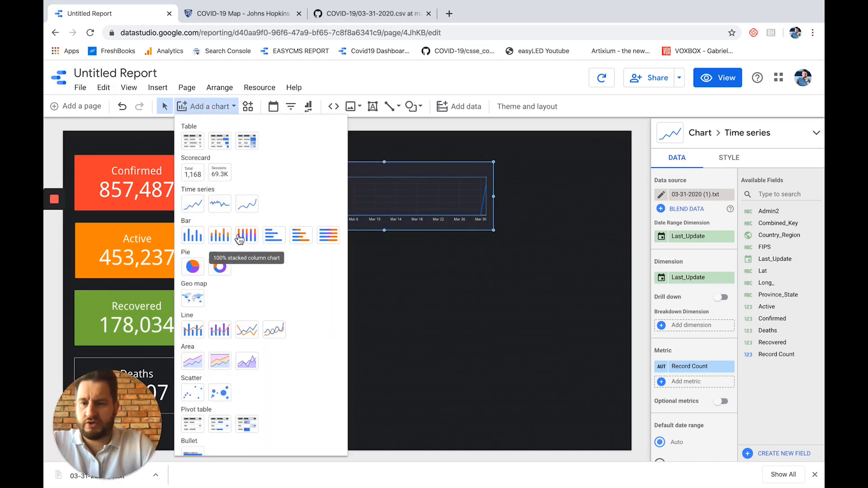
{"action": "left_click", "coordinate": [192, 299]}
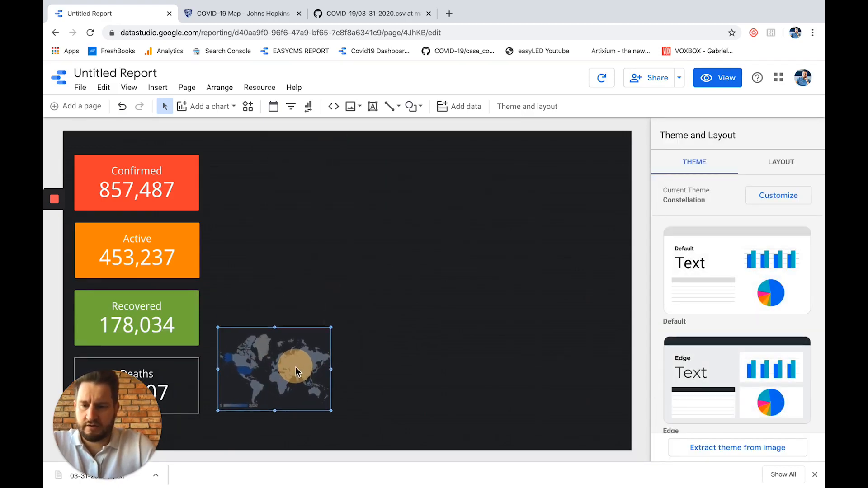
{"action": "left_click", "coordinate": [274, 370]}
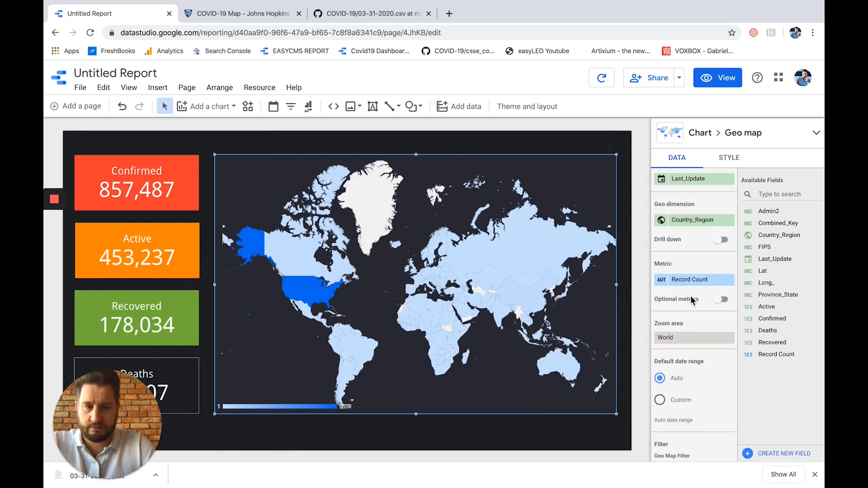
Set the geo map's metric to Confirmed, after briefly trying Deaths.
{"action": "left_click", "coordinate": [689, 279]}
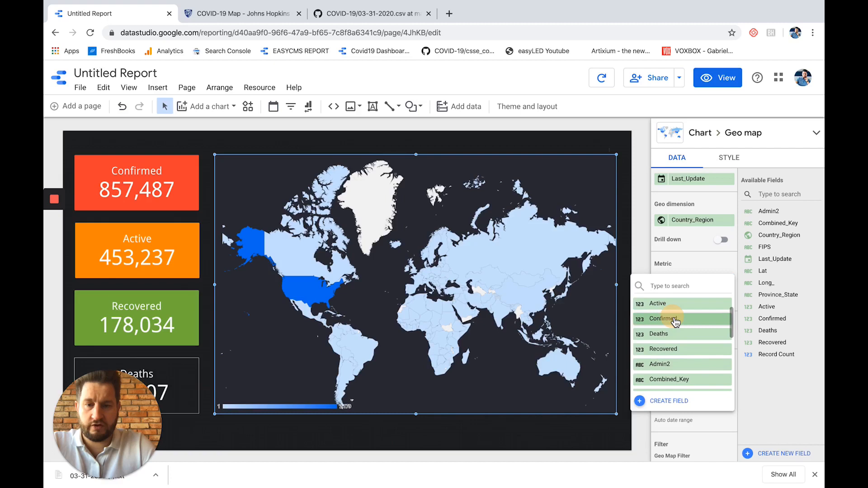
{"action": "left_click", "coordinate": [664, 318]}
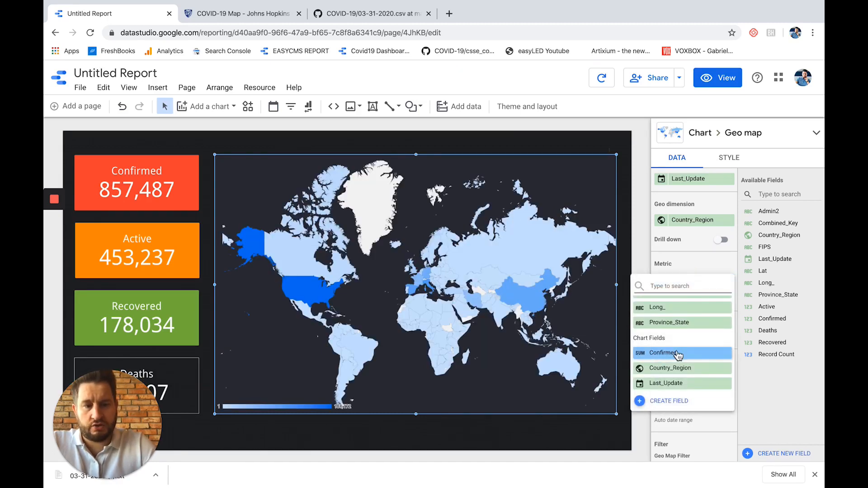
{"action": "scroll", "scroll_direction": "down", "scroll_amount": 3}
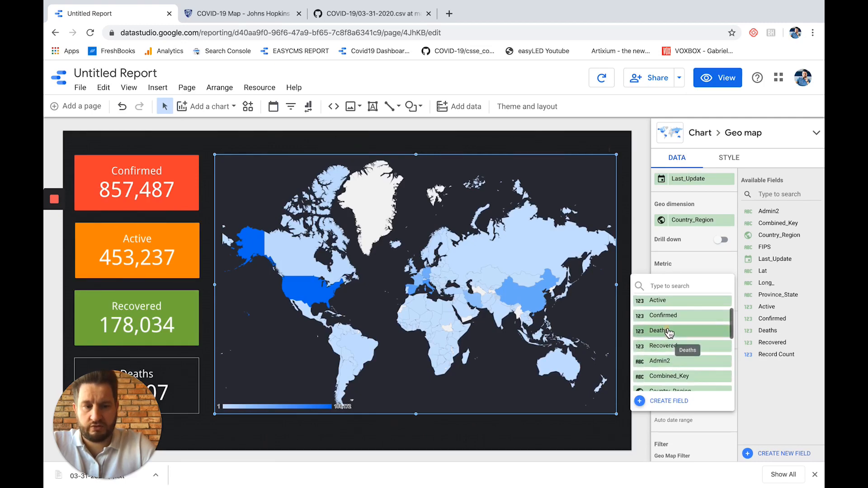
{"action": "left_click", "coordinate": [663, 331]}
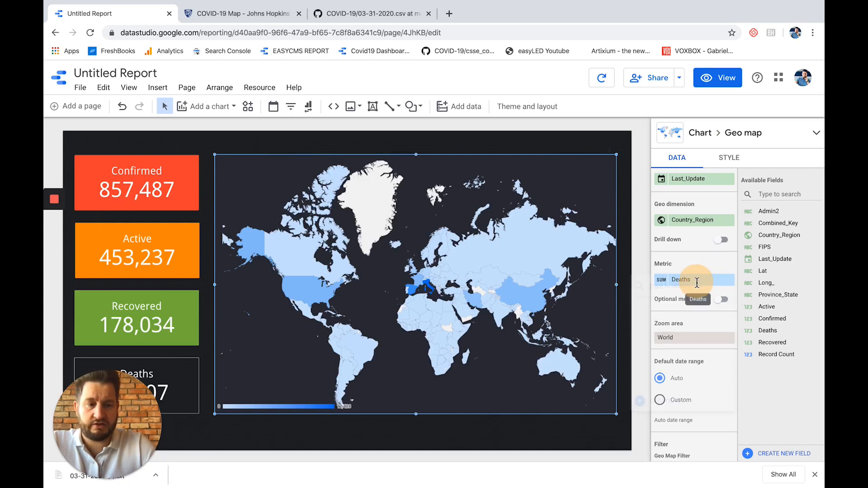
{"action": "left_click", "coordinate": [694, 280]}
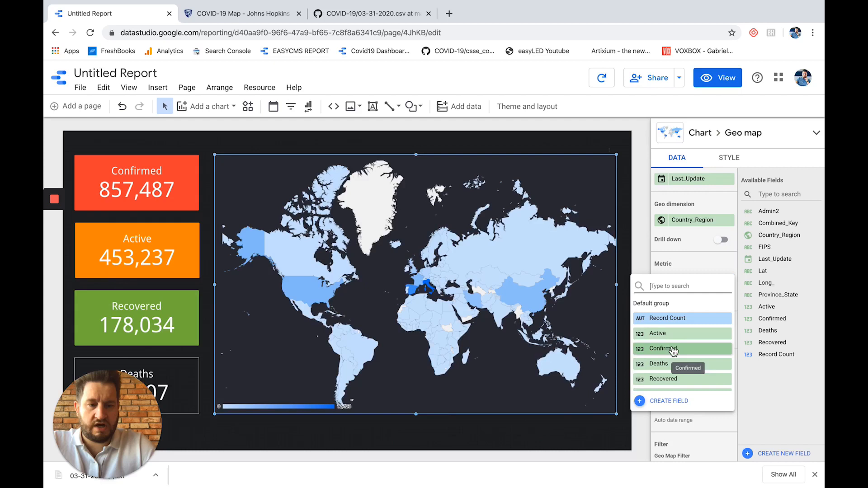
{"action": "left_click", "coordinate": [668, 349]}
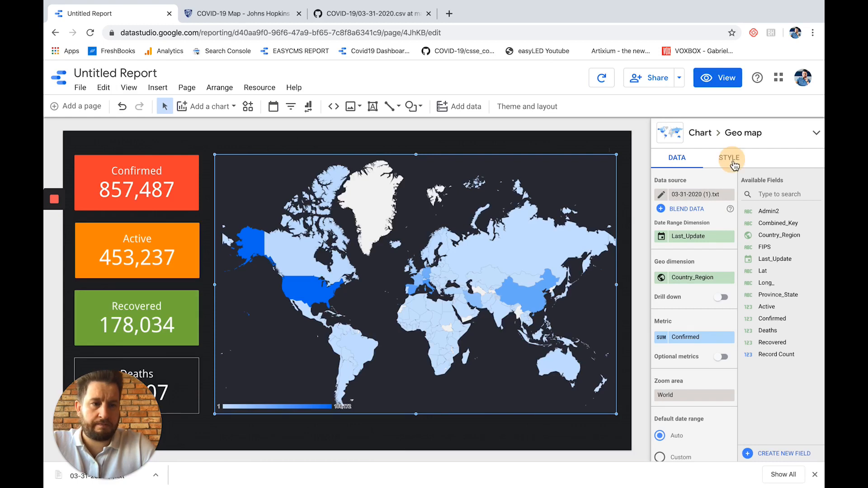
{"action": "left_click", "coordinate": [730, 158]}
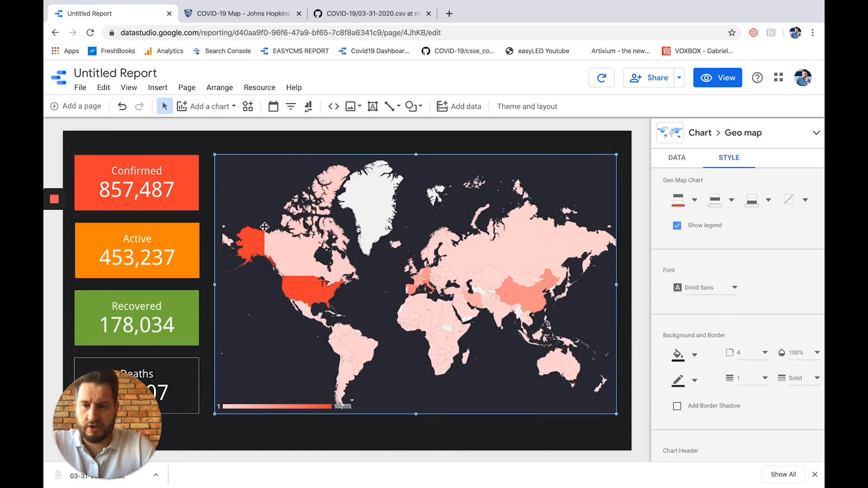
Apply a red colour scale to the geo map, then deselect and reselect it.
{"action": "left_click", "coordinate": [136, 183]}
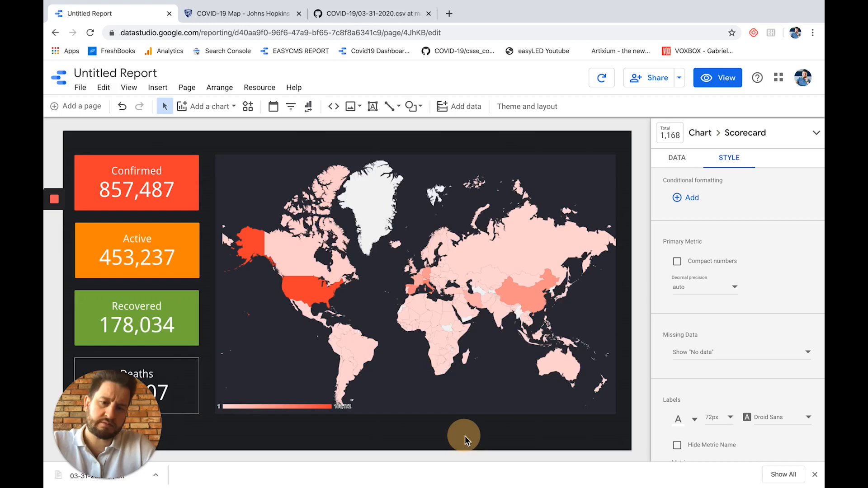
{"action": "left_click", "coordinate": [526, 106]}
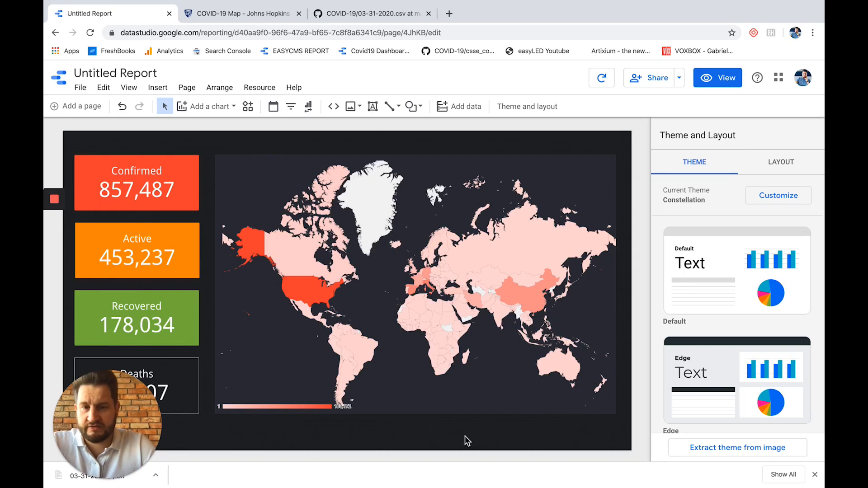
{"action": "mouse_move", "coordinate": [489, 367]}
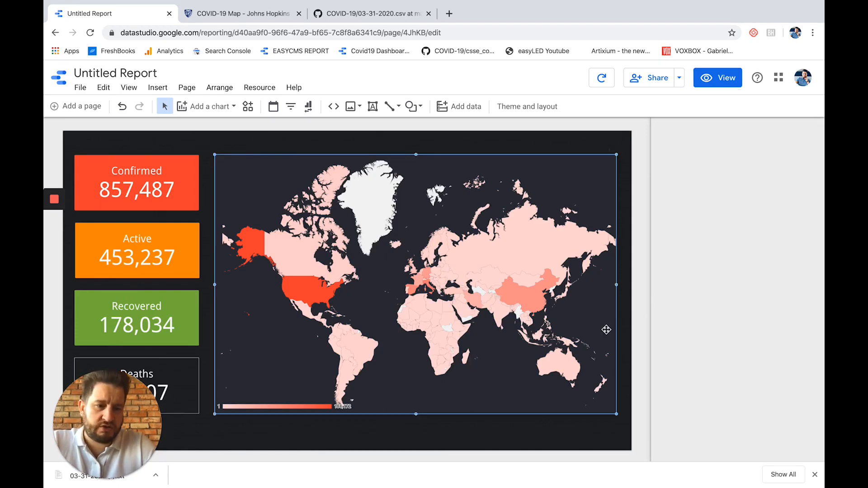
{"action": "left_click", "coordinate": [415, 283]}
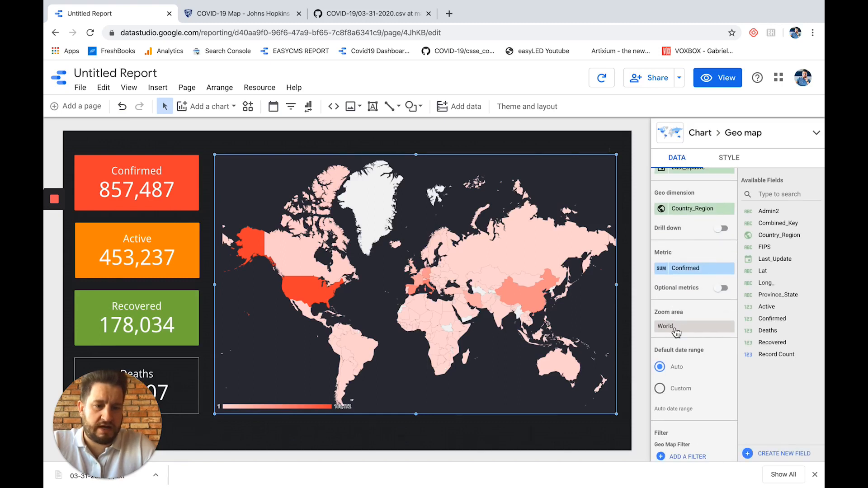
Try Oceania and Europe as the map's zoom area, then set it back to World.
{"action": "left_click", "coordinate": [693, 326]}
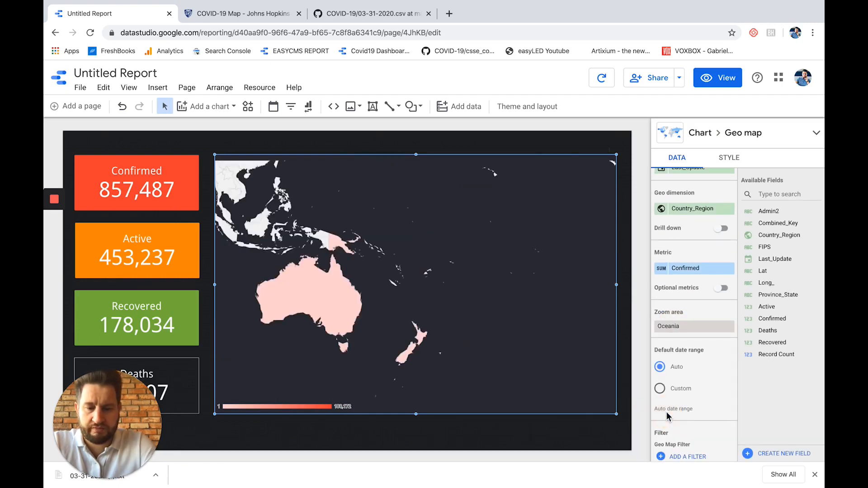
{"action": "left_click", "coordinate": [694, 326]}
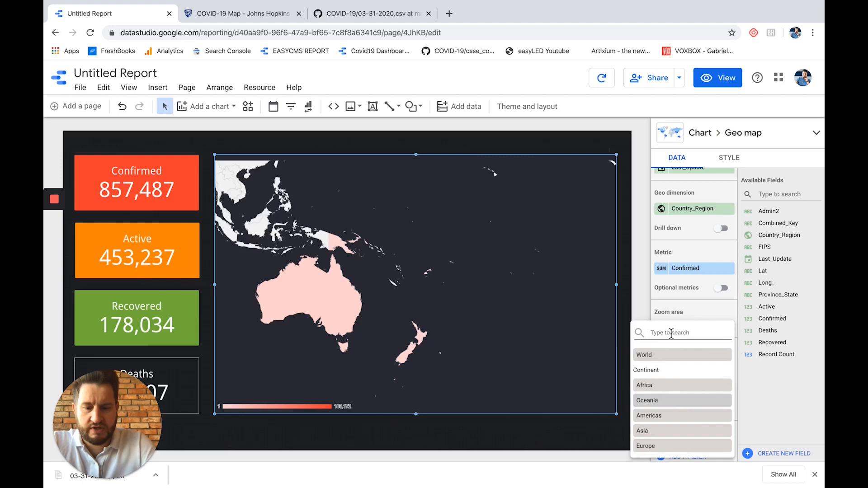
{"action": "left_click", "coordinate": [646, 446]}
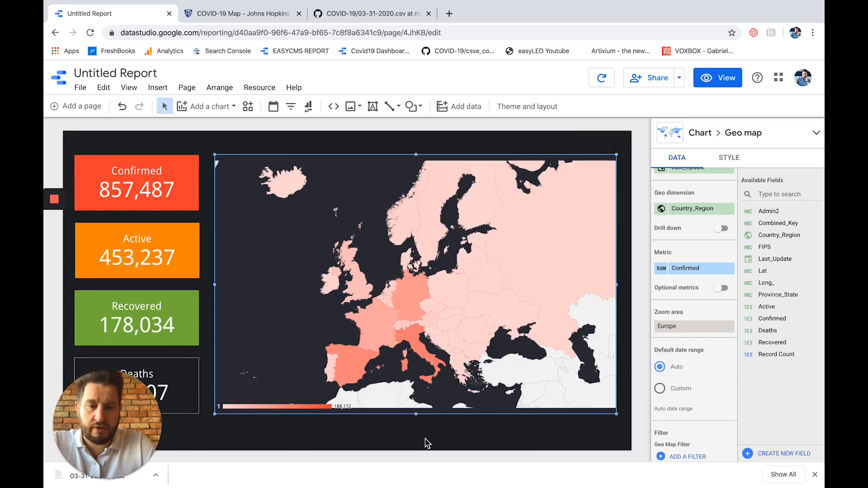
{"action": "left_click", "coordinate": [693, 326]}
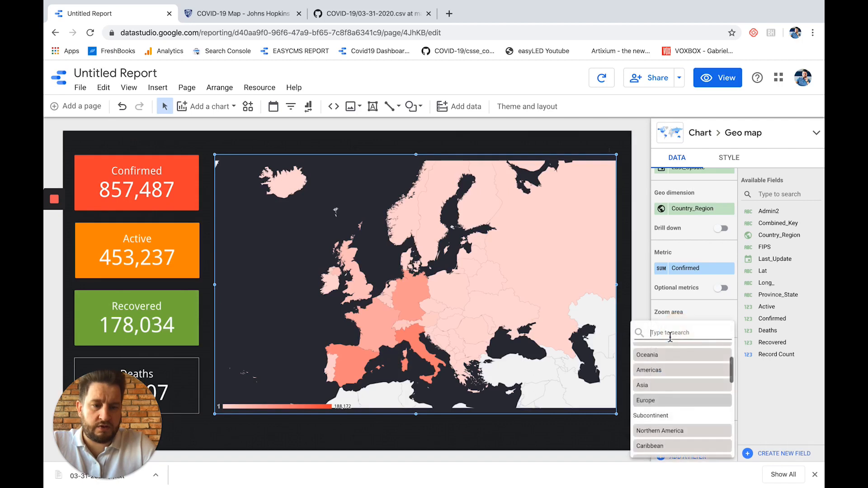
{"action": "type", "text": "world"}
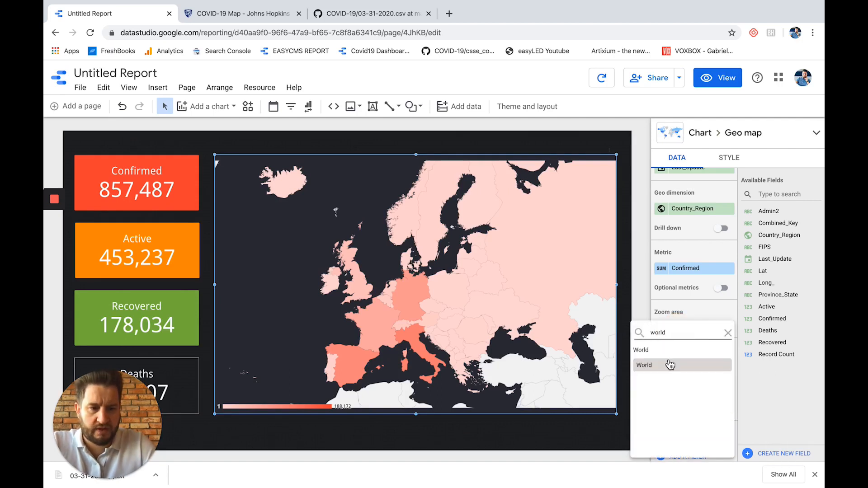
{"action": "left_click", "coordinate": [644, 365]}
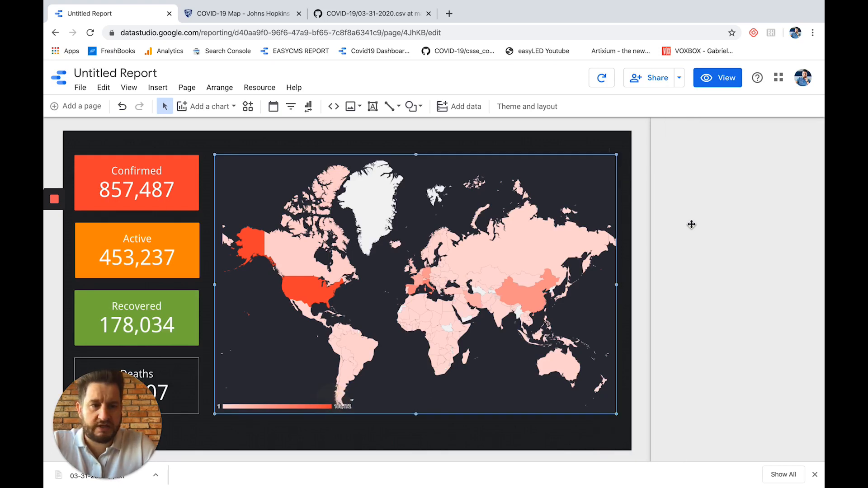
{"action": "left_click", "coordinate": [415, 277]}
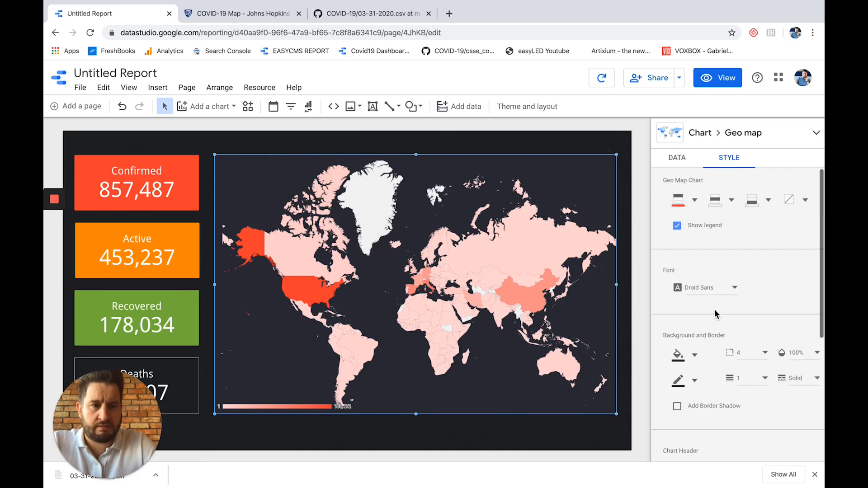
Uncheck Show legend in the world map's style settings.
{"action": "left_click", "coordinate": [677, 157]}
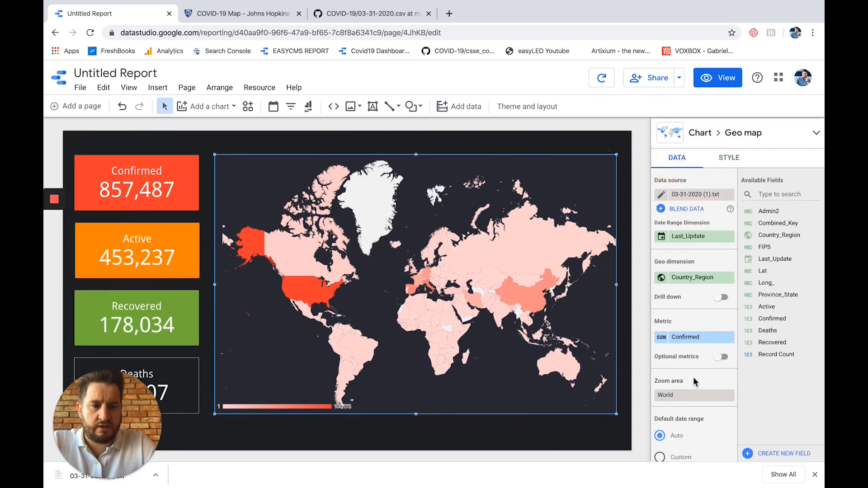
{"action": "scroll", "scroll_direction": "down", "scroll_amount": 3}
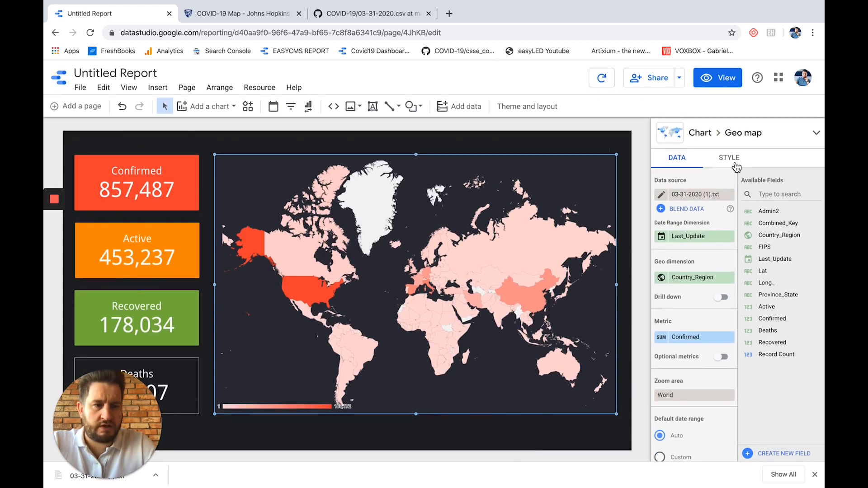
{"action": "left_click", "coordinate": [729, 158]}
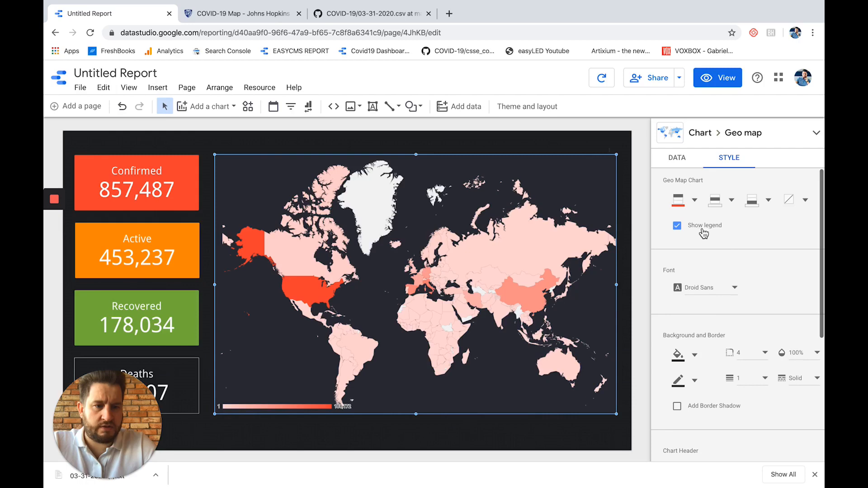
{"action": "left_click", "coordinate": [677, 225]}
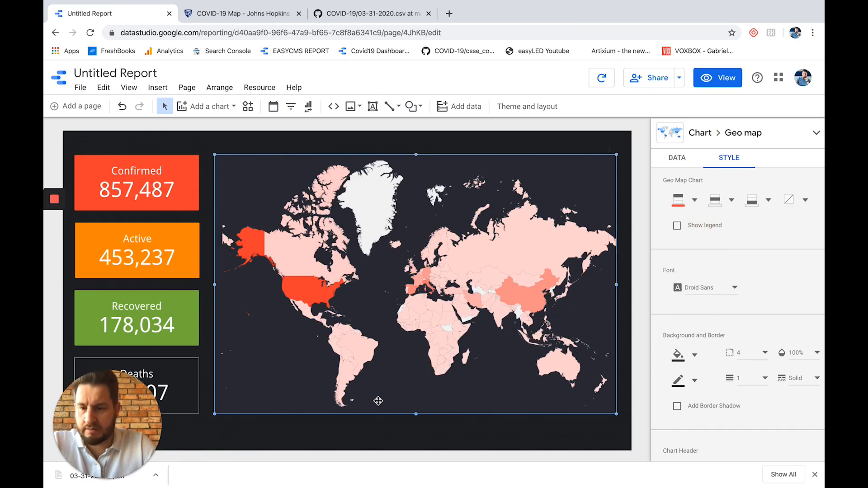
Select the scorecards and map and move them lower on the canvas.
{"action": "left_click", "coordinate": [677, 158]}
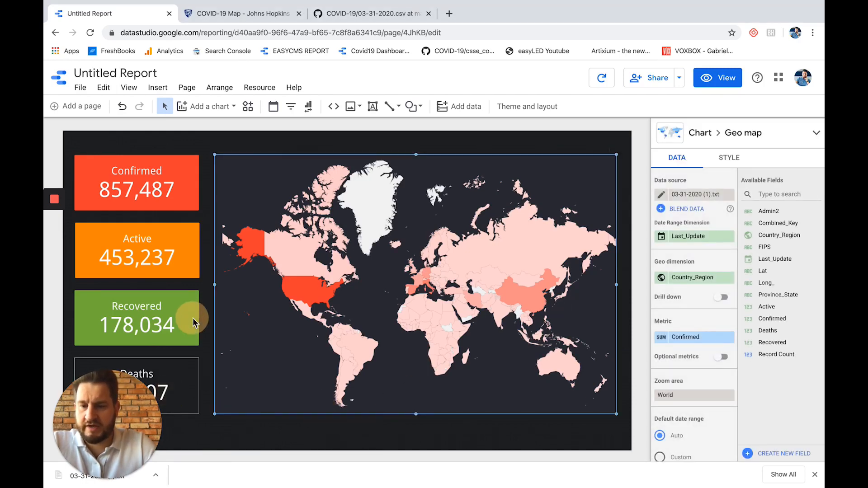
{"action": "left_click", "coordinate": [136, 183]}
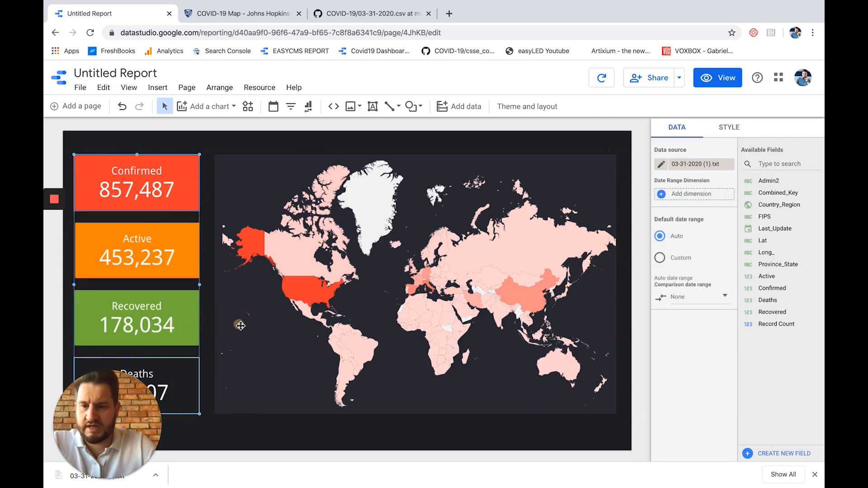
{"action": "left_click", "coordinate": [416, 282]}
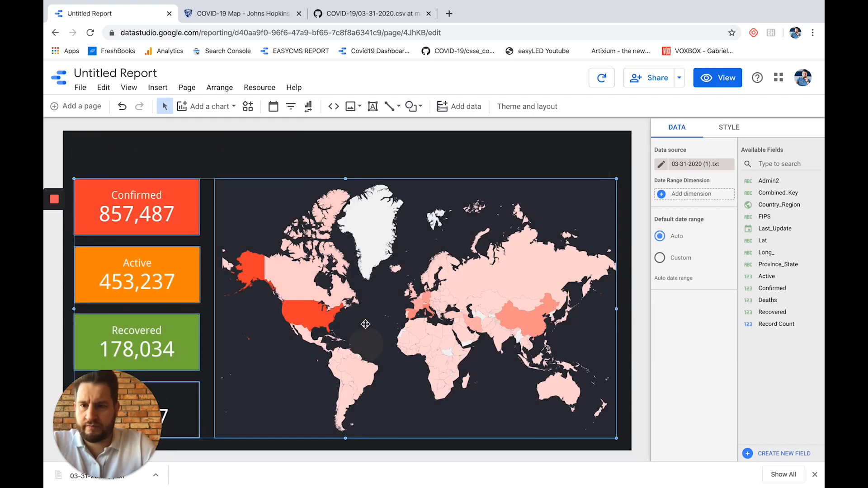
{"action": "left_click", "coordinate": [527, 106]}
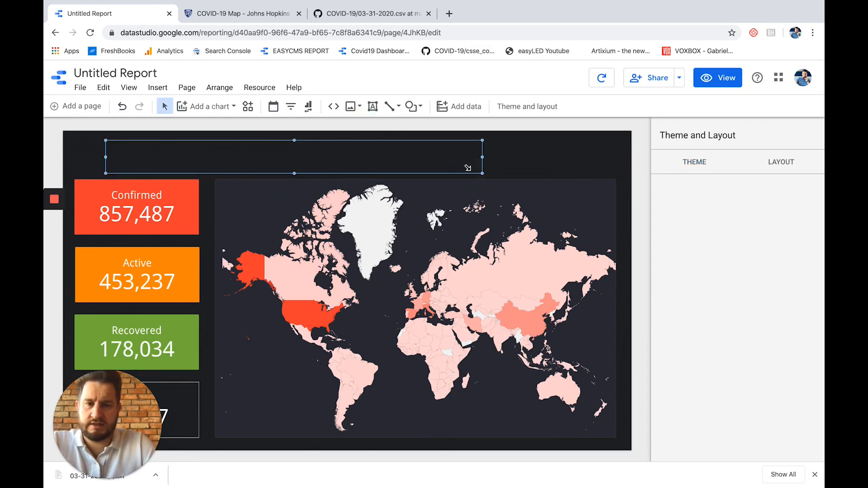
Type 'Covid 19 Dashboard - Worldwide situation' in the top text box, widened, 72px and bold.
{"action": "left_click", "coordinate": [293, 157]}
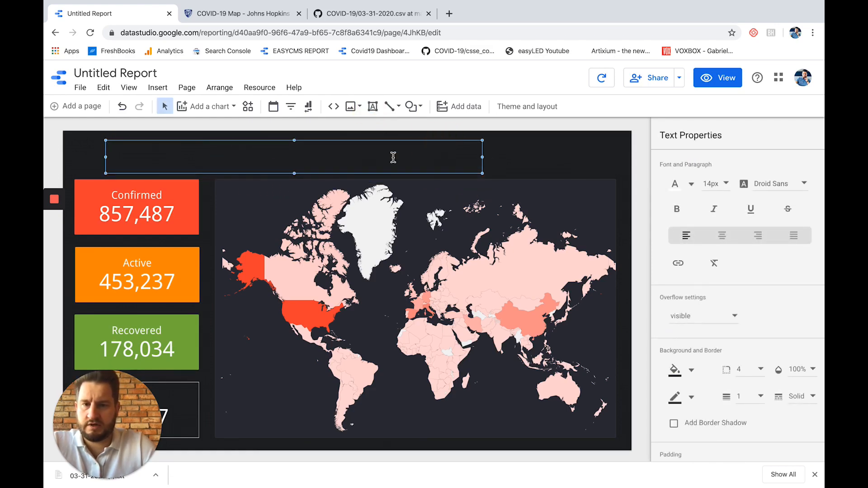
{"action": "type", "text": "Covid 19 Dashbioa"}
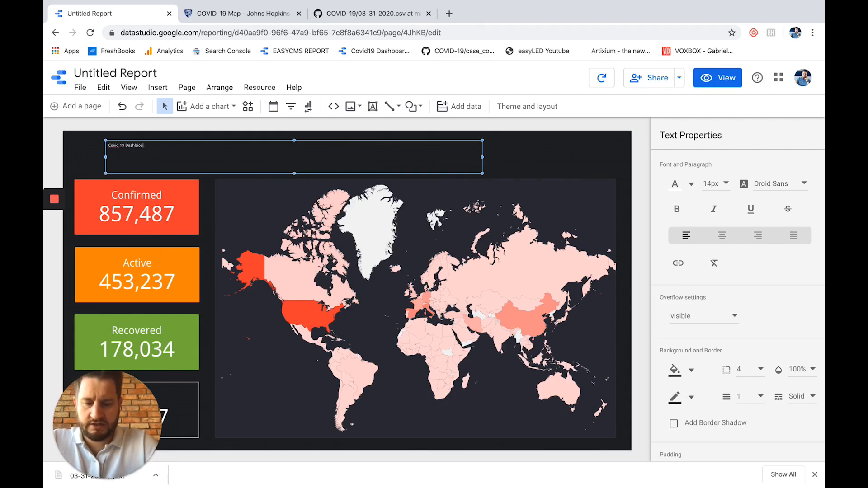
{"action": "key", "text": "Backspace"}
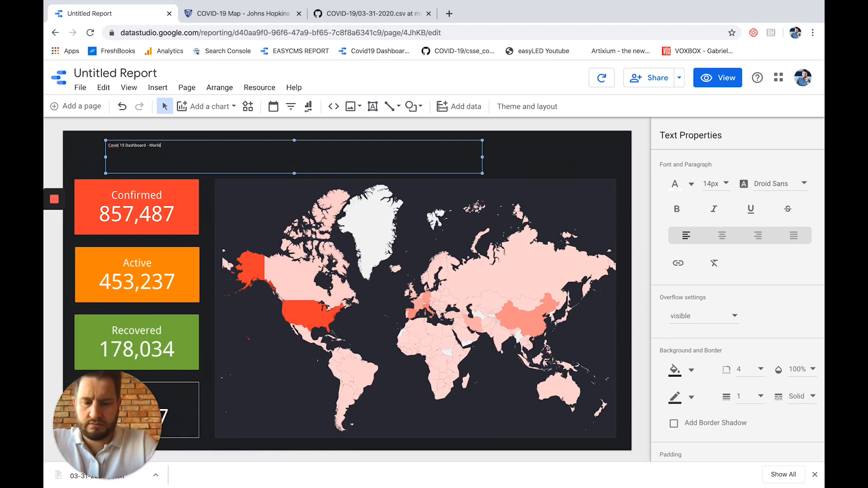
{"action": "type", "text": "wide s"}
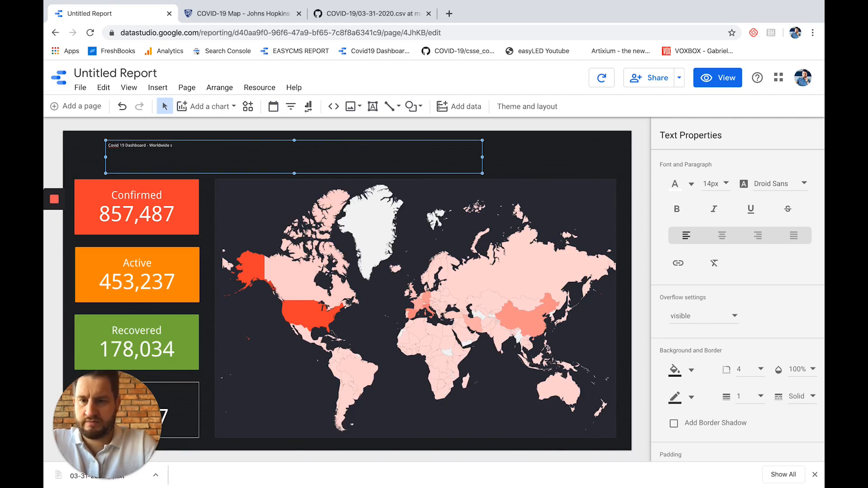
{"action": "type", "text": "ituation"}
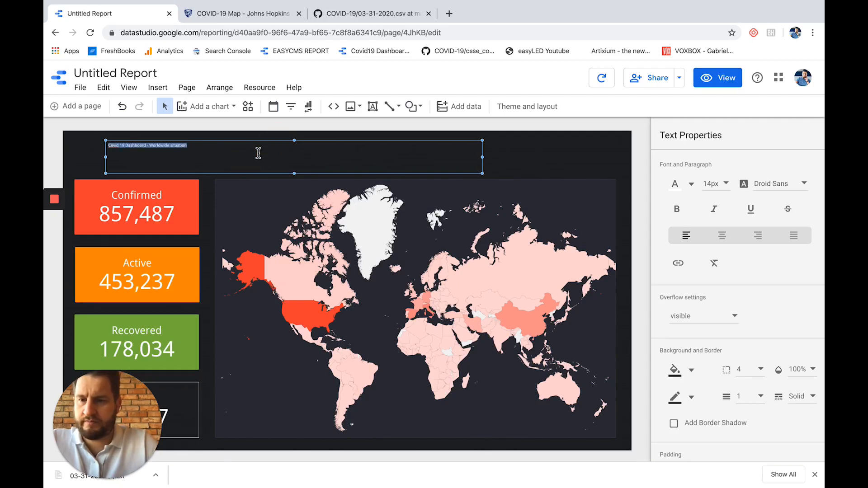
{"action": "left_click", "coordinate": [713, 183]}
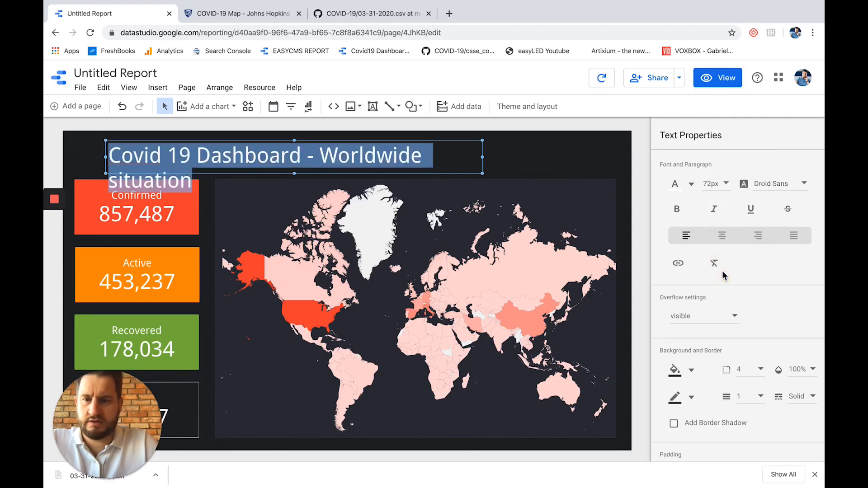
{"action": "mouse_move", "coordinate": [491, 168]}
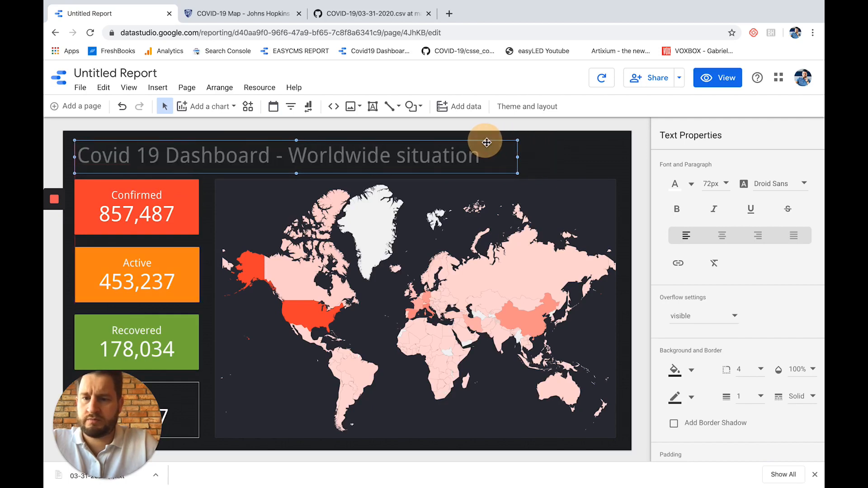
{"action": "left_click", "coordinate": [676, 209]}
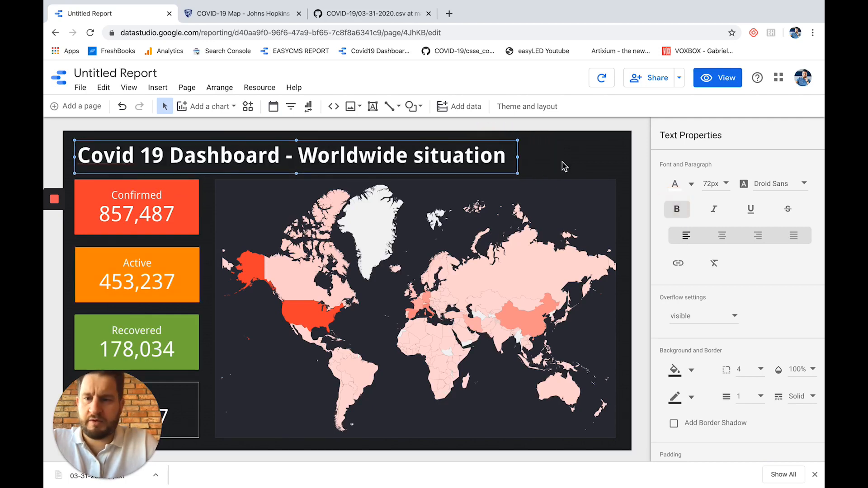
{"action": "left_click", "coordinate": [527, 107]}
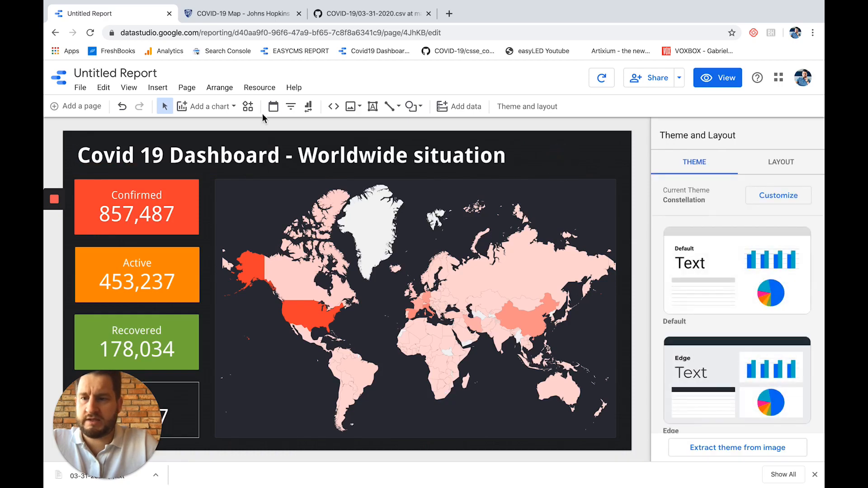
{"action": "left_click", "coordinate": [256, 155]}
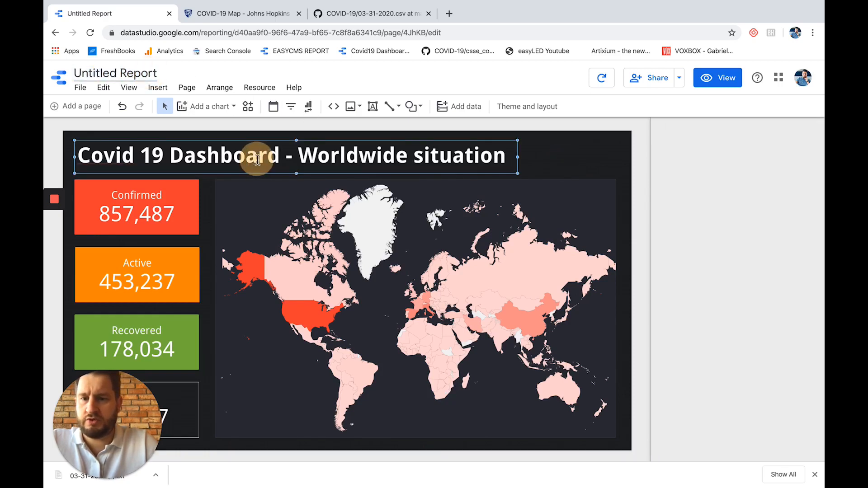
Rename 'Untitled Report' to 'Covid 19 Dashboard - Worldwide situation'.
{"action": "left_click", "coordinate": [257, 155]}
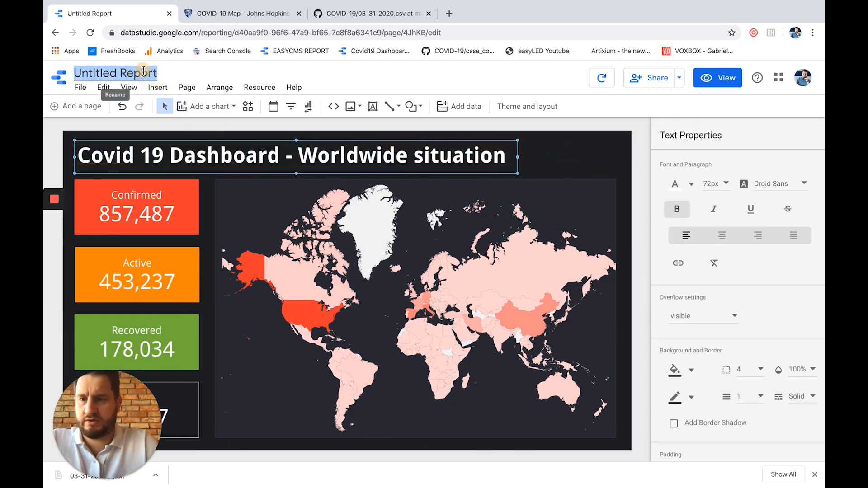
{"action": "type", "text": "Covid 19 Dashboard - Worldwide situation"}
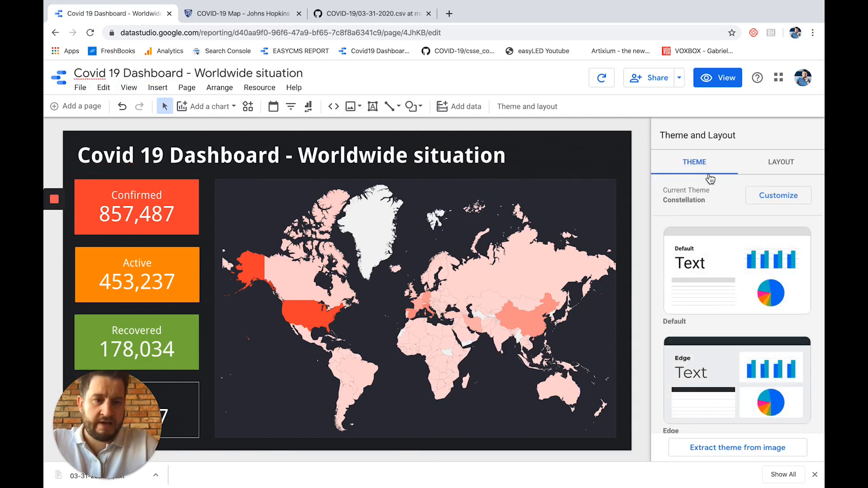
{"action": "mouse_move", "coordinate": [459, 106]}
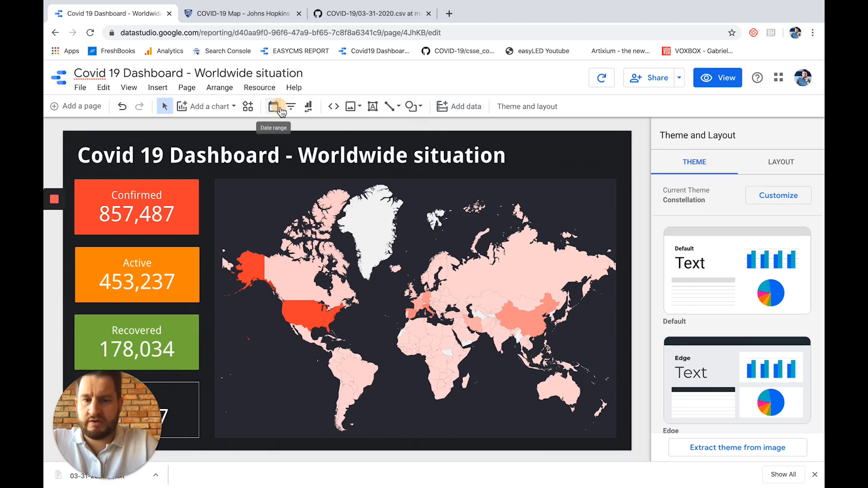
Add a date range control and a filter control, switching its dimension from FIPS to Country_Region.
{"action": "left_click", "coordinate": [274, 106]}
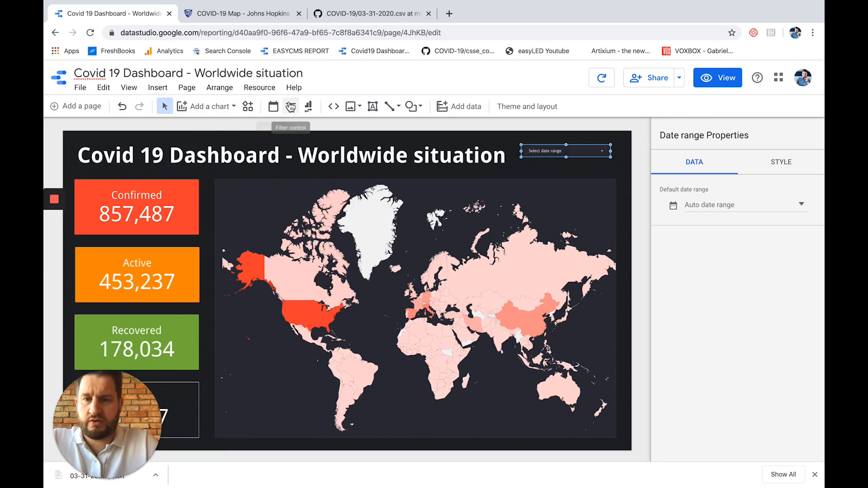
{"action": "left_click", "coordinate": [290, 107]}
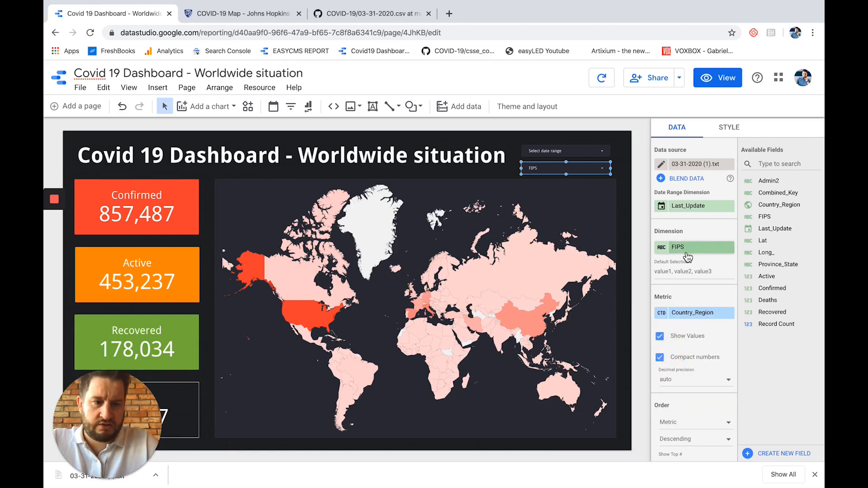
{"action": "left_click", "coordinate": [694, 247]}
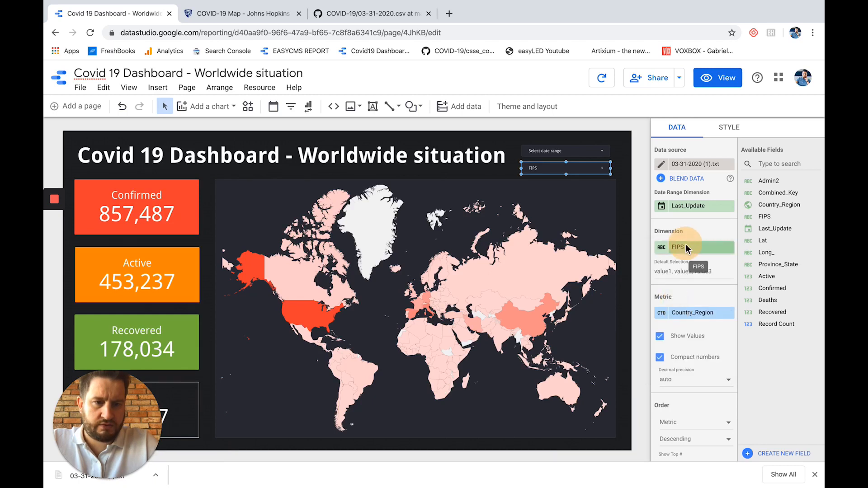
{"action": "left_click", "coordinate": [678, 247]}
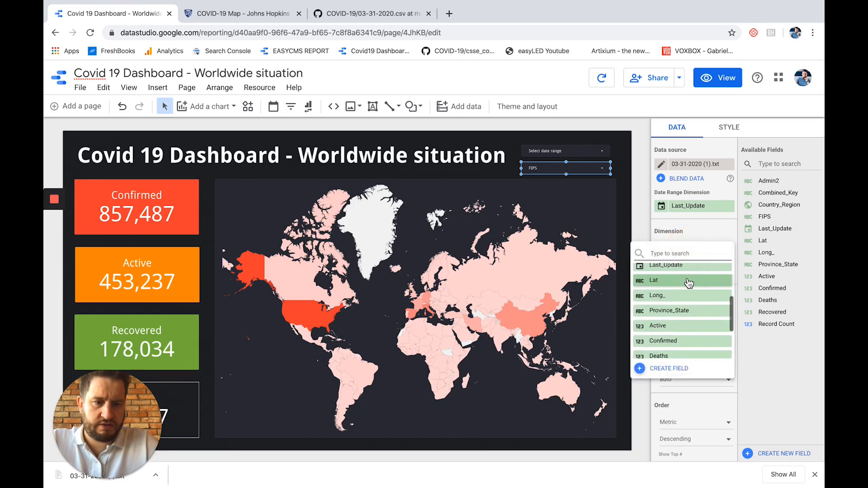
{"action": "left_click", "coordinate": [780, 204]}
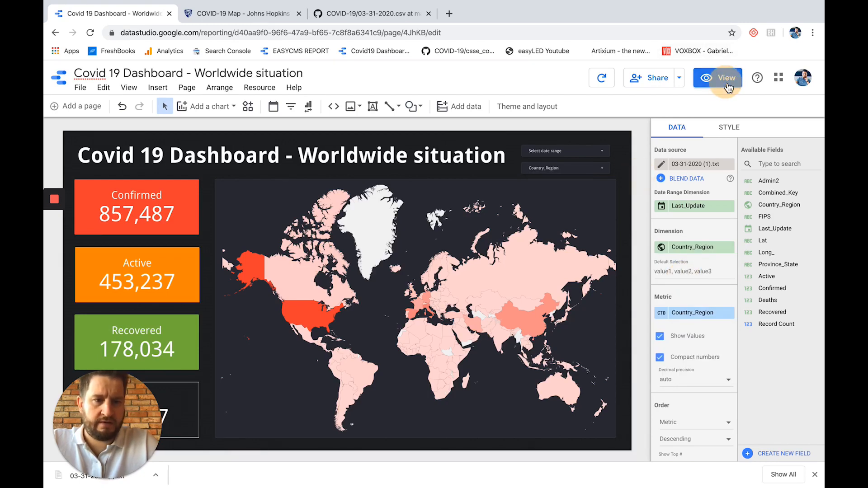
In view mode, filter to a single country, then reselect all countries.
{"action": "left_click", "coordinate": [726, 78]}
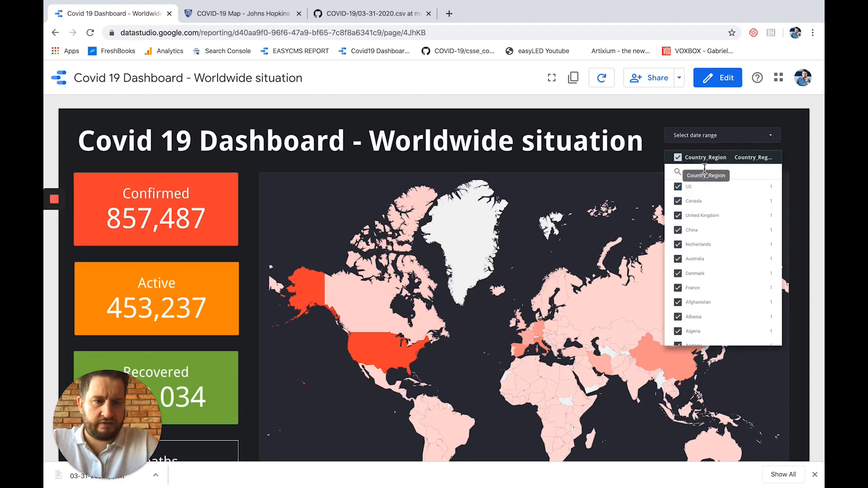
{"action": "left_click", "coordinate": [760, 186]}
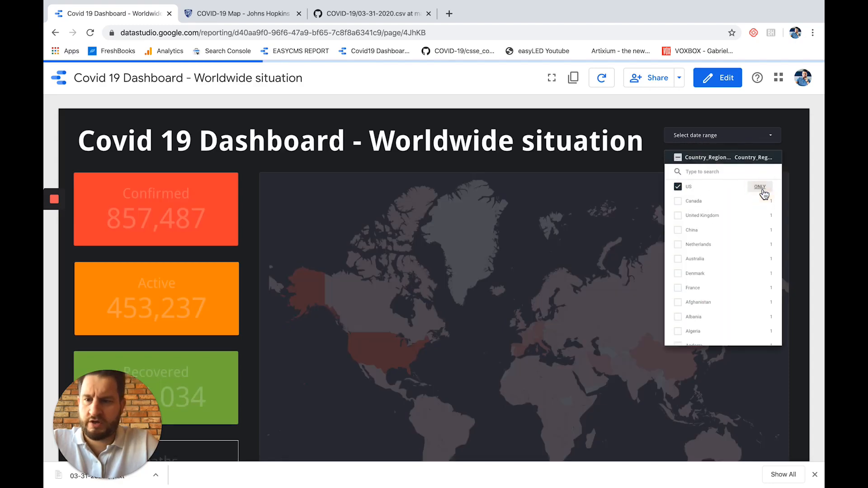
{"action": "left_click", "coordinate": [761, 187]}
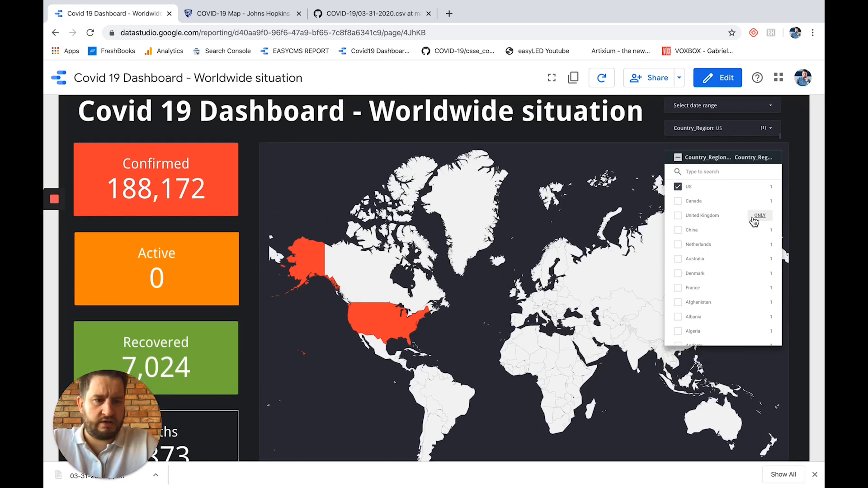
{"action": "mouse_move", "coordinate": [761, 273]}
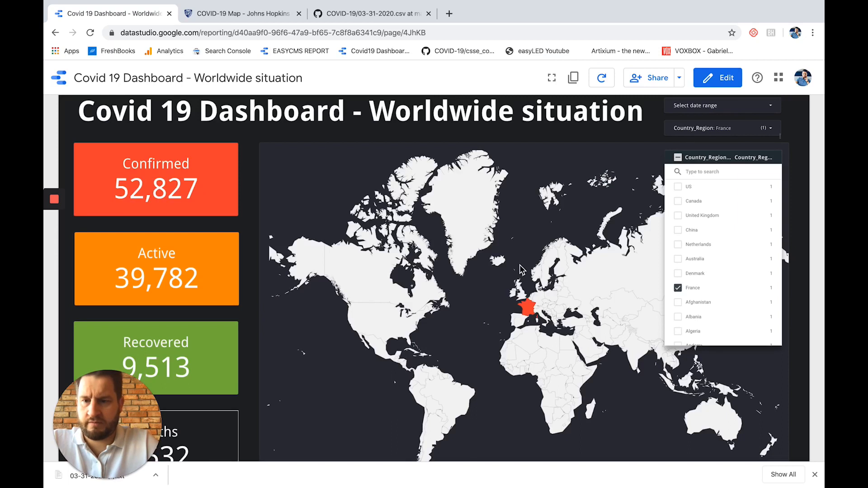
{"action": "scroll", "scroll_direction": "down", "scroll_amount": 3}
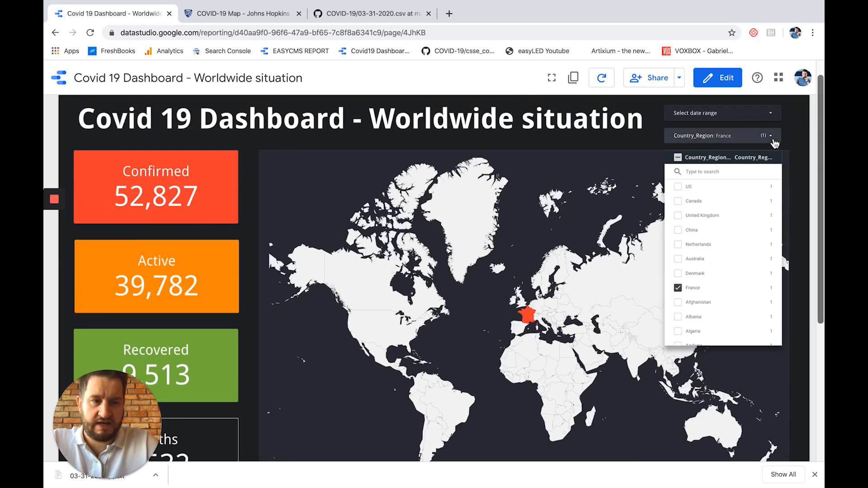
{"action": "left_click", "coordinate": [679, 158]}
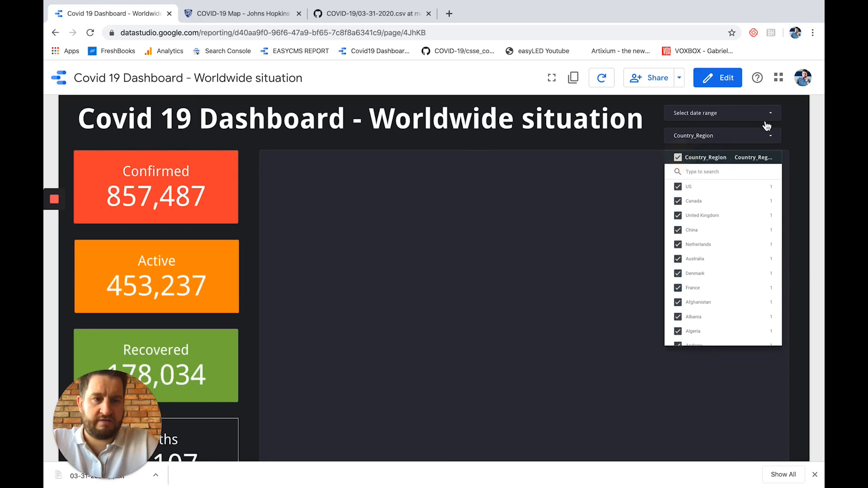
Try an April 1 to April 28 fixed date range in the date control.
{"action": "left_click", "coordinate": [722, 113]}
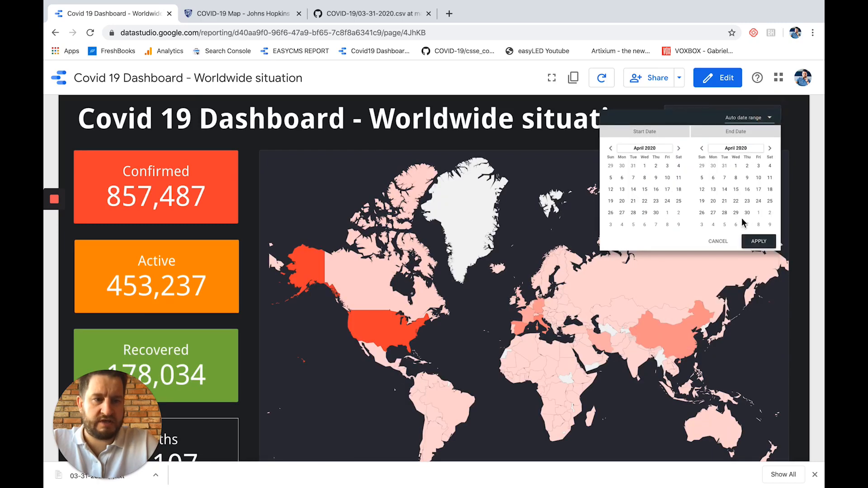
{"action": "left_click", "coordinate": [725, 213]}
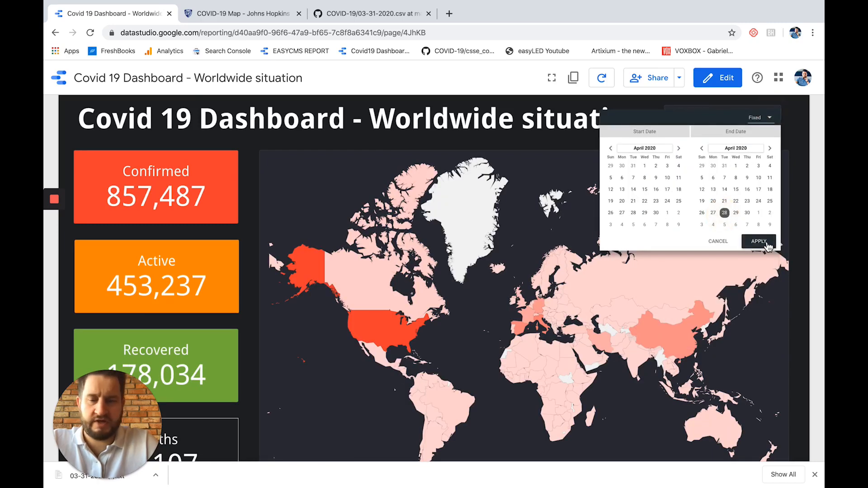
{"action": "left_click", "coordinate": [758, 241]}
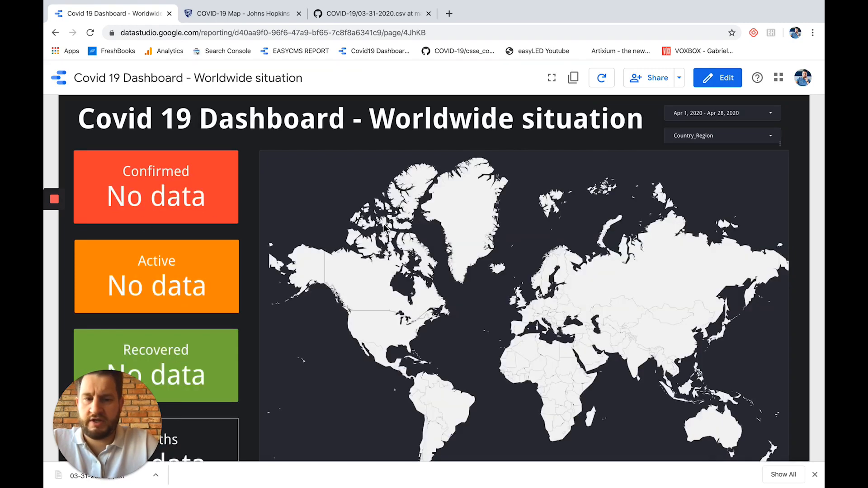
{"action": "left_click", "coordinate": [720, 113]}
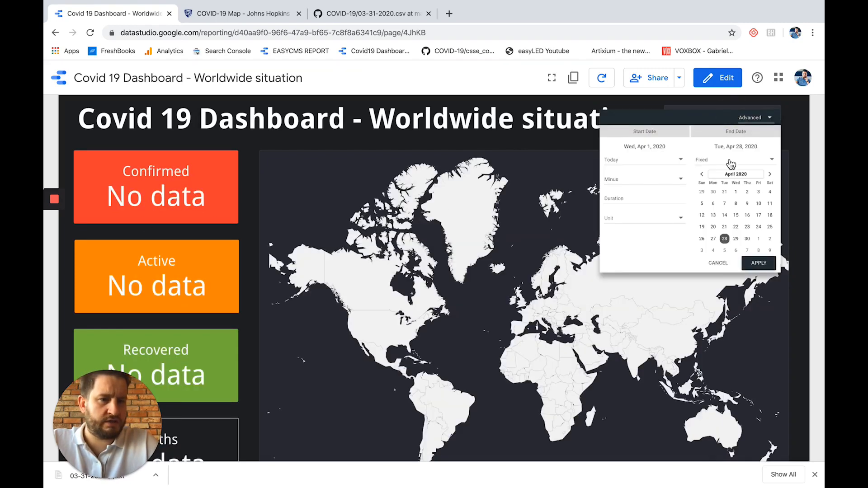
{"action": "left_click", "coordinate": [758, 262]}
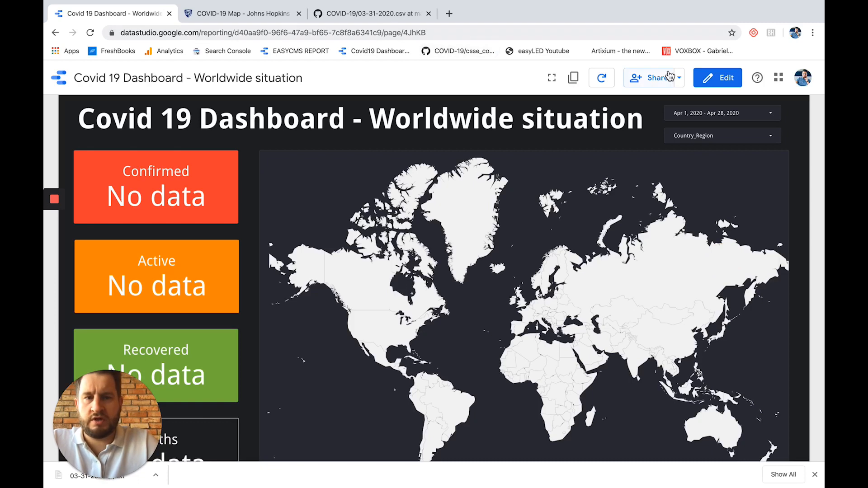
Apply a fixed date range of March 25 to April 1.
{"action": "left_click", "coordinate": [718, 77]}
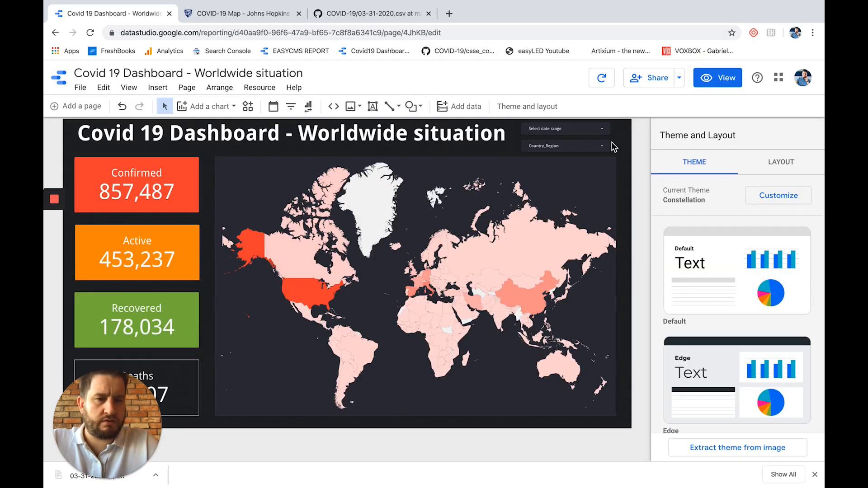
{"action": "mouse_move", "coordinate": [735, 130]}
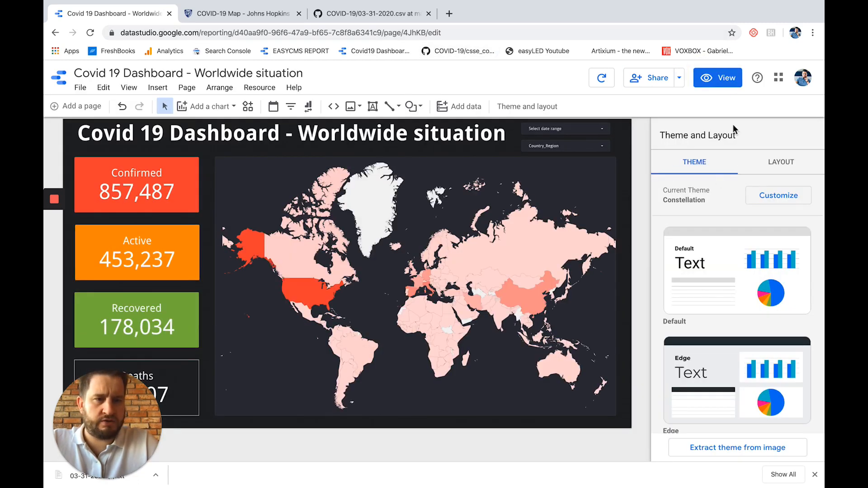
{"action": "left_click", "coordinate": [718, 77]}
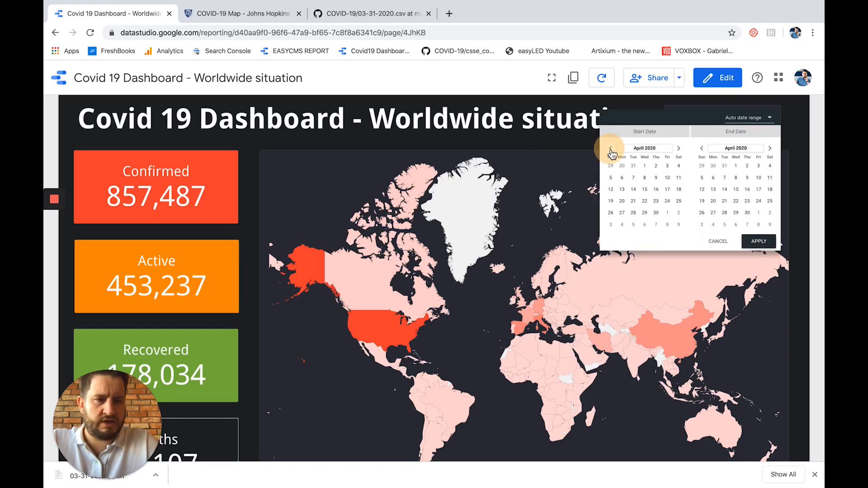
{"action": "left_click", "coordinate": [611, 147]}
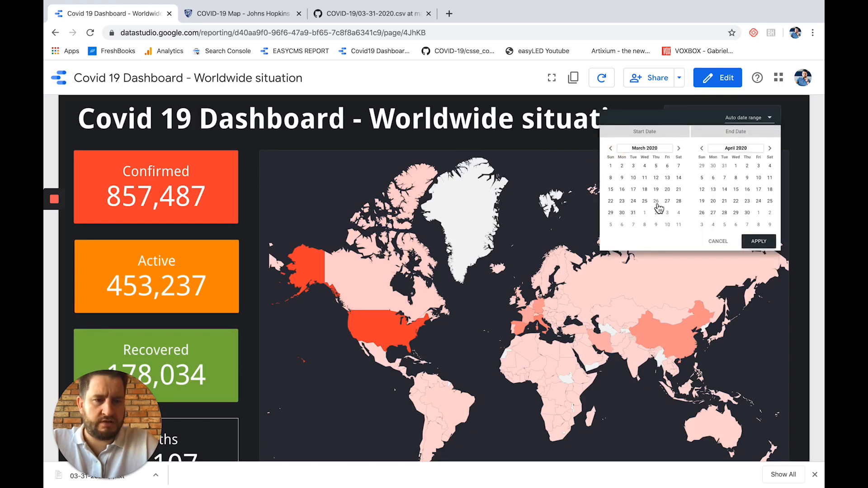
{"action": "left_click", "coordinate": [645, 201]}
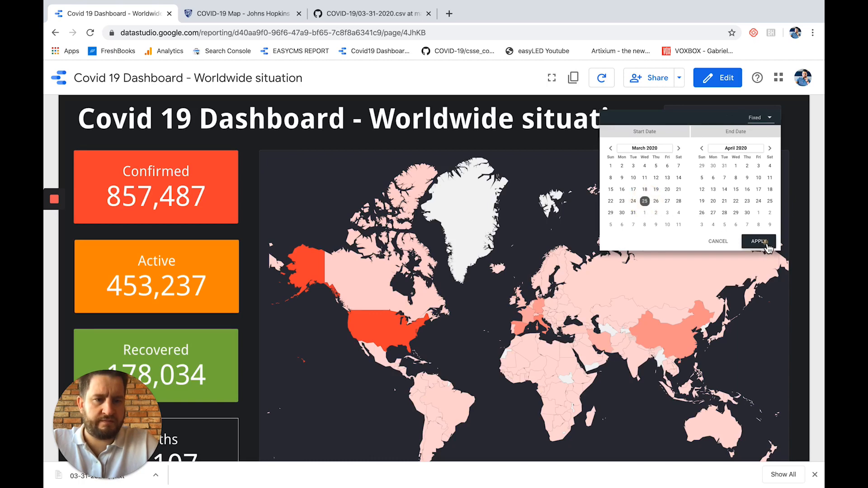
{"action": "left_click", "coordinate": [758, 241]}
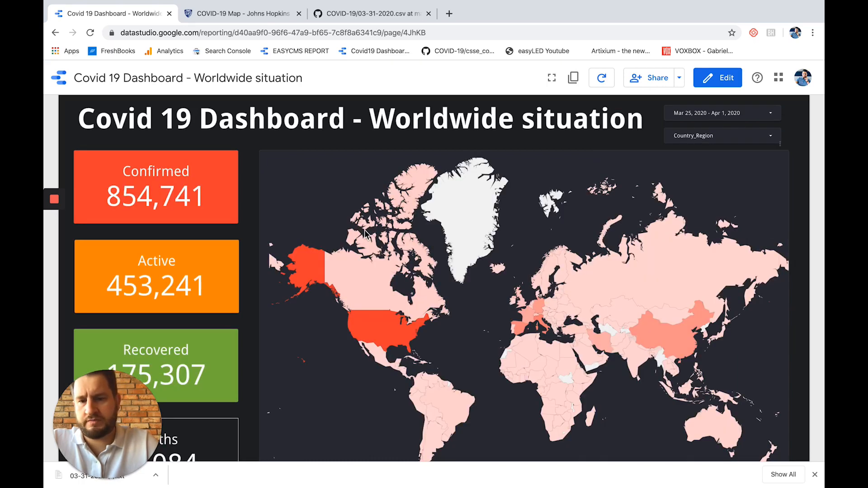
Set the date range to the Yesterday preset, showing March 31 totals.
{"action": "left_click", "coordinate": [722, 113]}
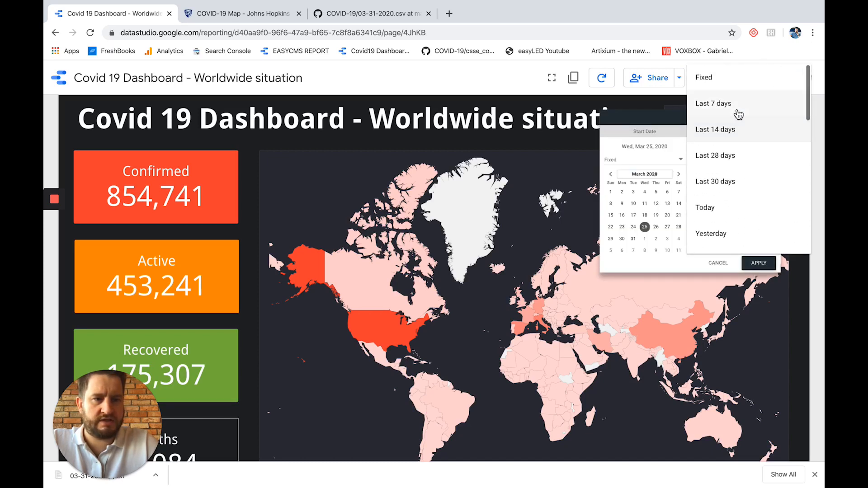
{"action": "scroll", "scroll_direction": "down", "scroll_amount": 3}
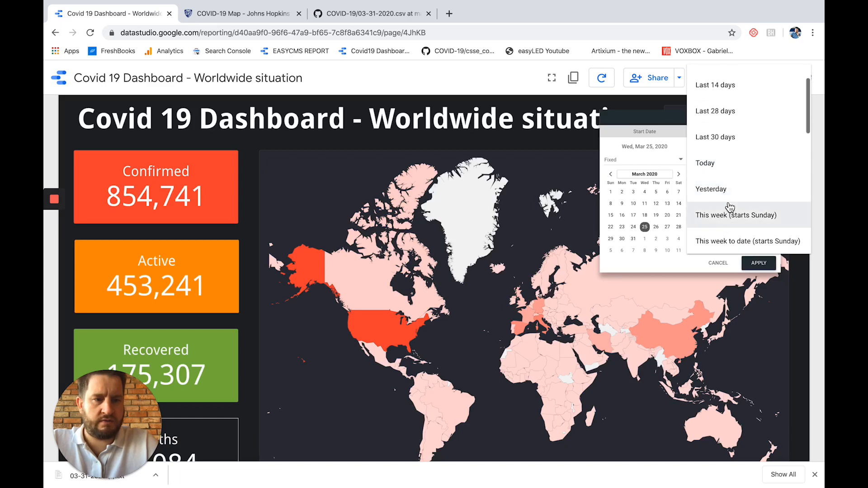
{"action": "left_click", "coordinate": [711, 189]}
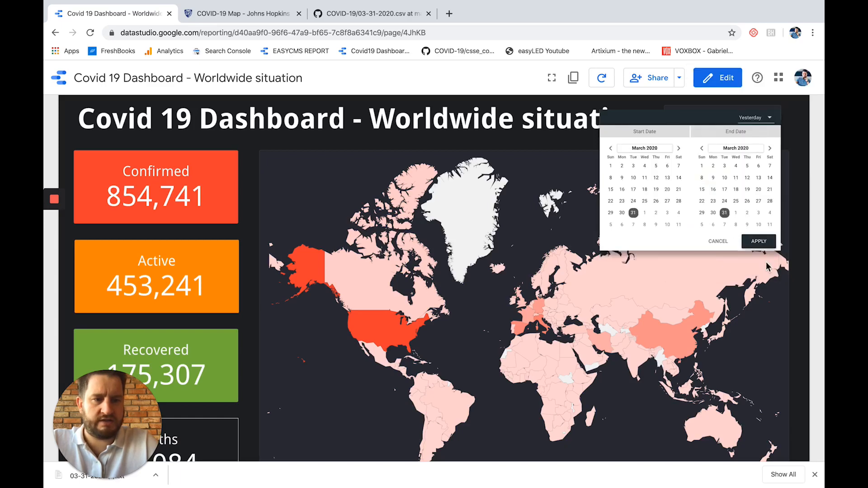
{"action": "left_click", "coordinate": [759, 241]}
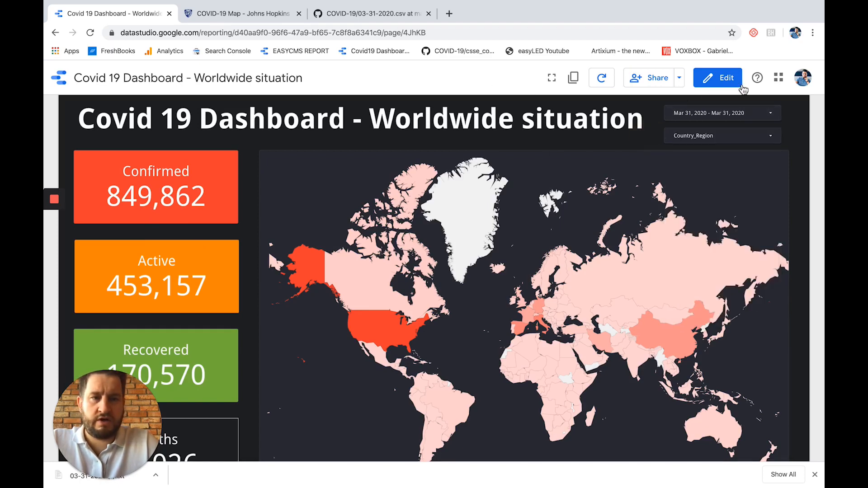
In edit mode, rename the Country_Region filter dimension to 'Select your region'.
{"action": "left_click", "coordinate": [718, 77]}
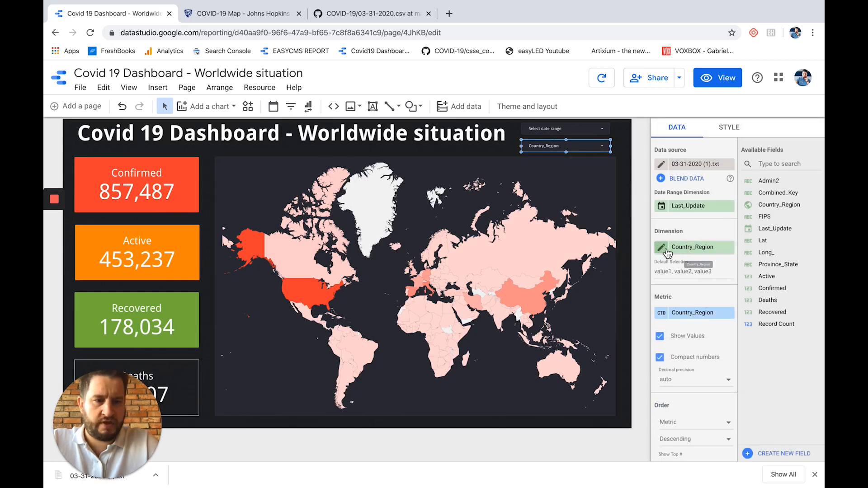
{"action": "left_click", "coordinate": [662, 247]}
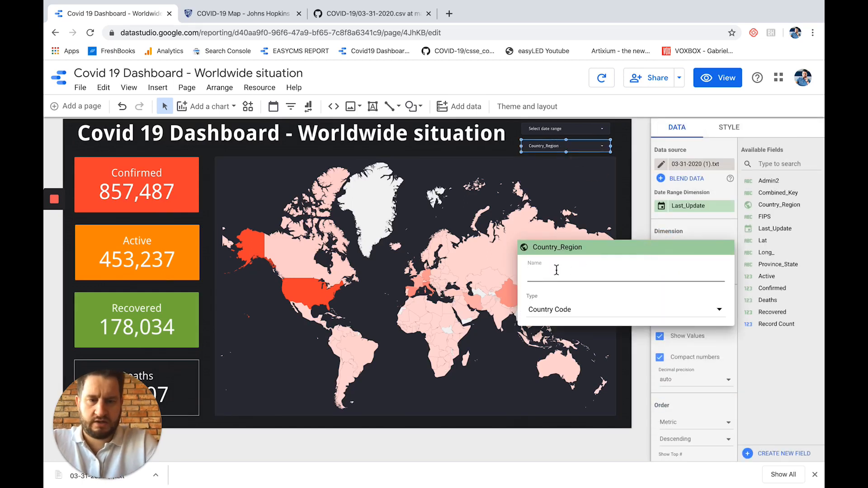
{"action": "type", "text": "Select"}
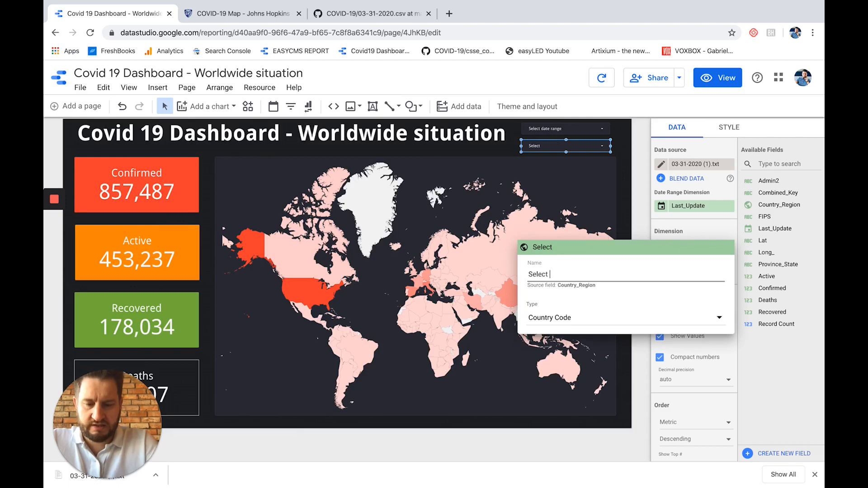
{"action": "type", "text": "your region"}
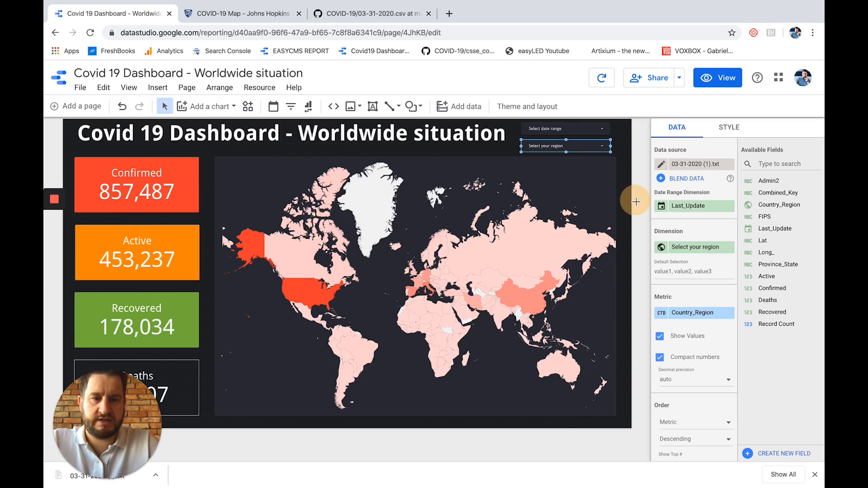
{"action": "left_click", "coordinate": [527, 107]}
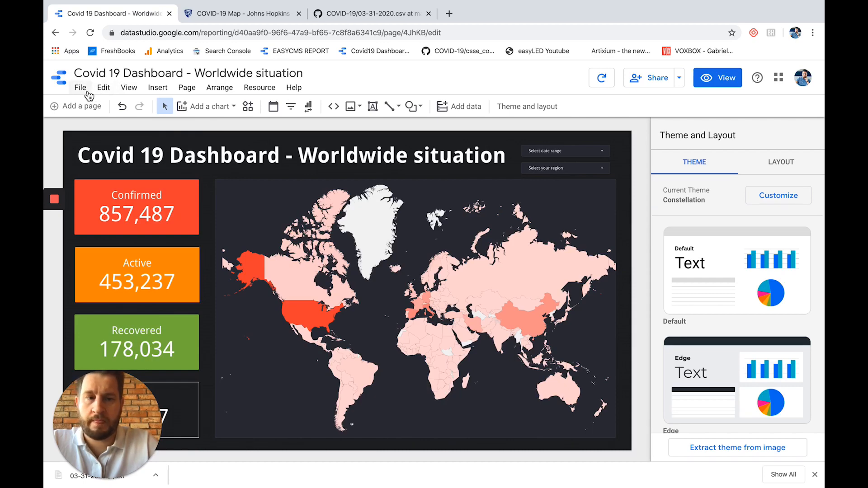
Share the report as 'Anyone on the Internet can find and view', copy the link, open a new tab.
{"action": "left_click", "coordinate": [651, 77]}
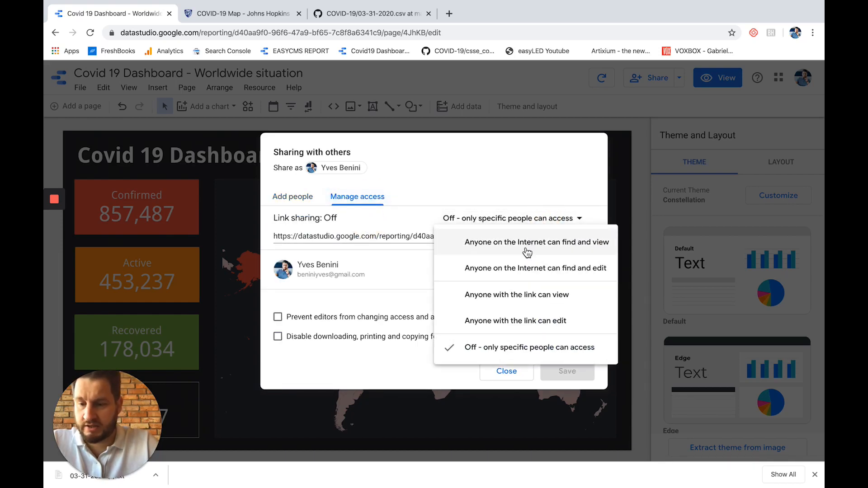
{"action": "left_click", "coordinate": [536, 242]}
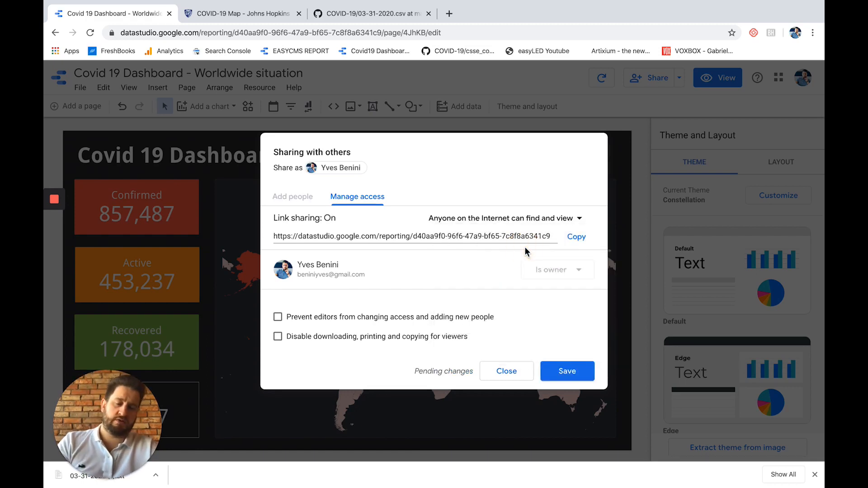
{"action": "left_click", "coordinate": [576, 236]}
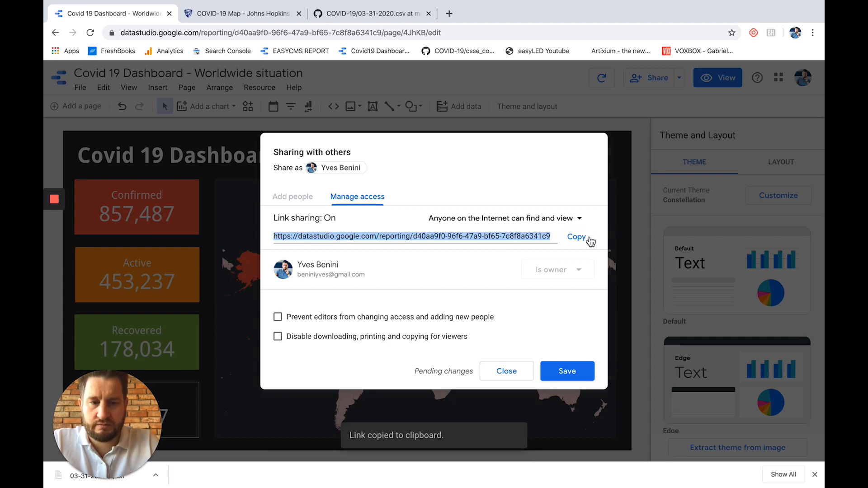
{"action": "left_click", "coordinate": [578, 13]}
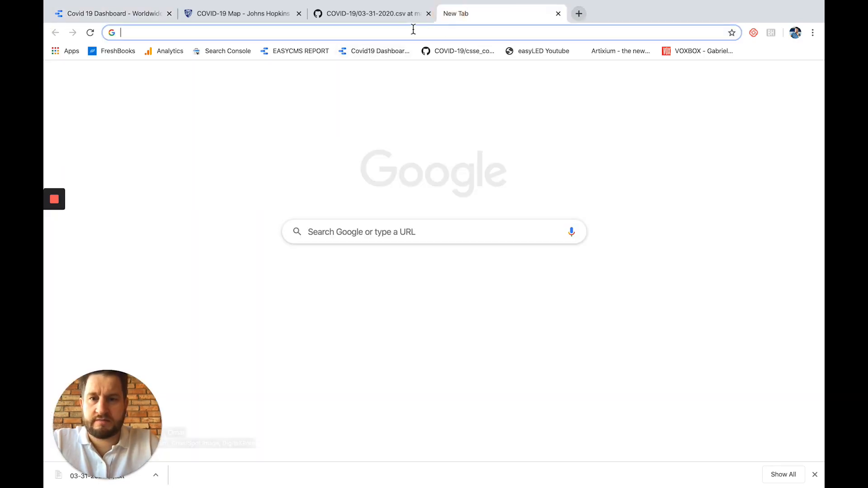